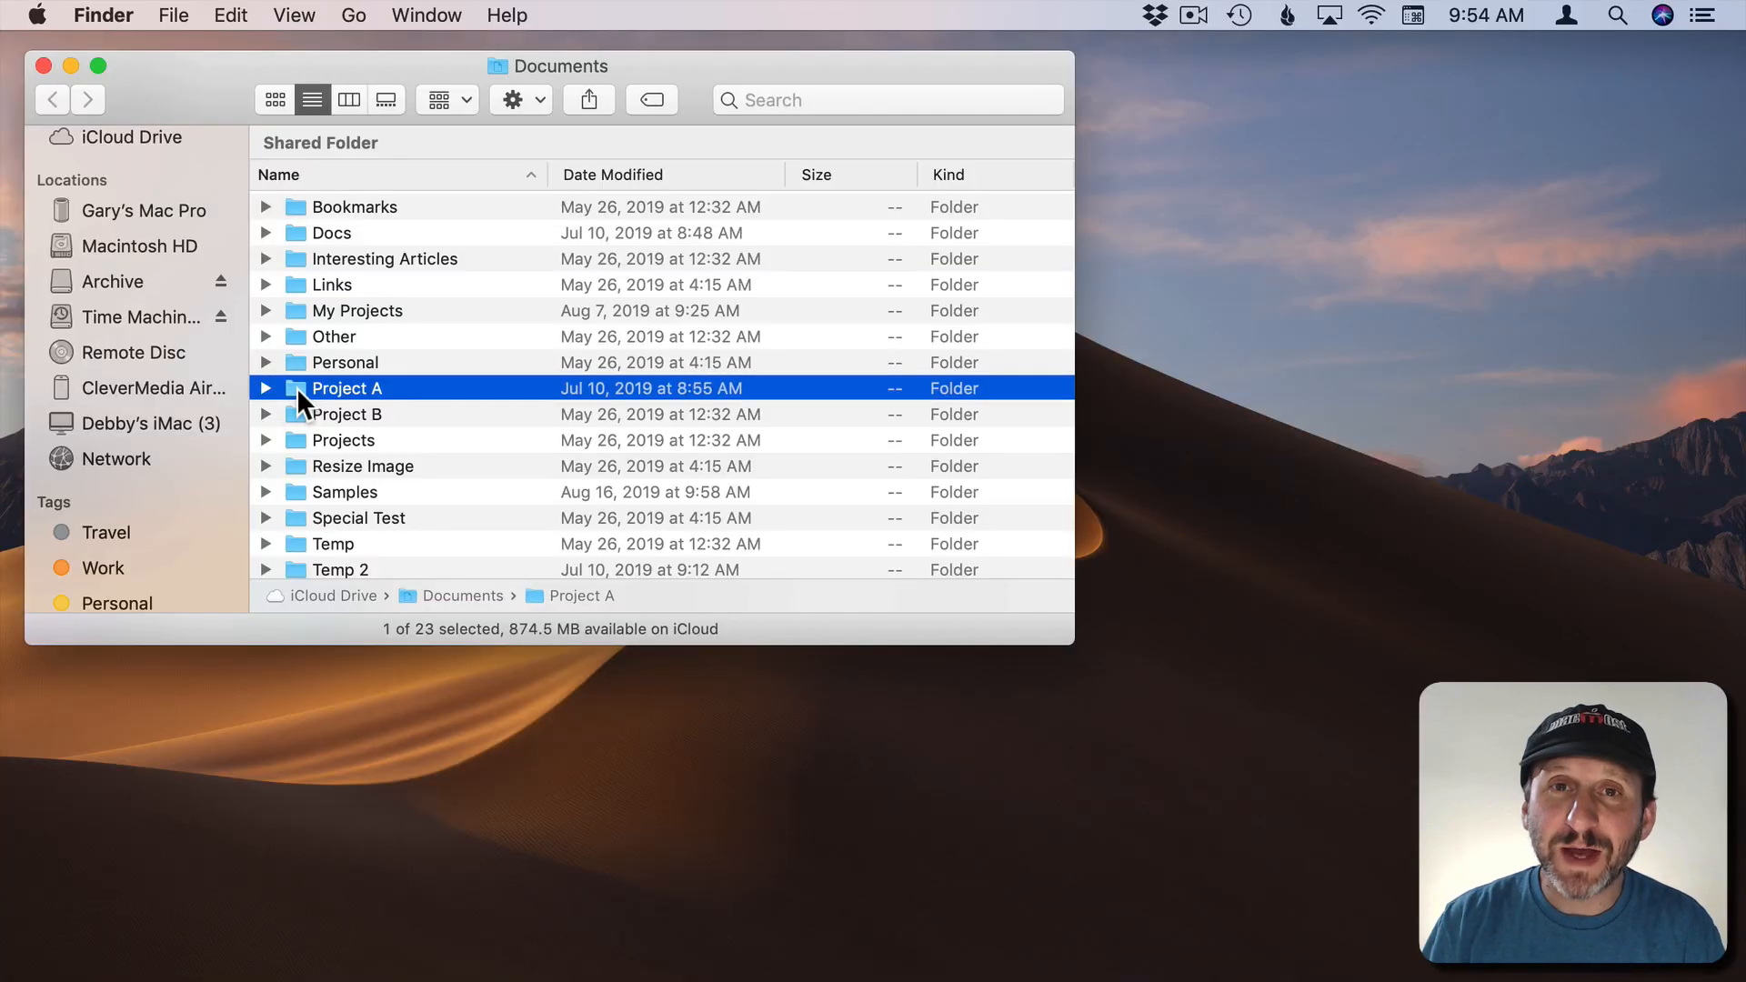
mouse_move(362, 404)
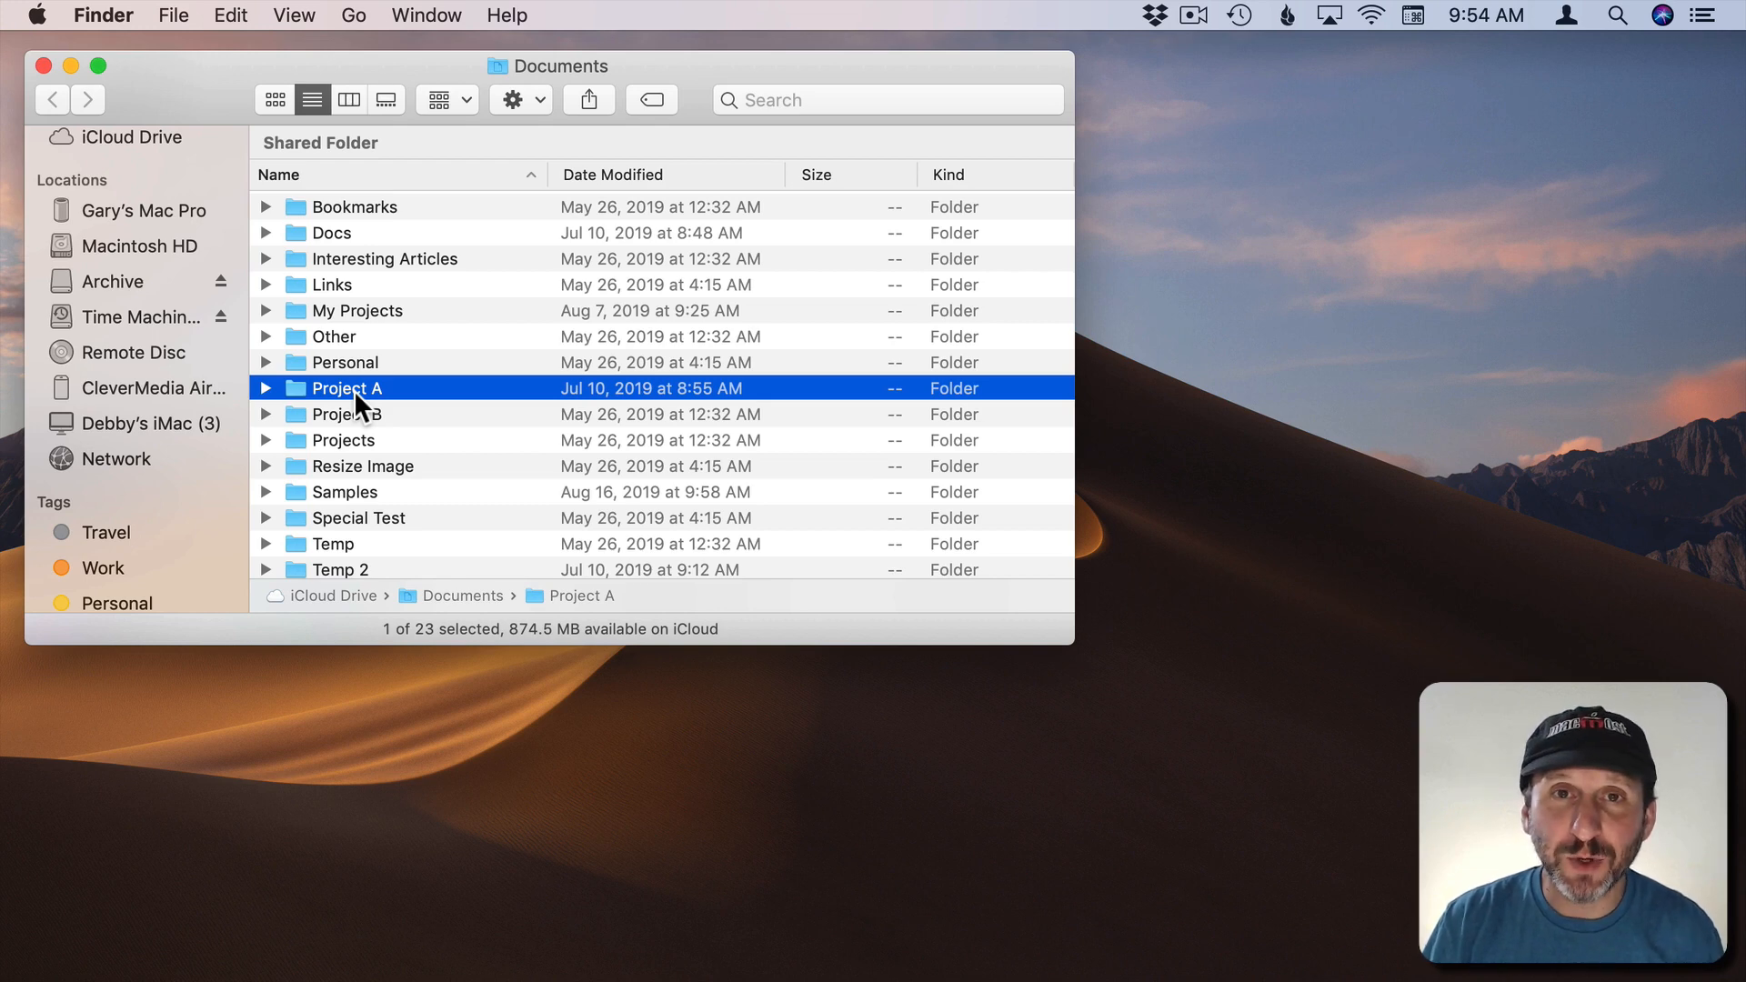
mouse_move(825, 531)
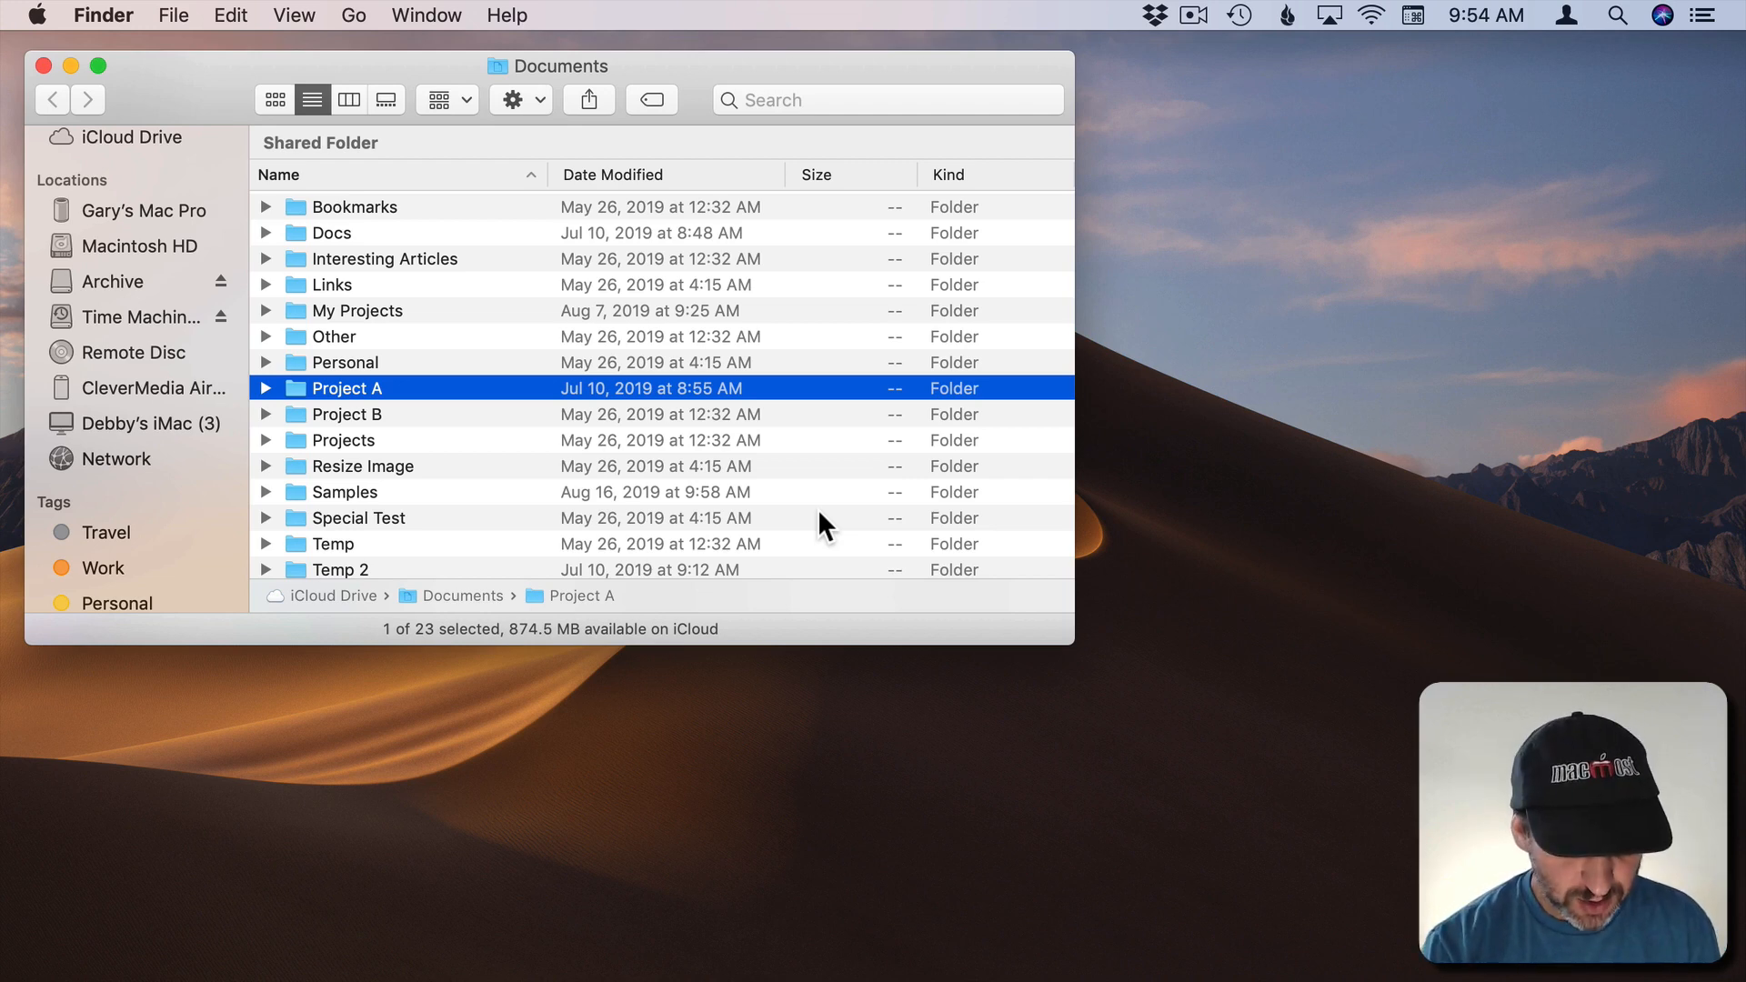
Launch Disk Utility via Spotlight search for 'disk' to view Macintosh HD storage.
text(disk)
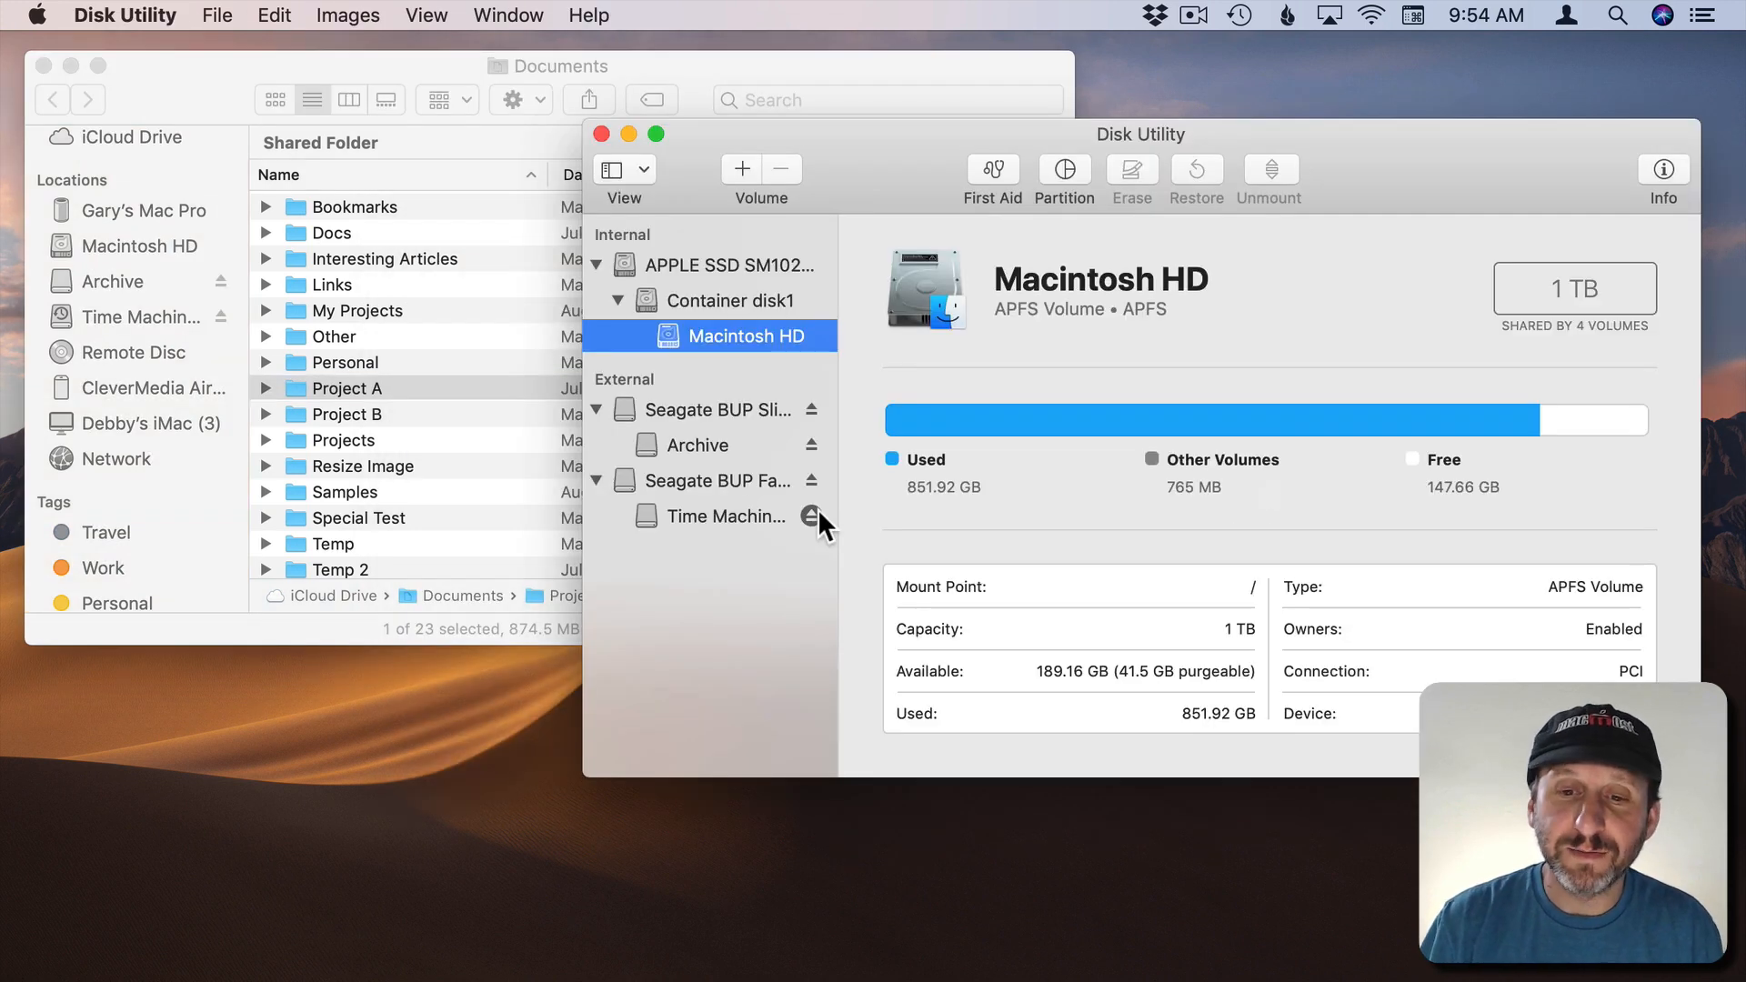
mouse_move(907, 183)
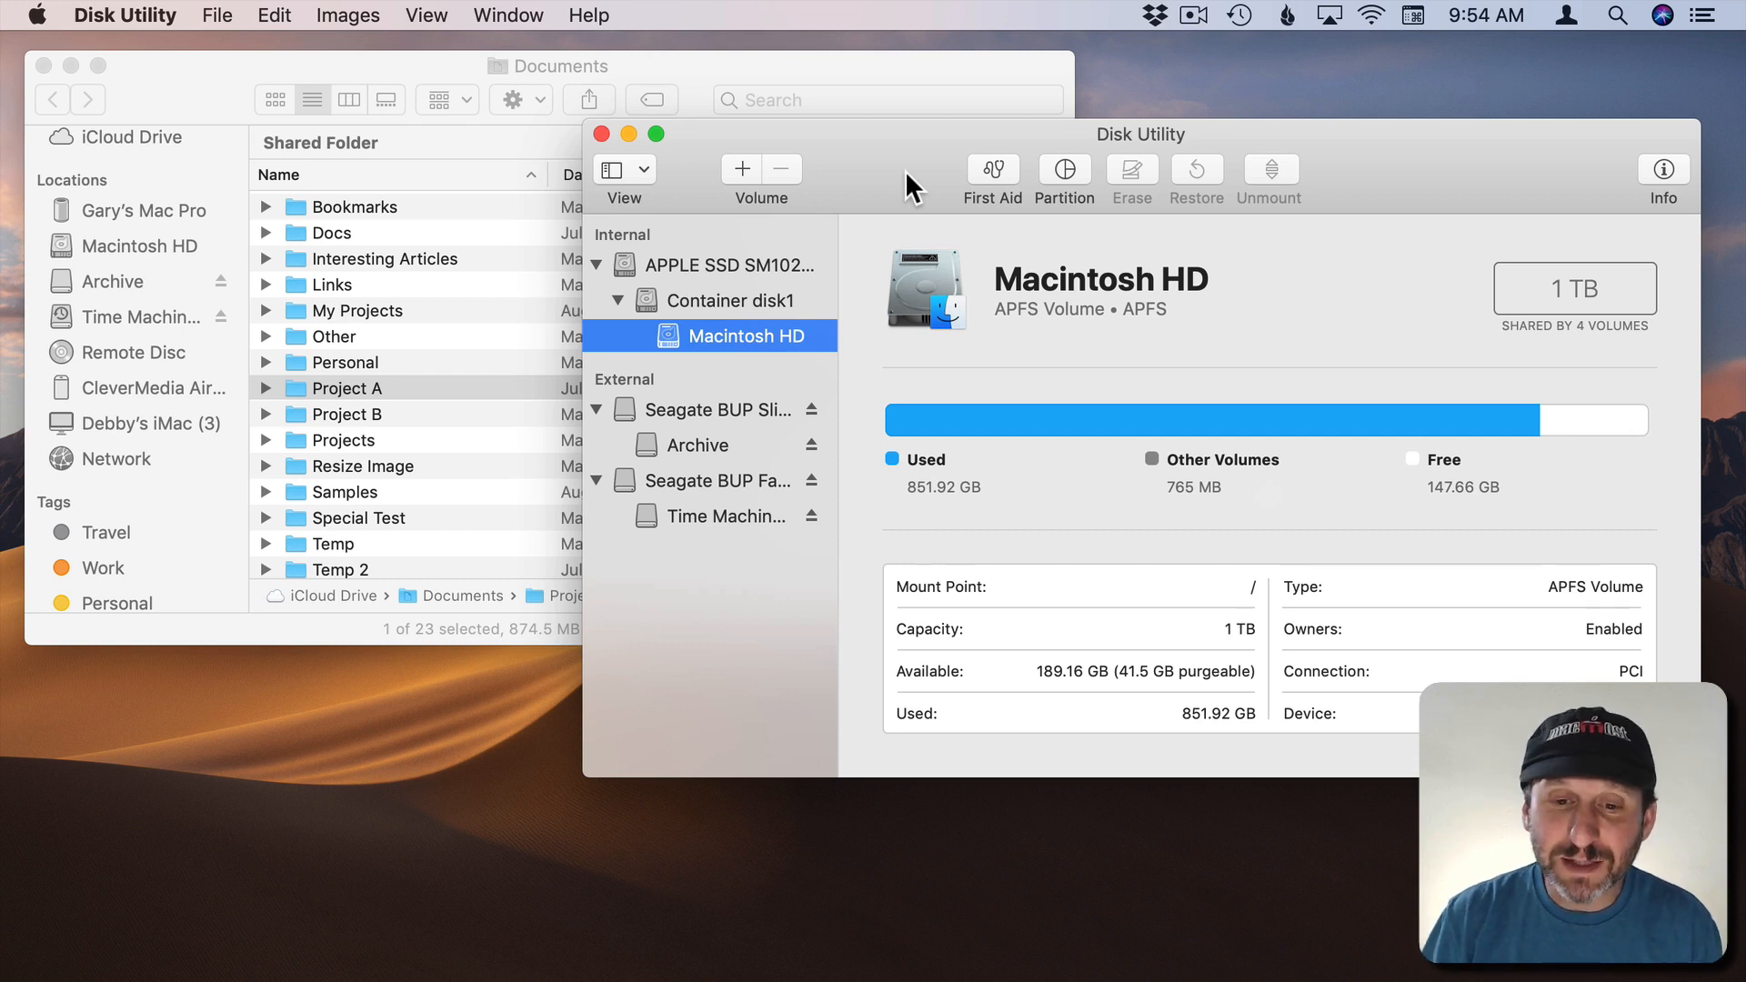
mouse_move(875, 220)
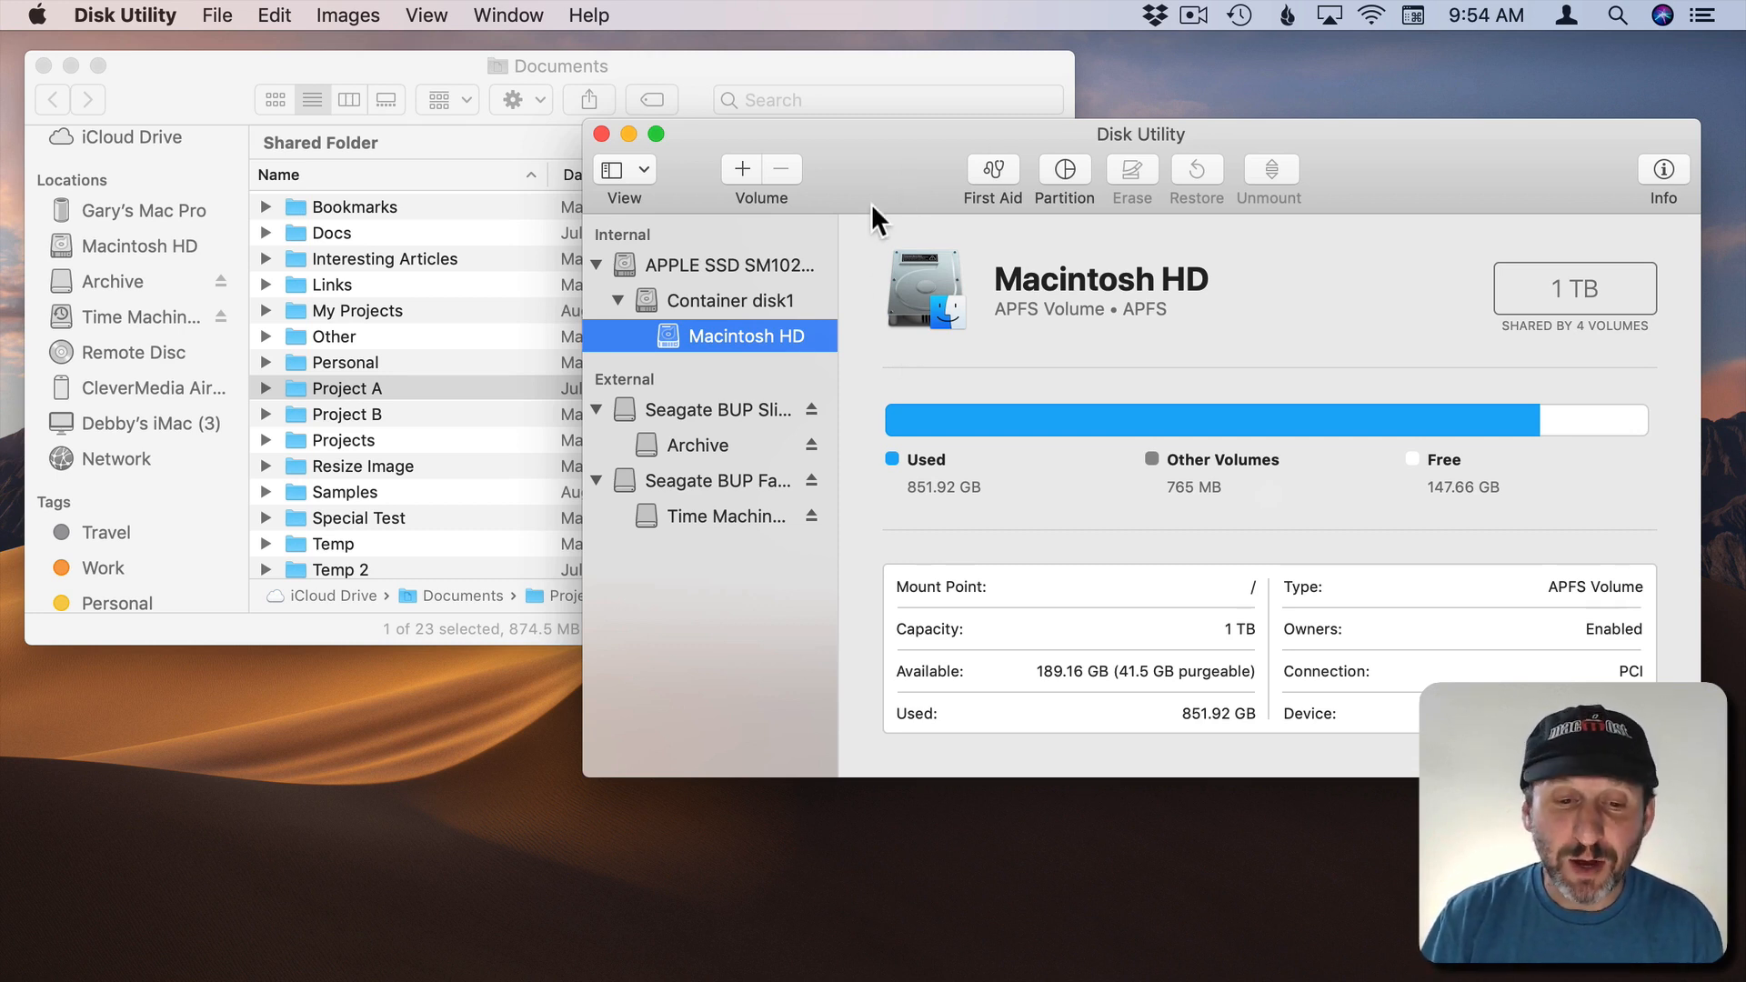
mouse_move(792, 230)
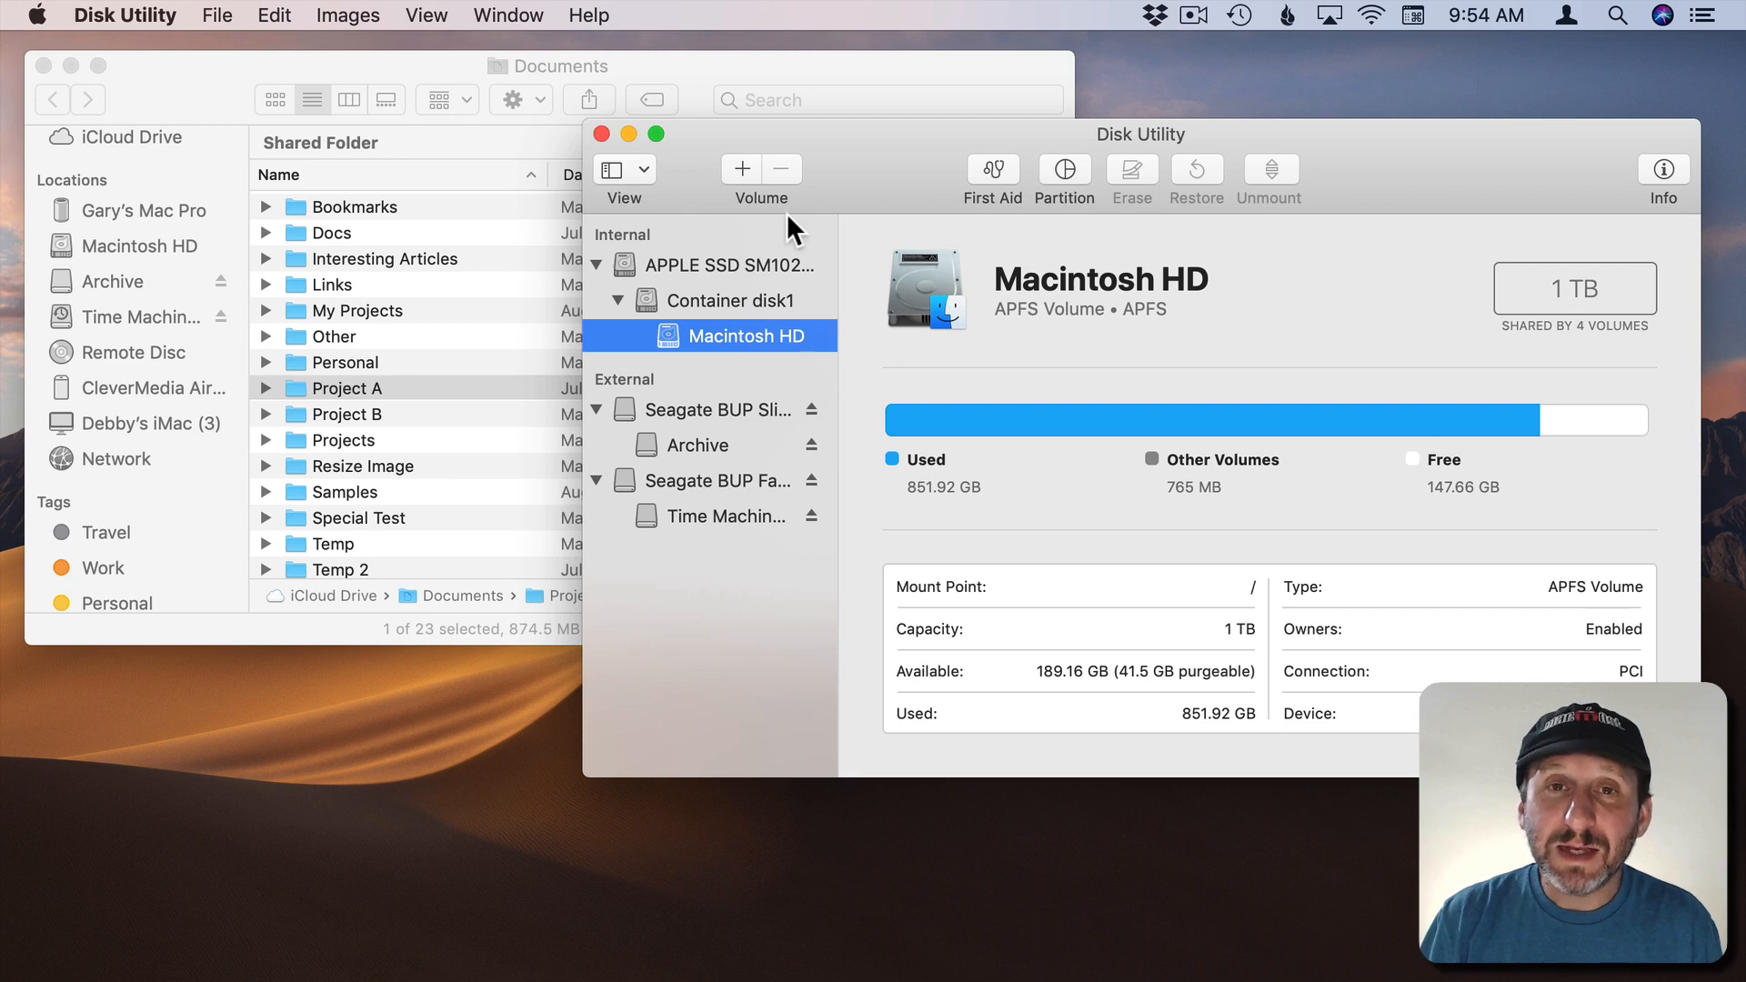
mouse_move(850, 179)
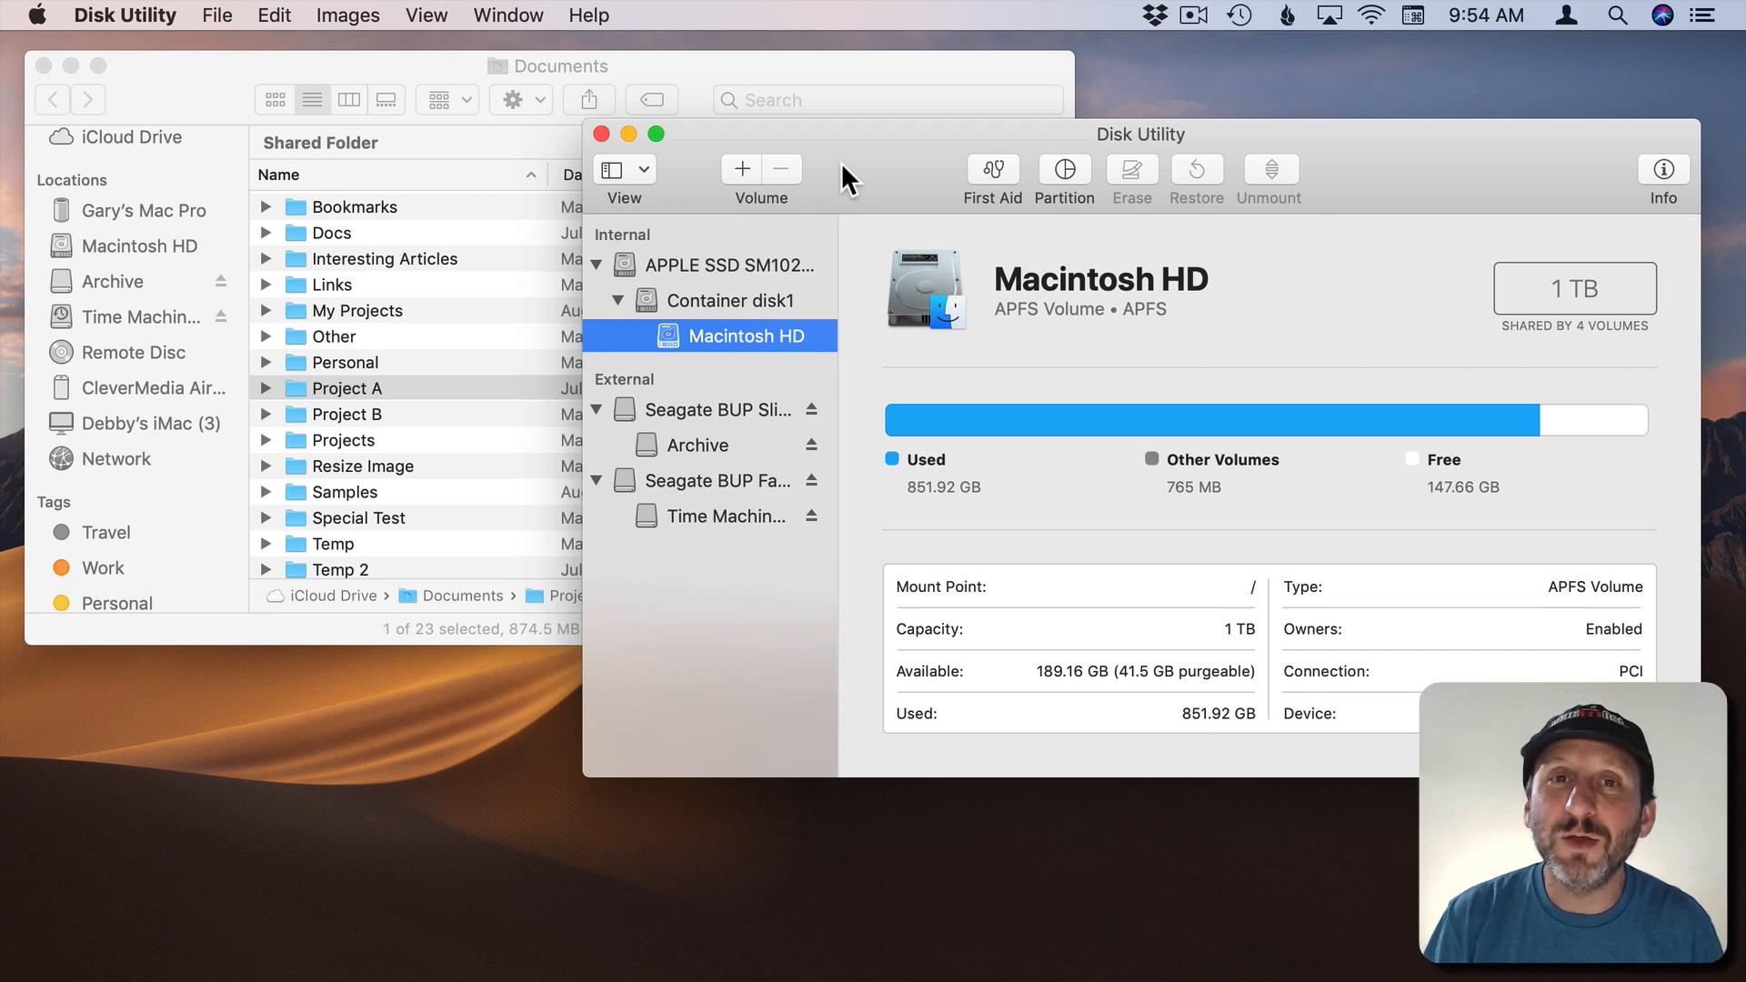
mouse_move(335, 47)
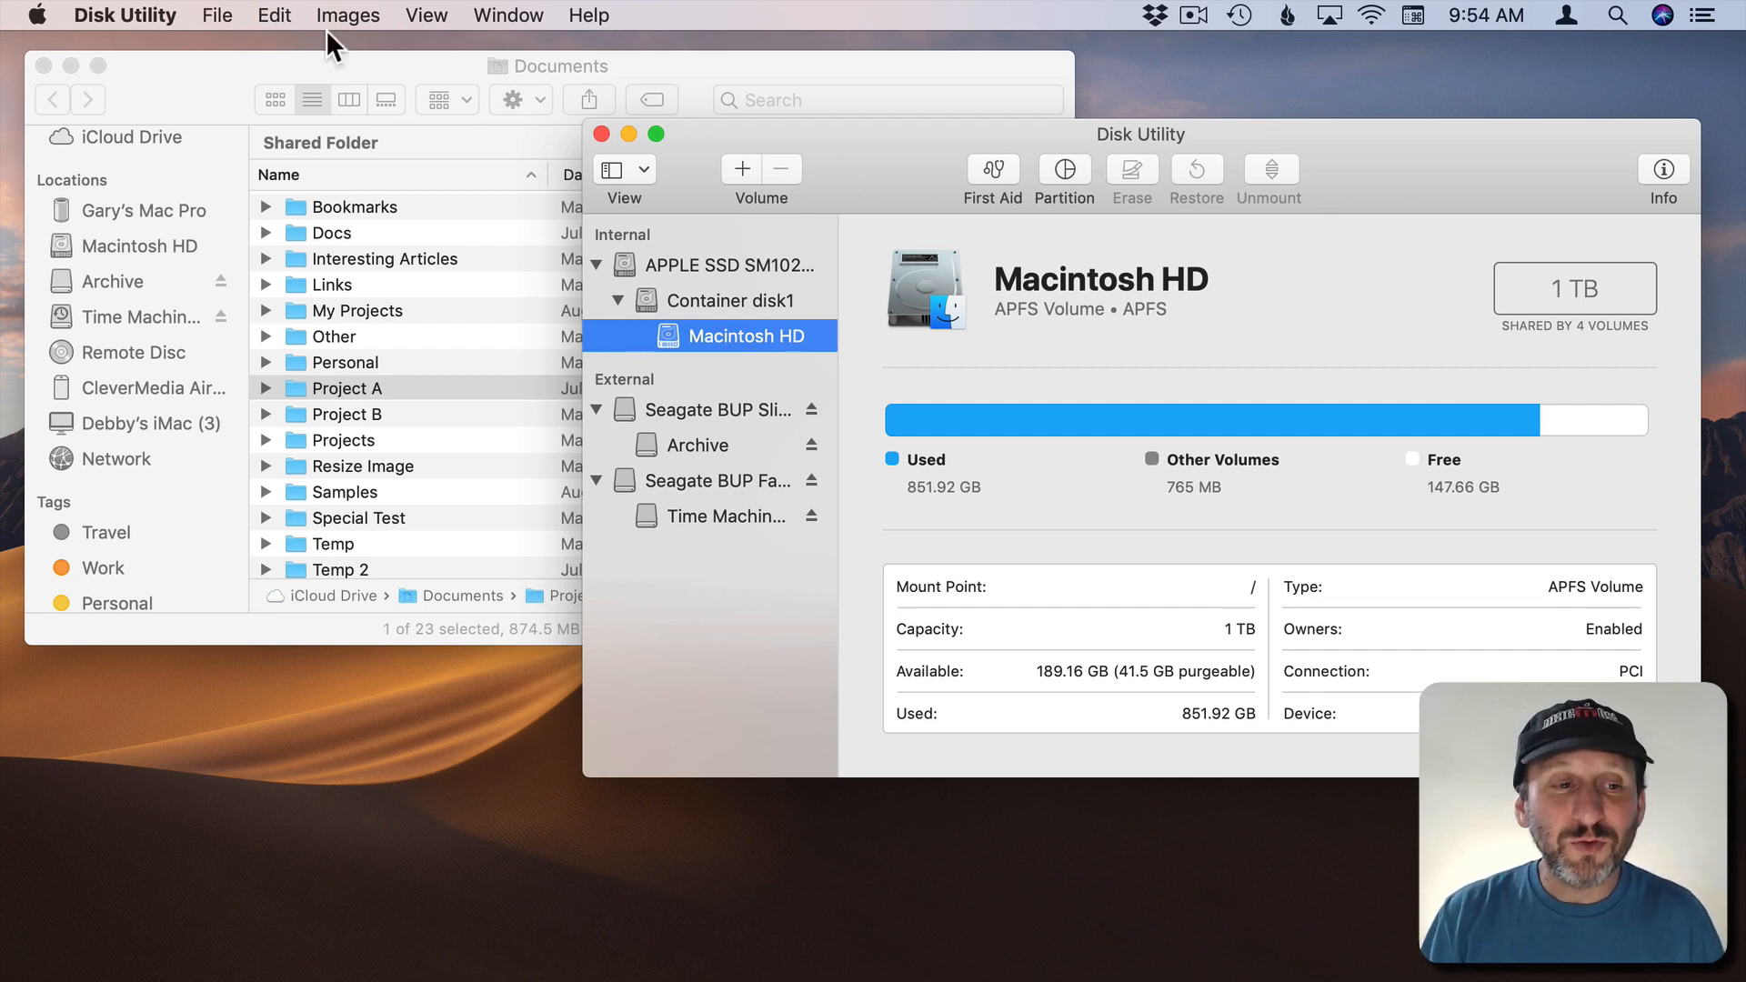
click(216, 15)
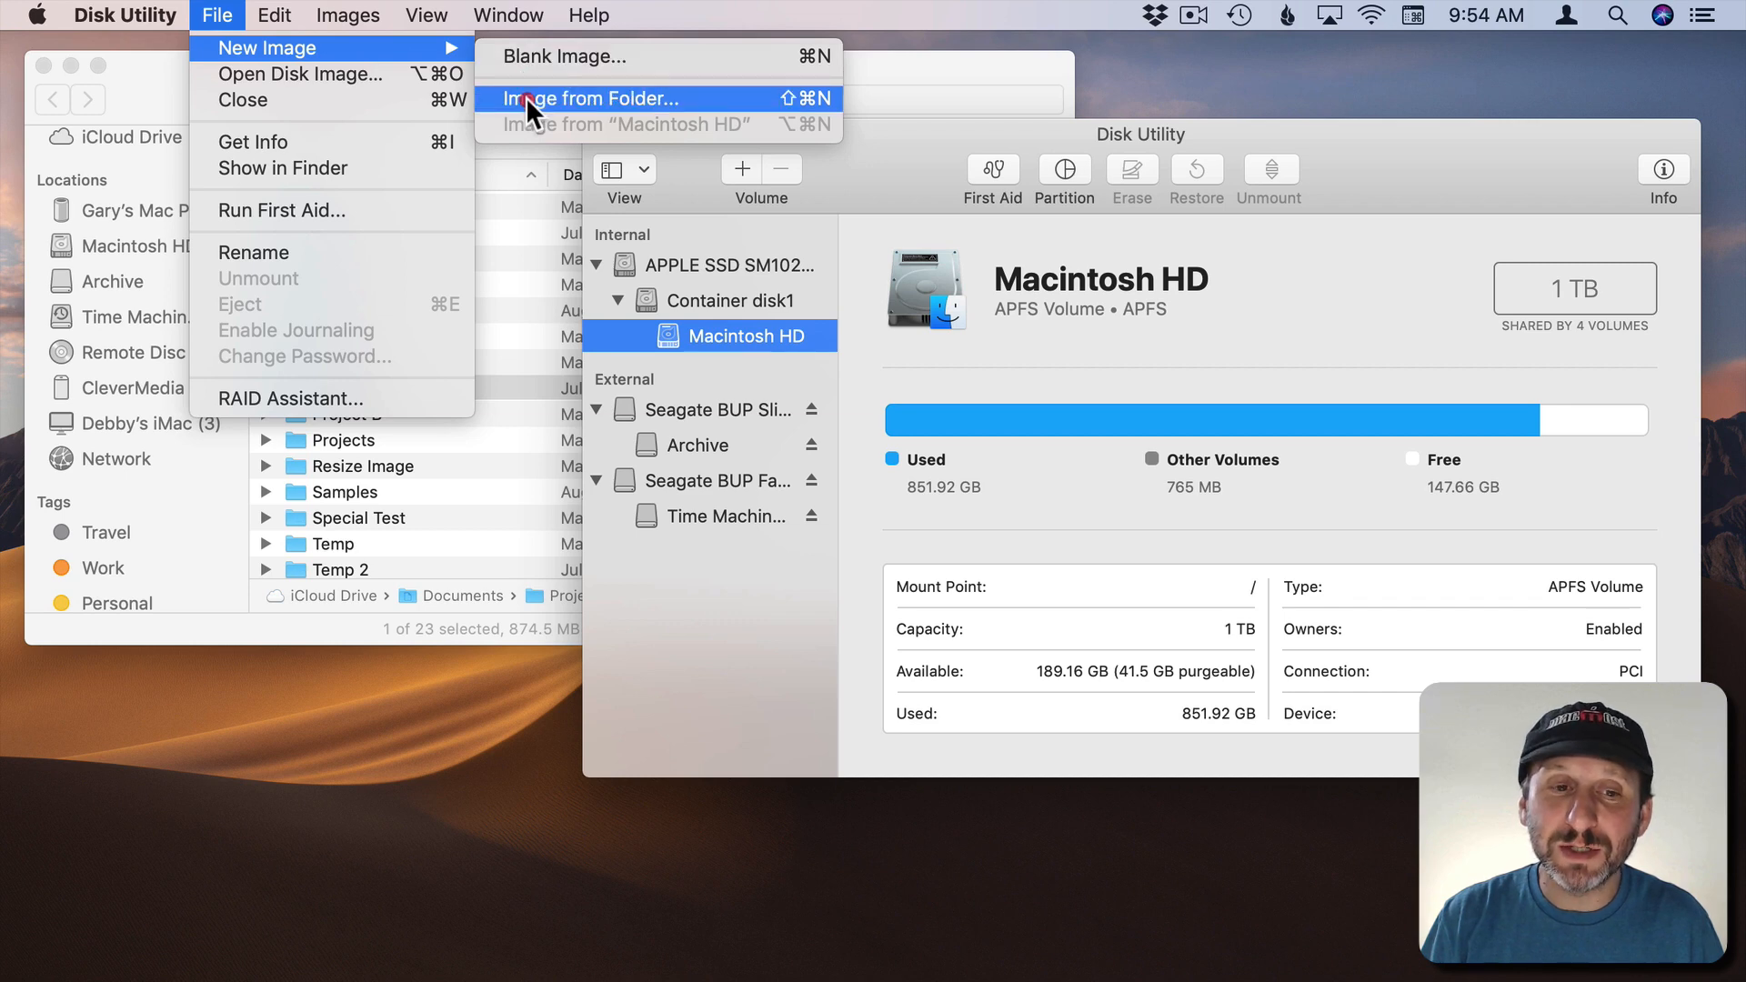
mouse_move(564, 56)
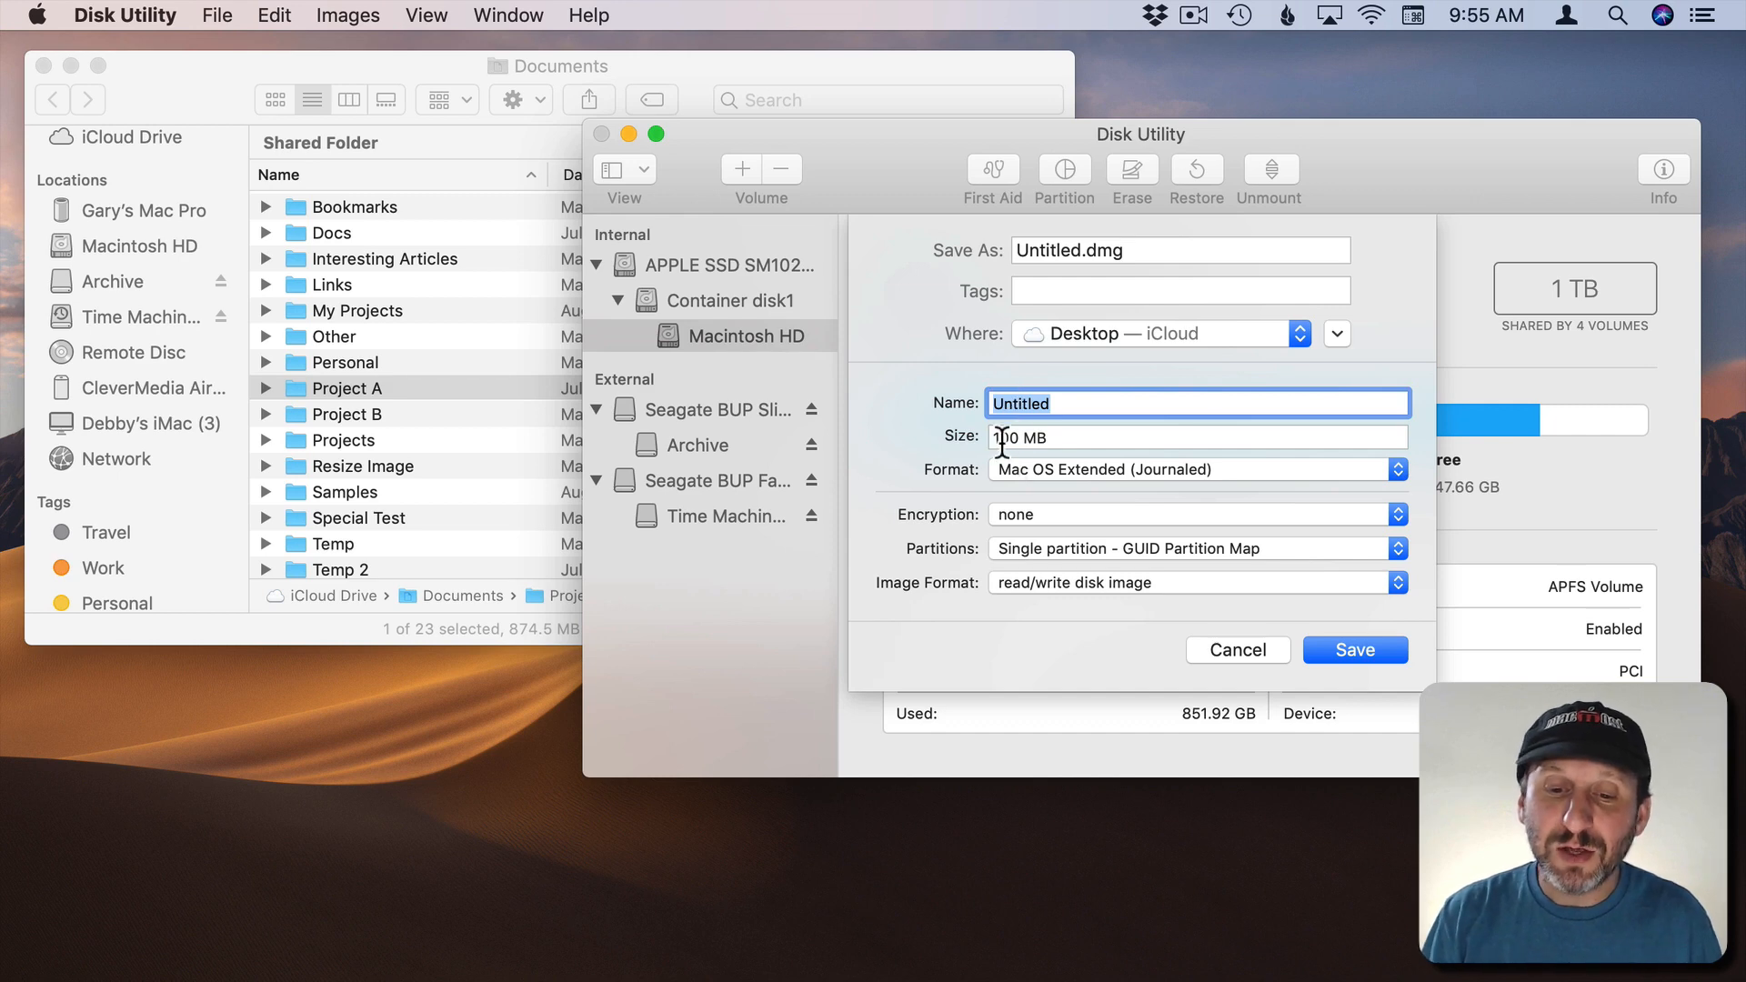
click(1197, 437)
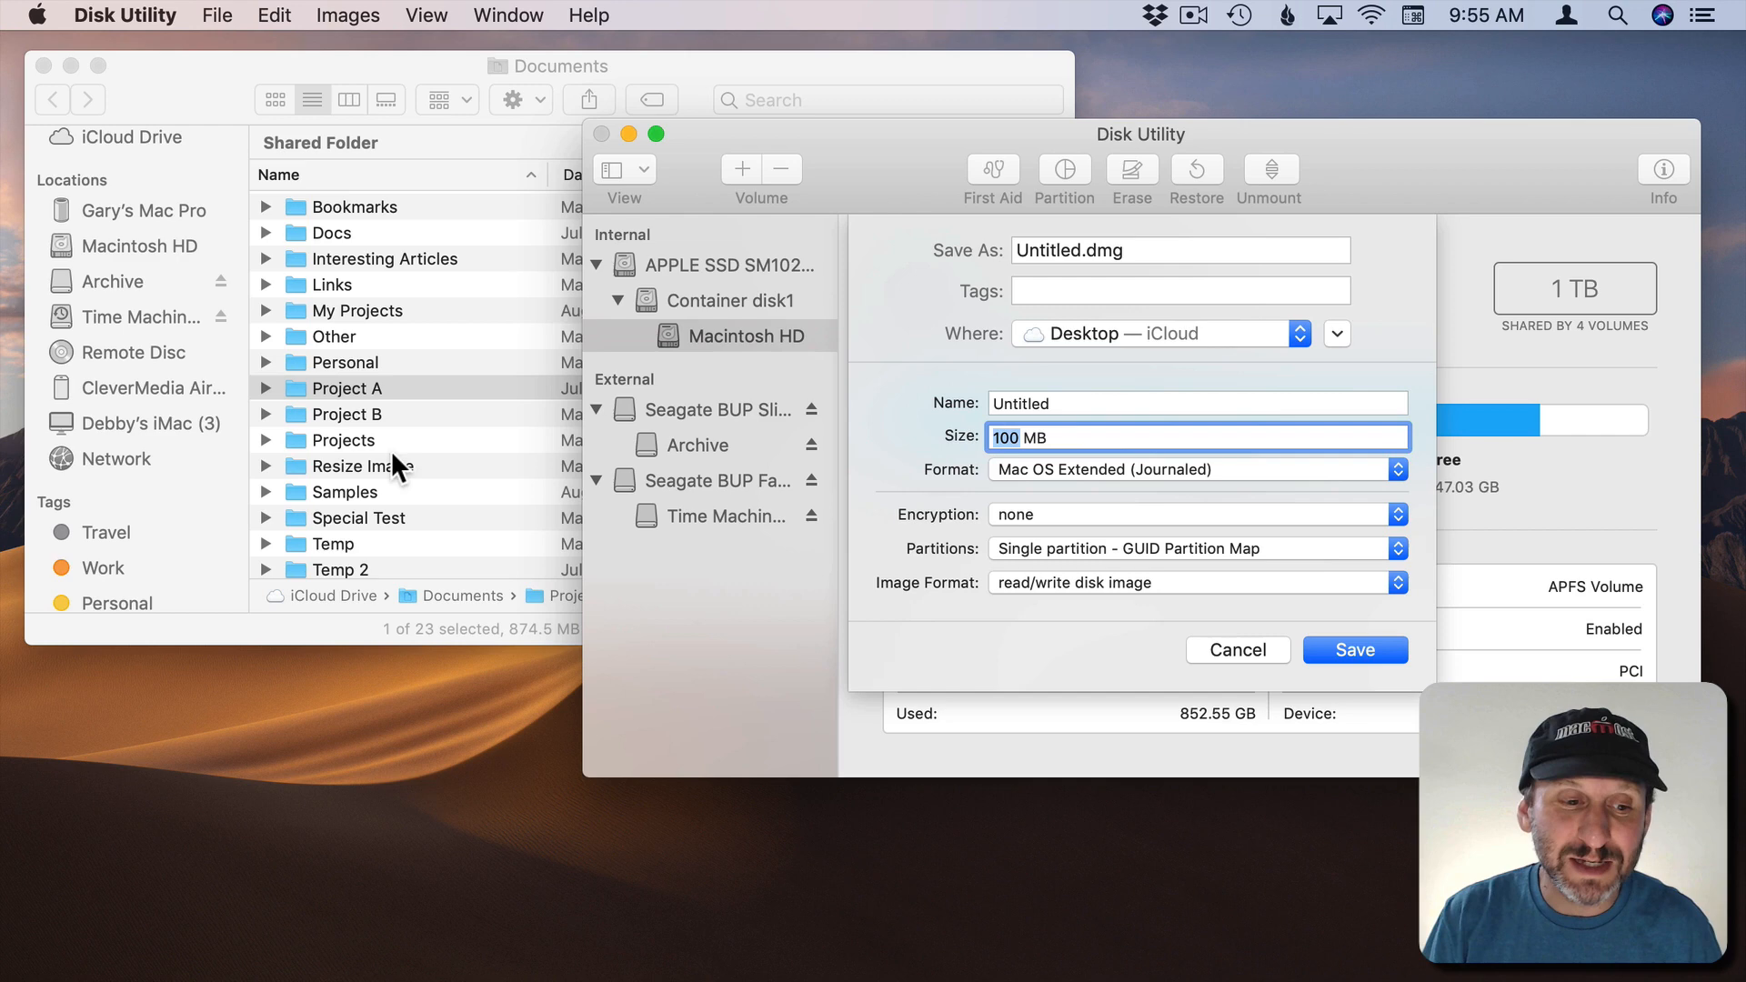
mouse_move(964, 445)
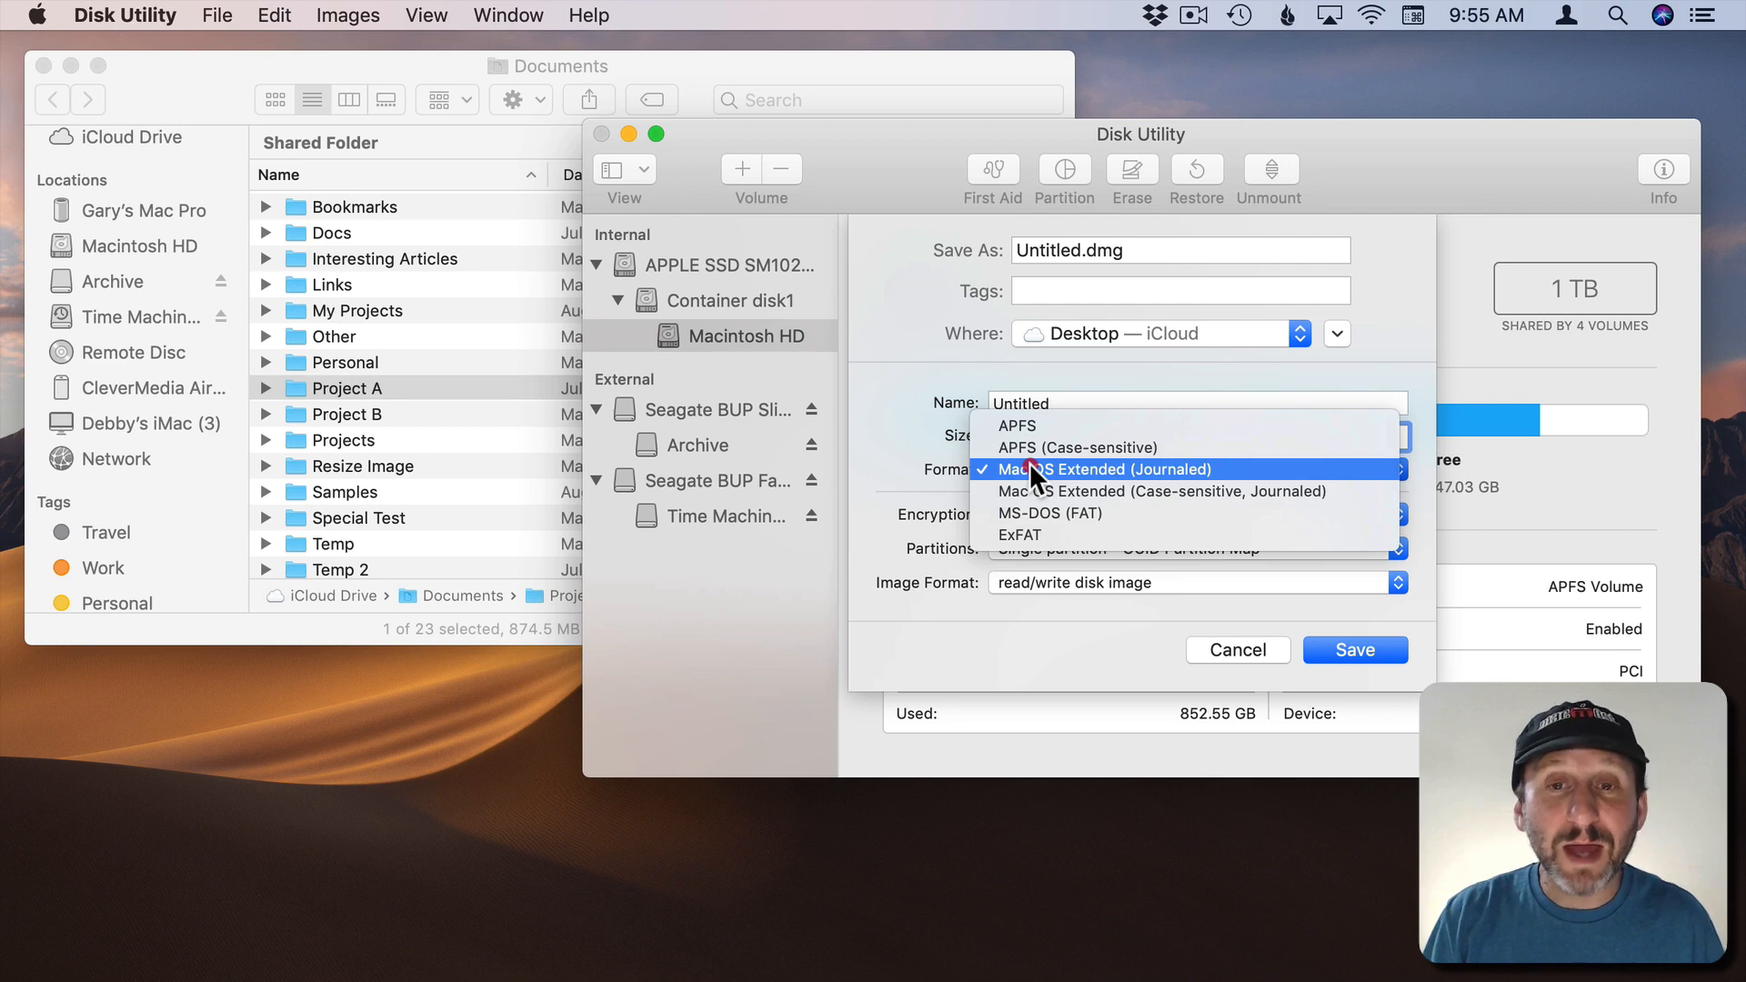
mouse_move(1048, 426)
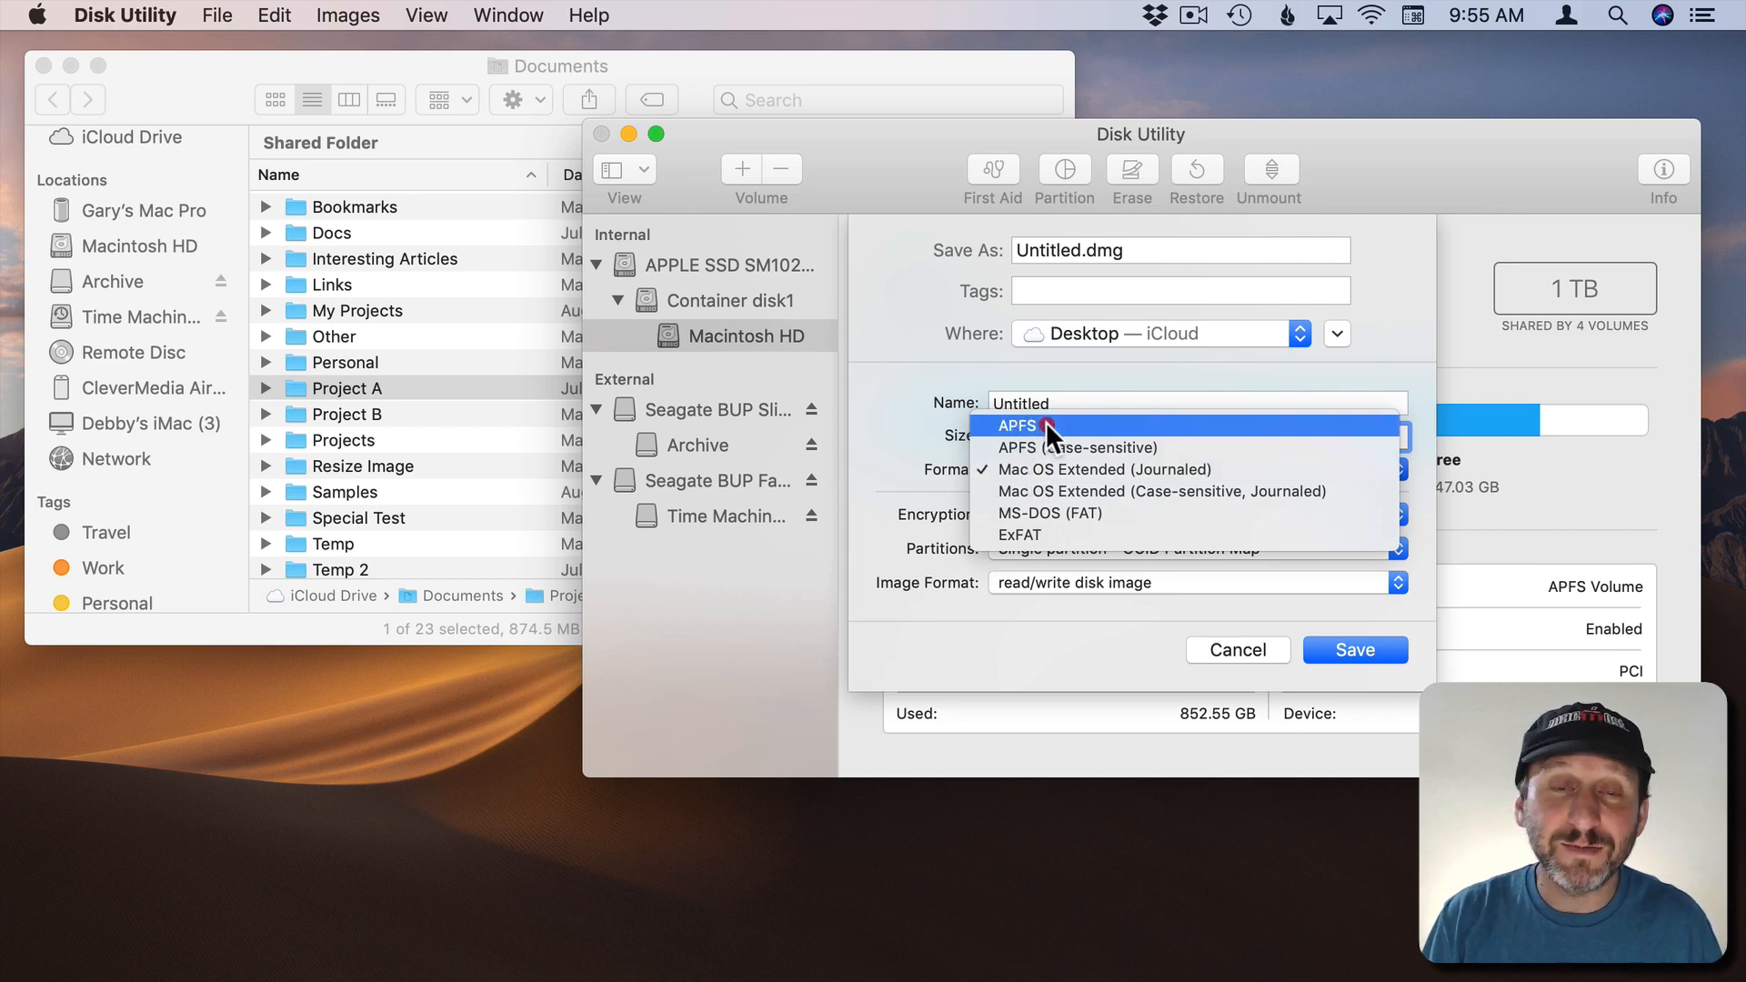
mouse_move(1044, 469)
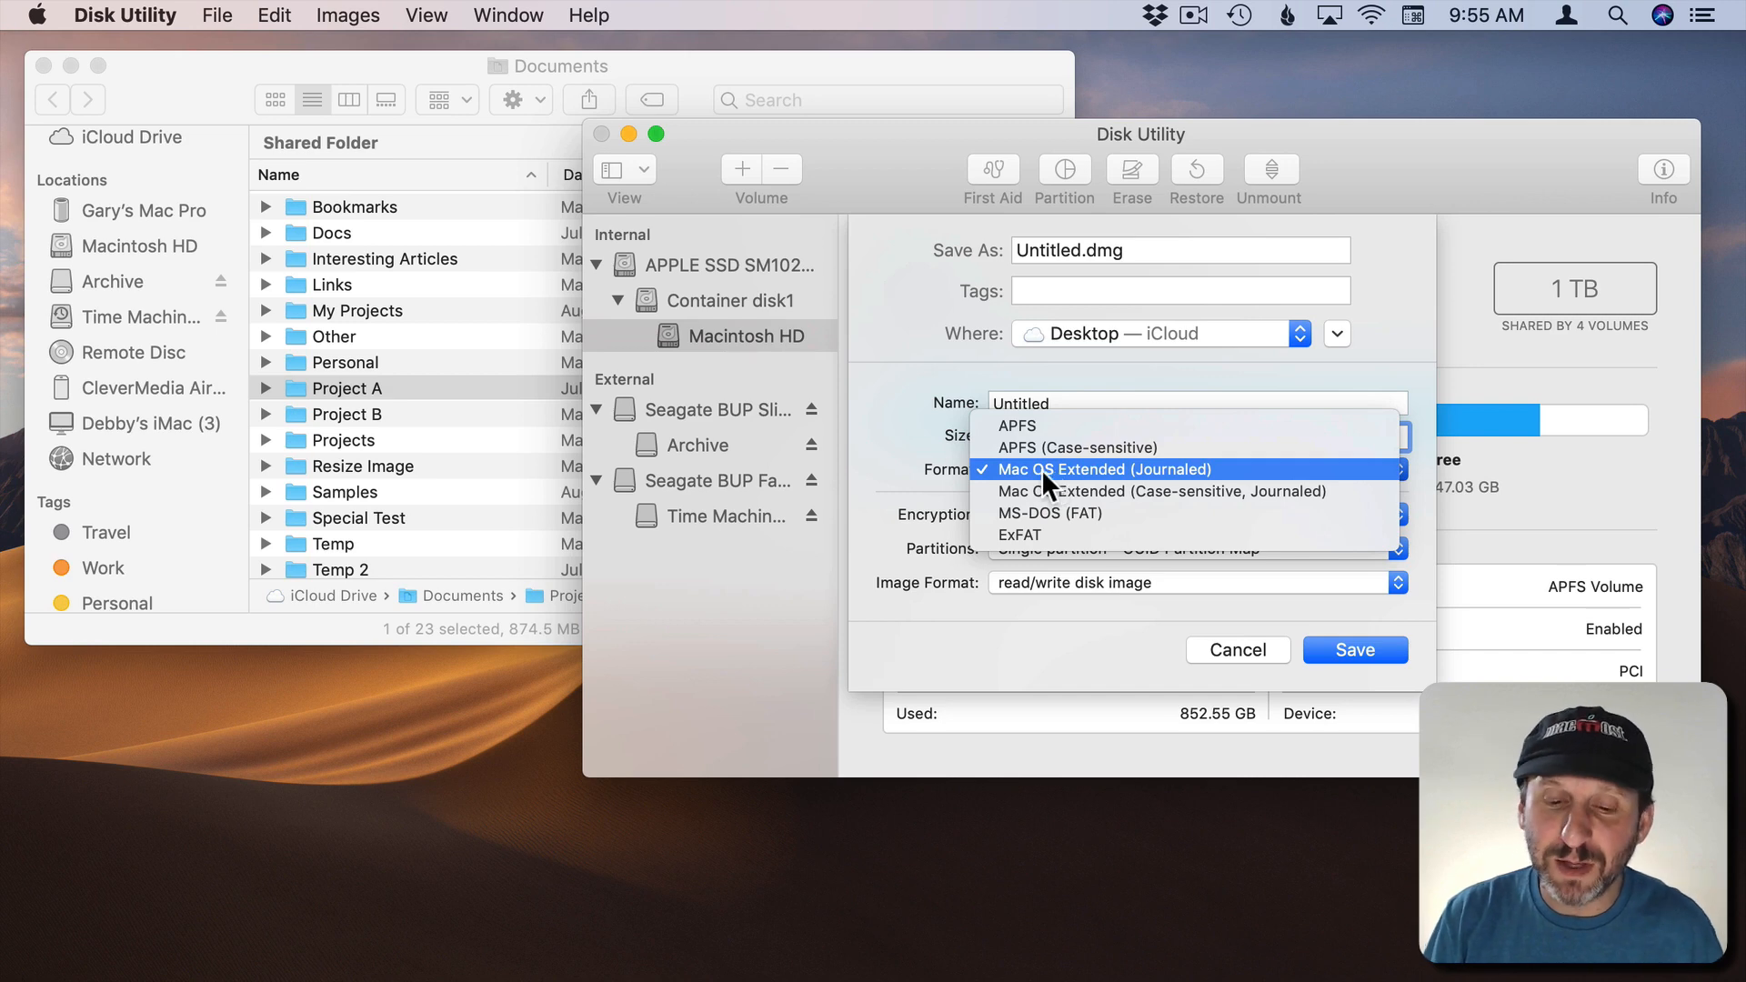
click(1102, 469)
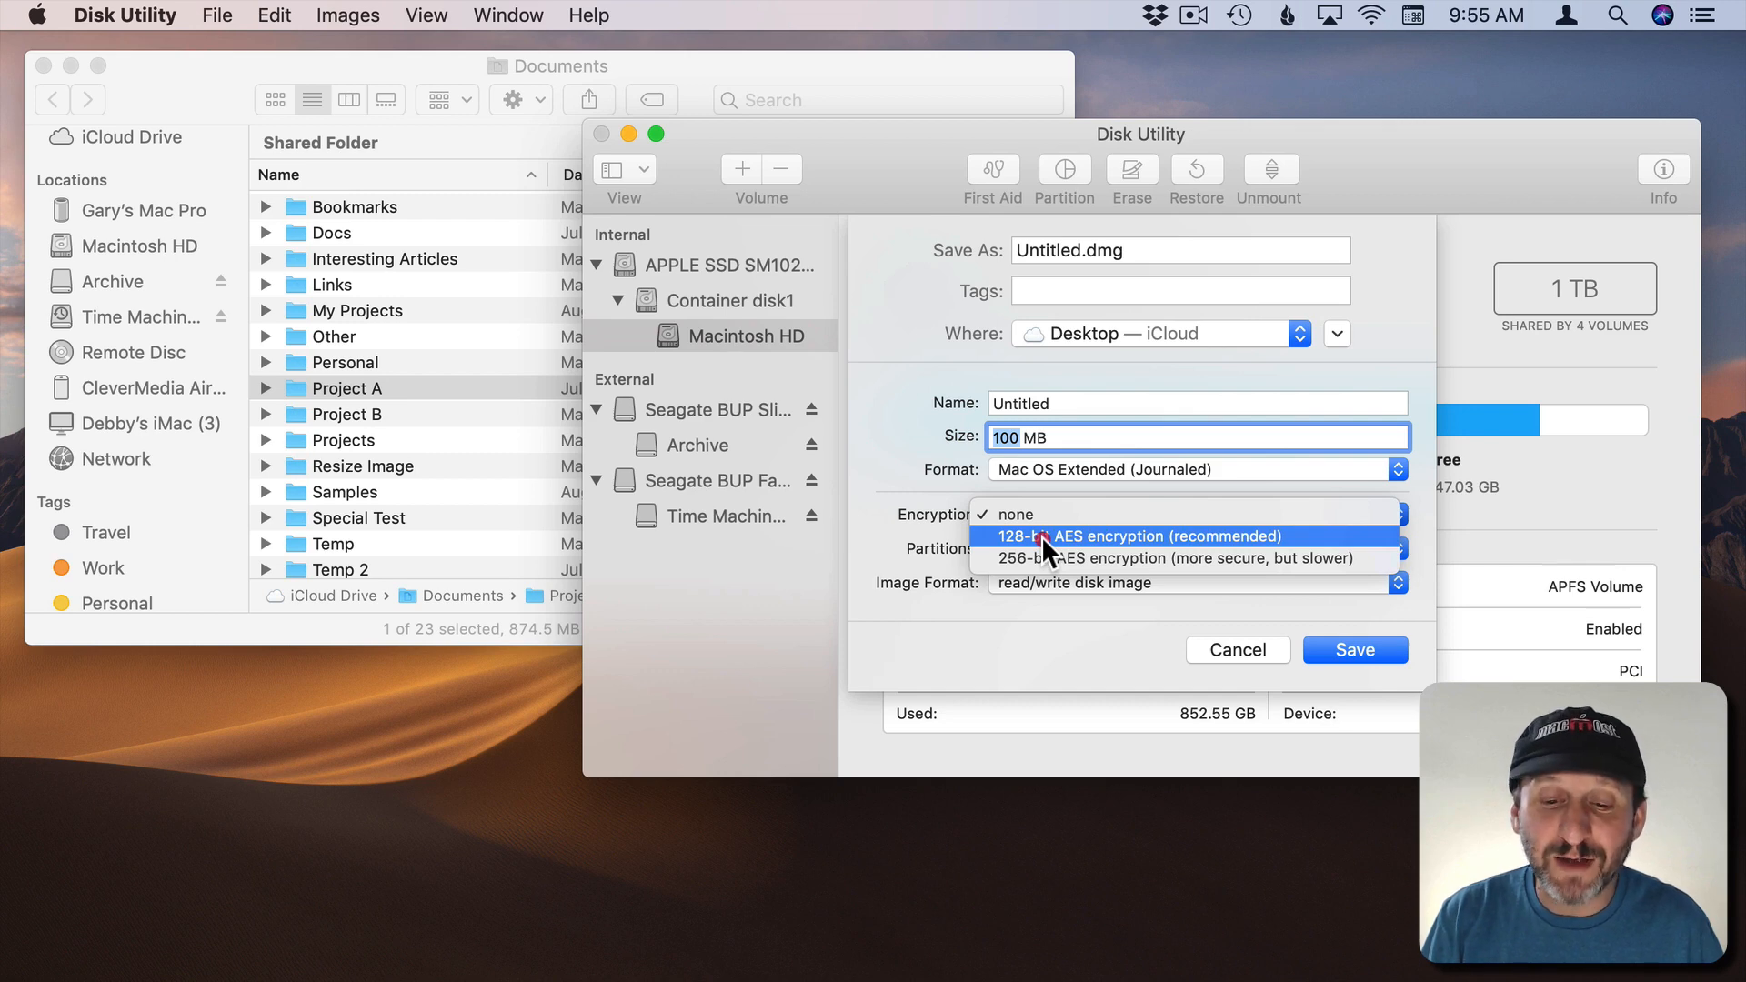
mouse_move(1041, 559)
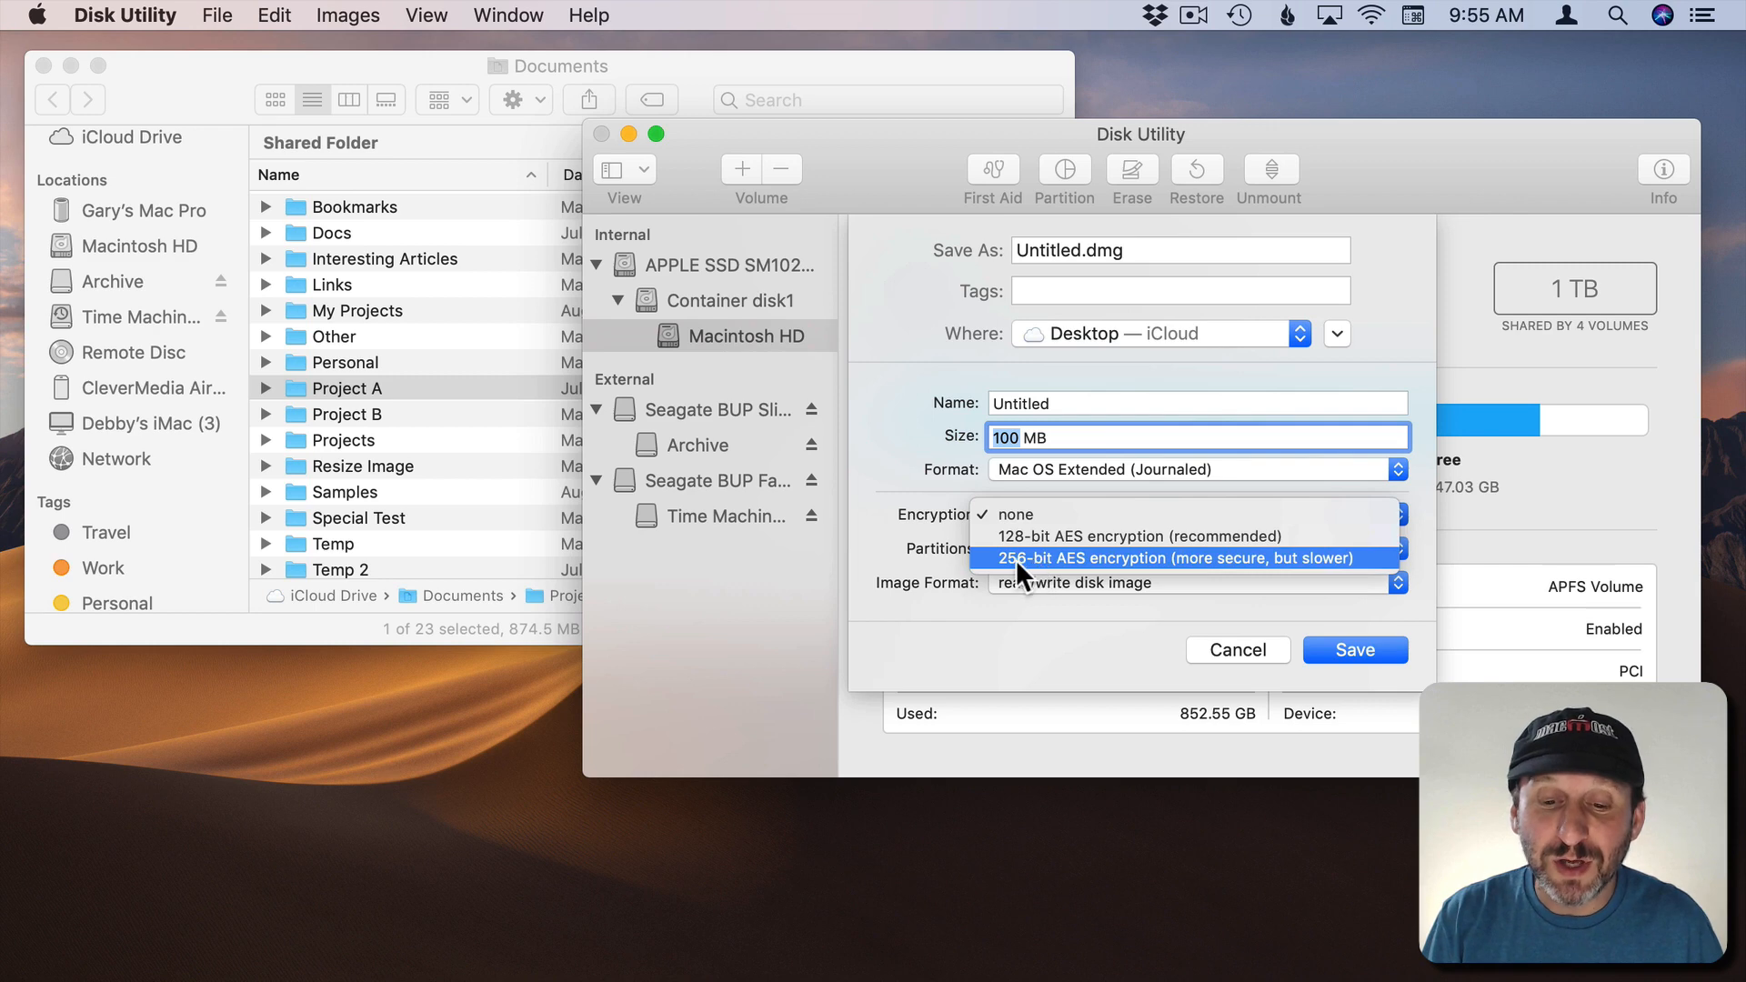
click(1014, 513)
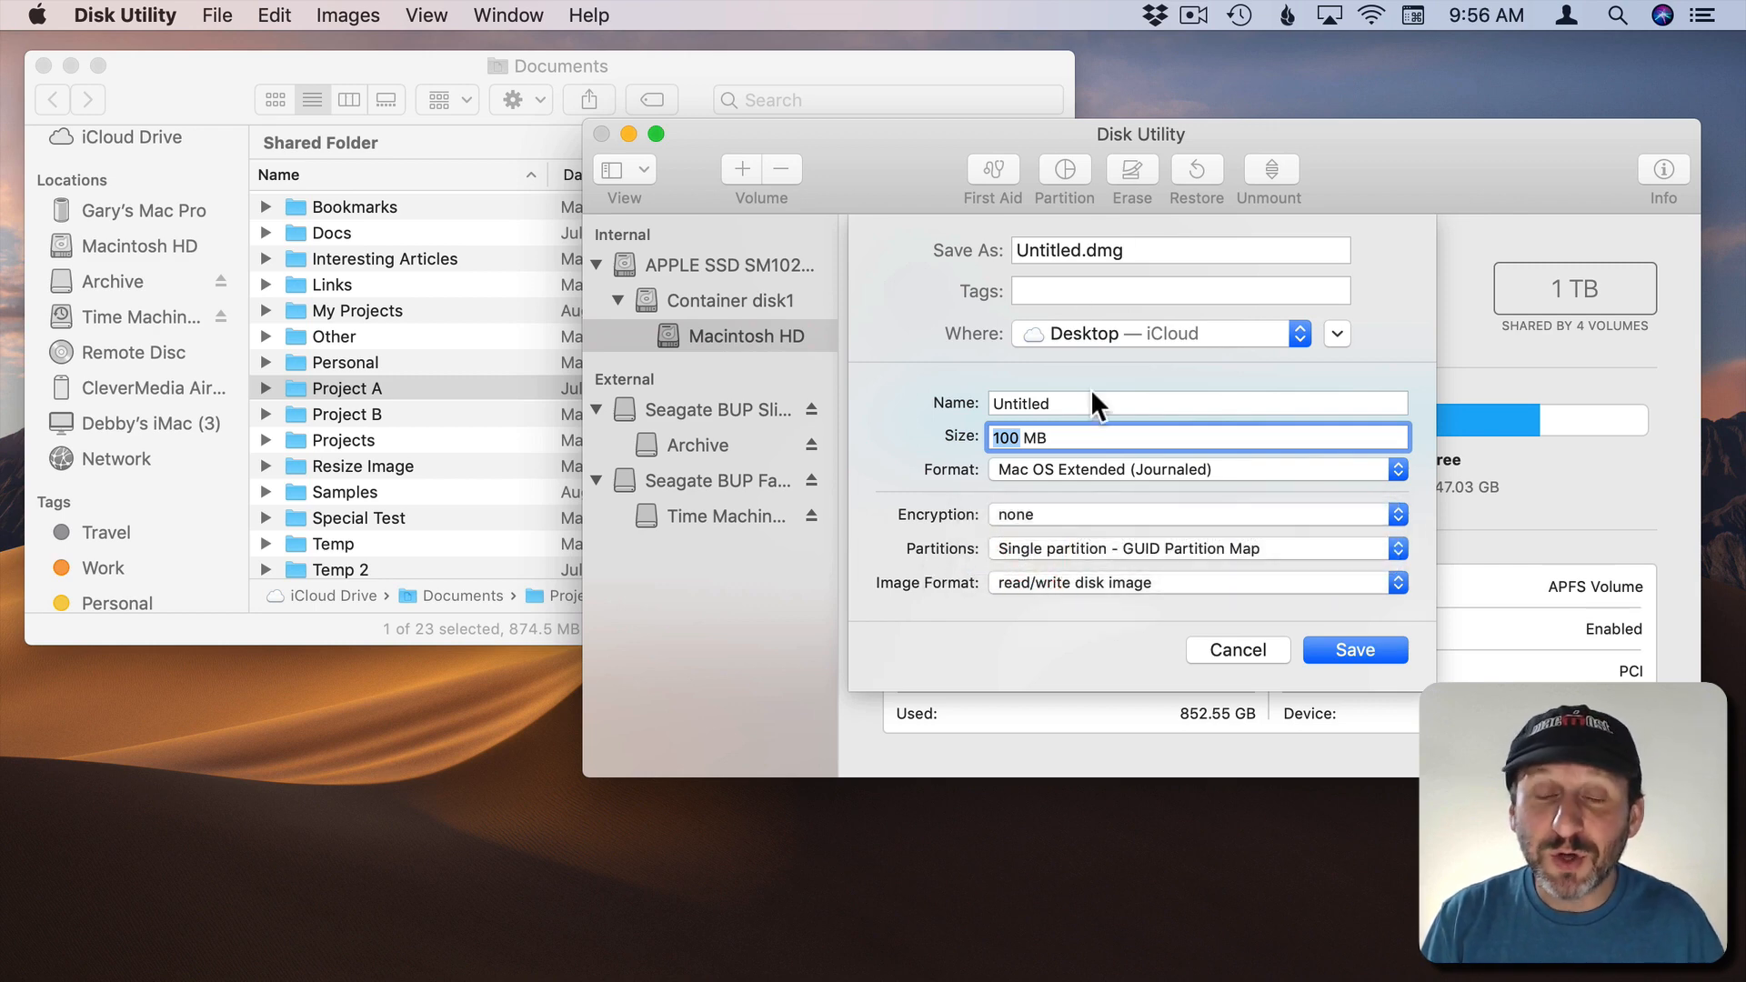
mouse_move(1237, 661)
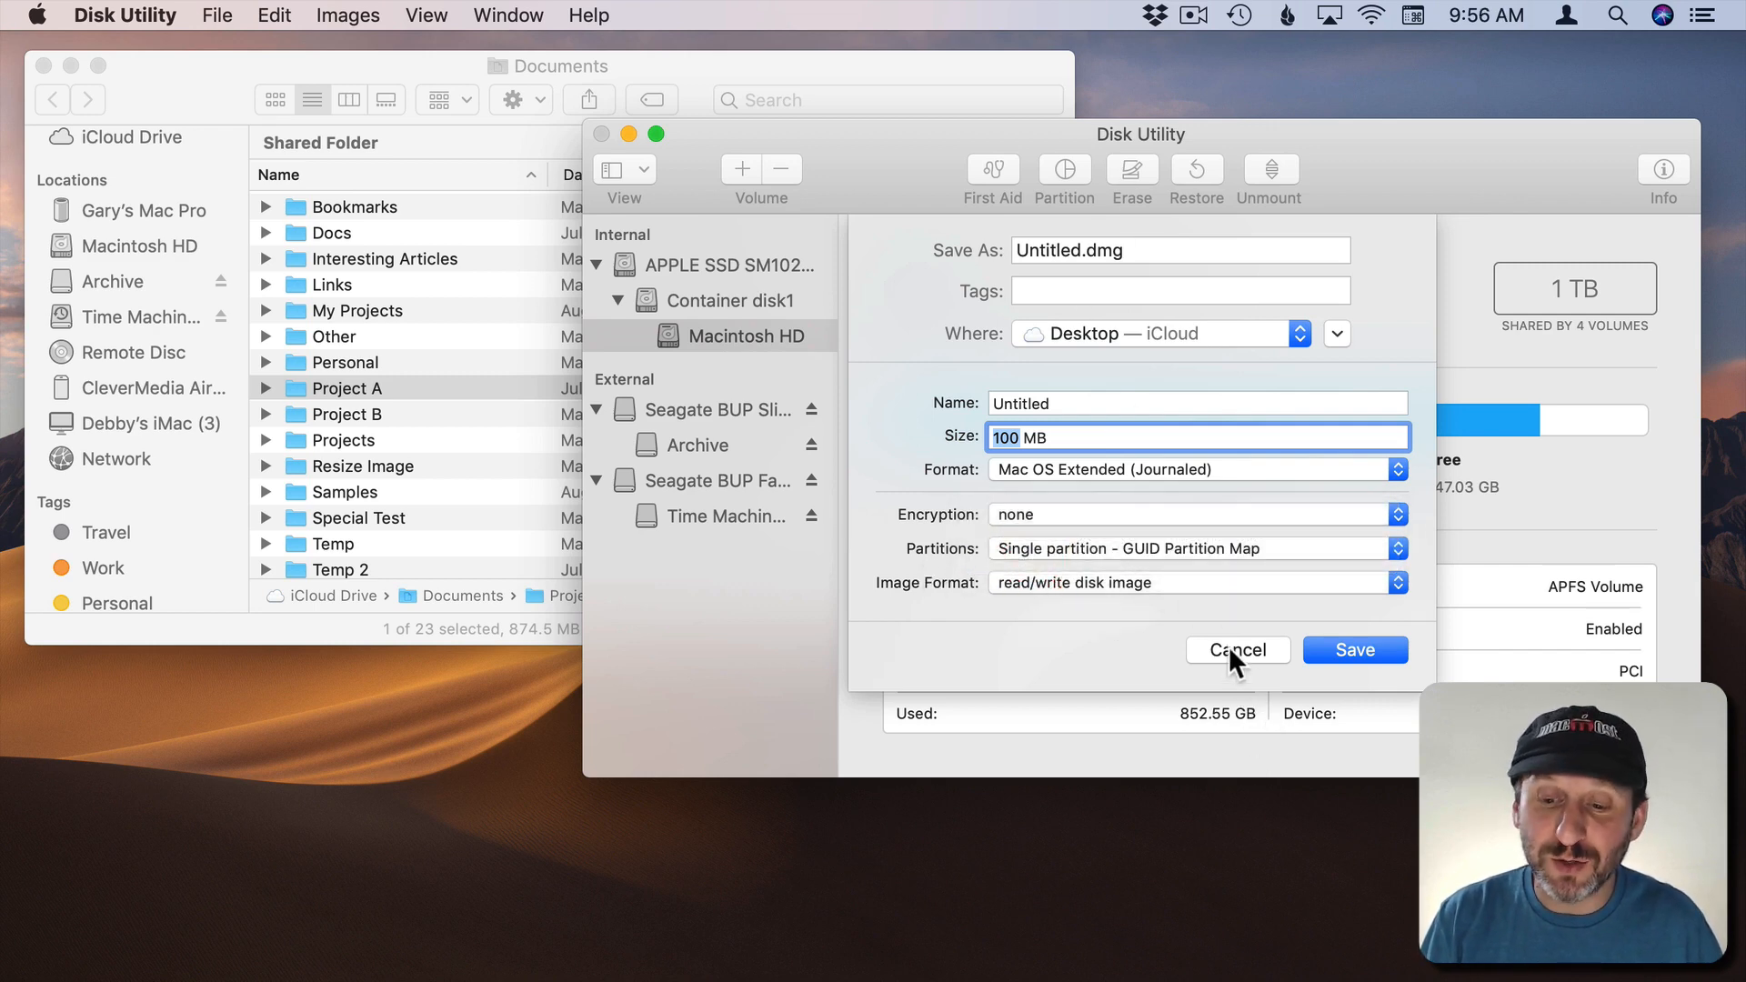
click(216, 16)
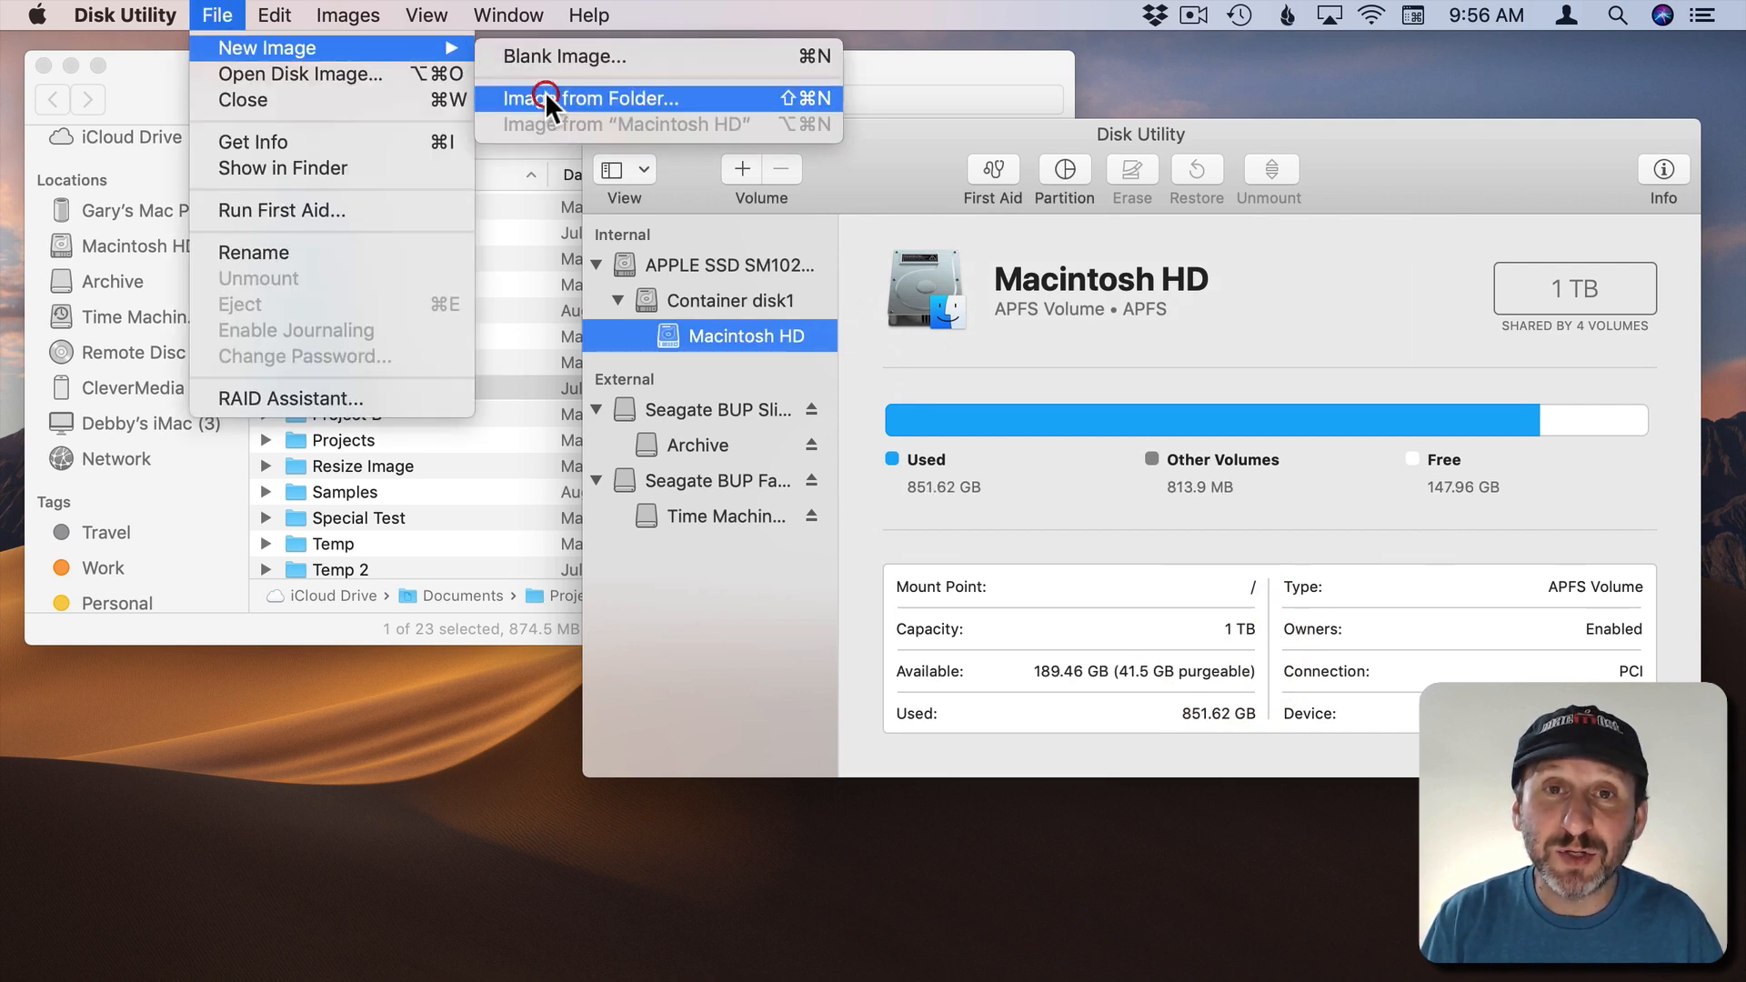
Choose the Project A folder in Documents as the source for a new image from folder.
click(599, 98)
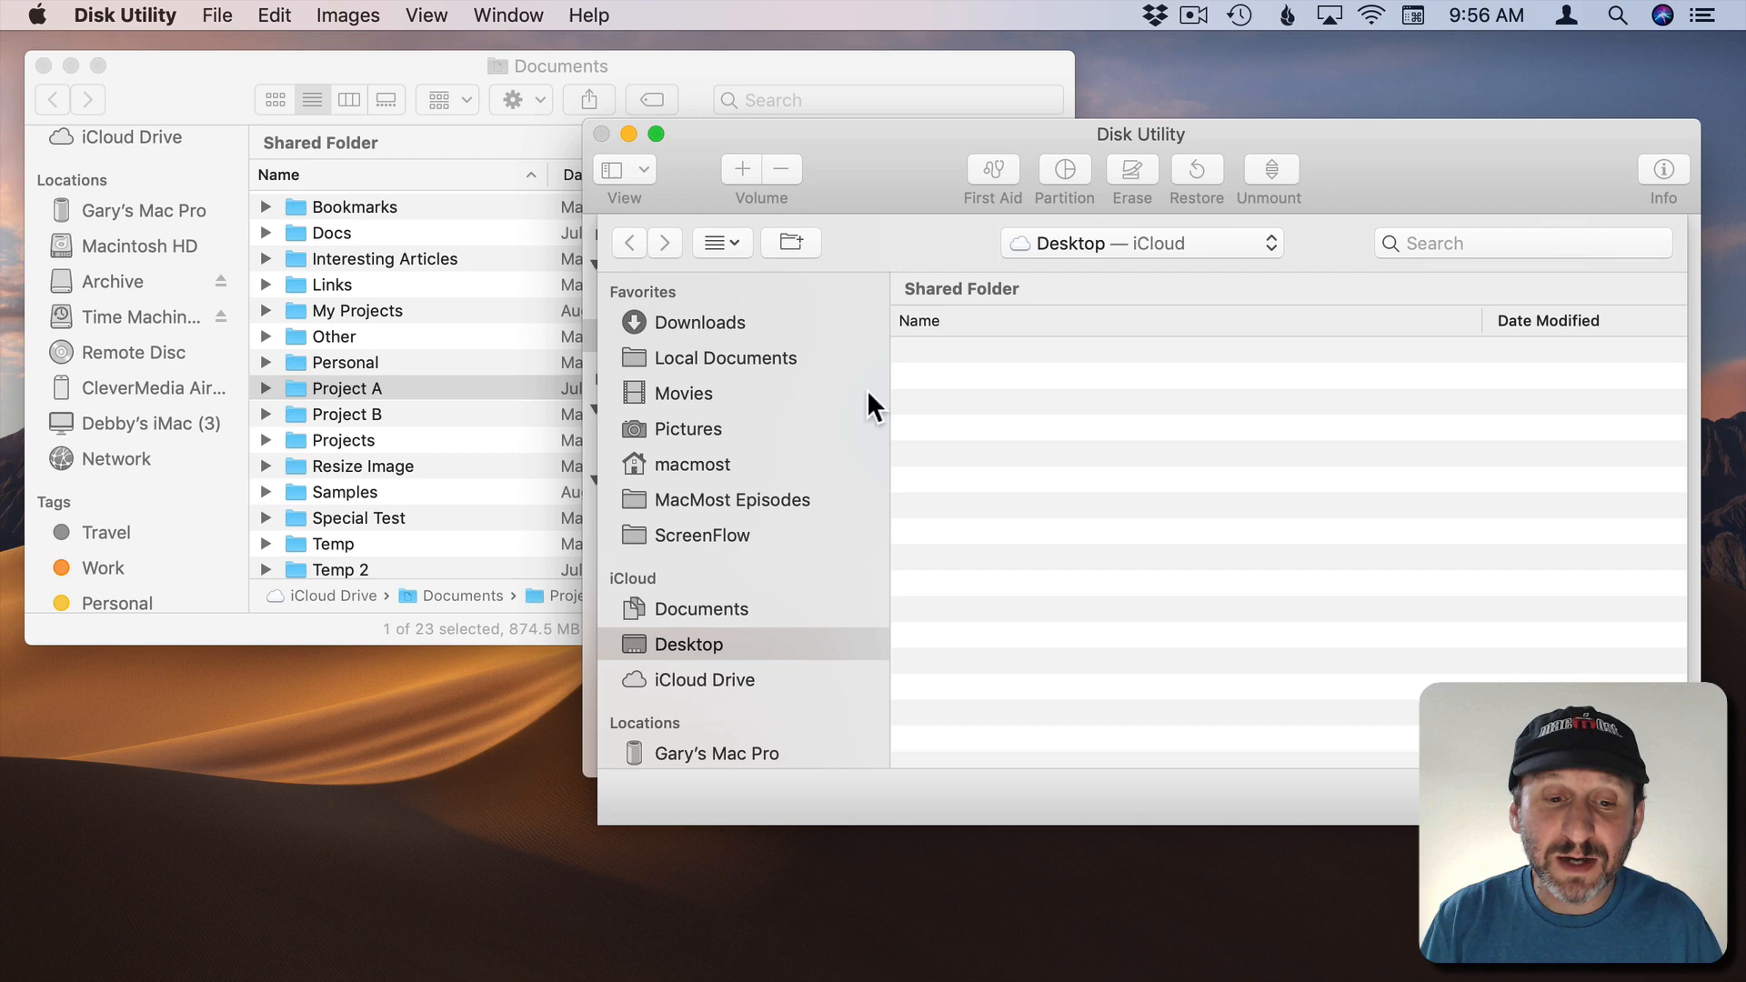
click(700, 608)
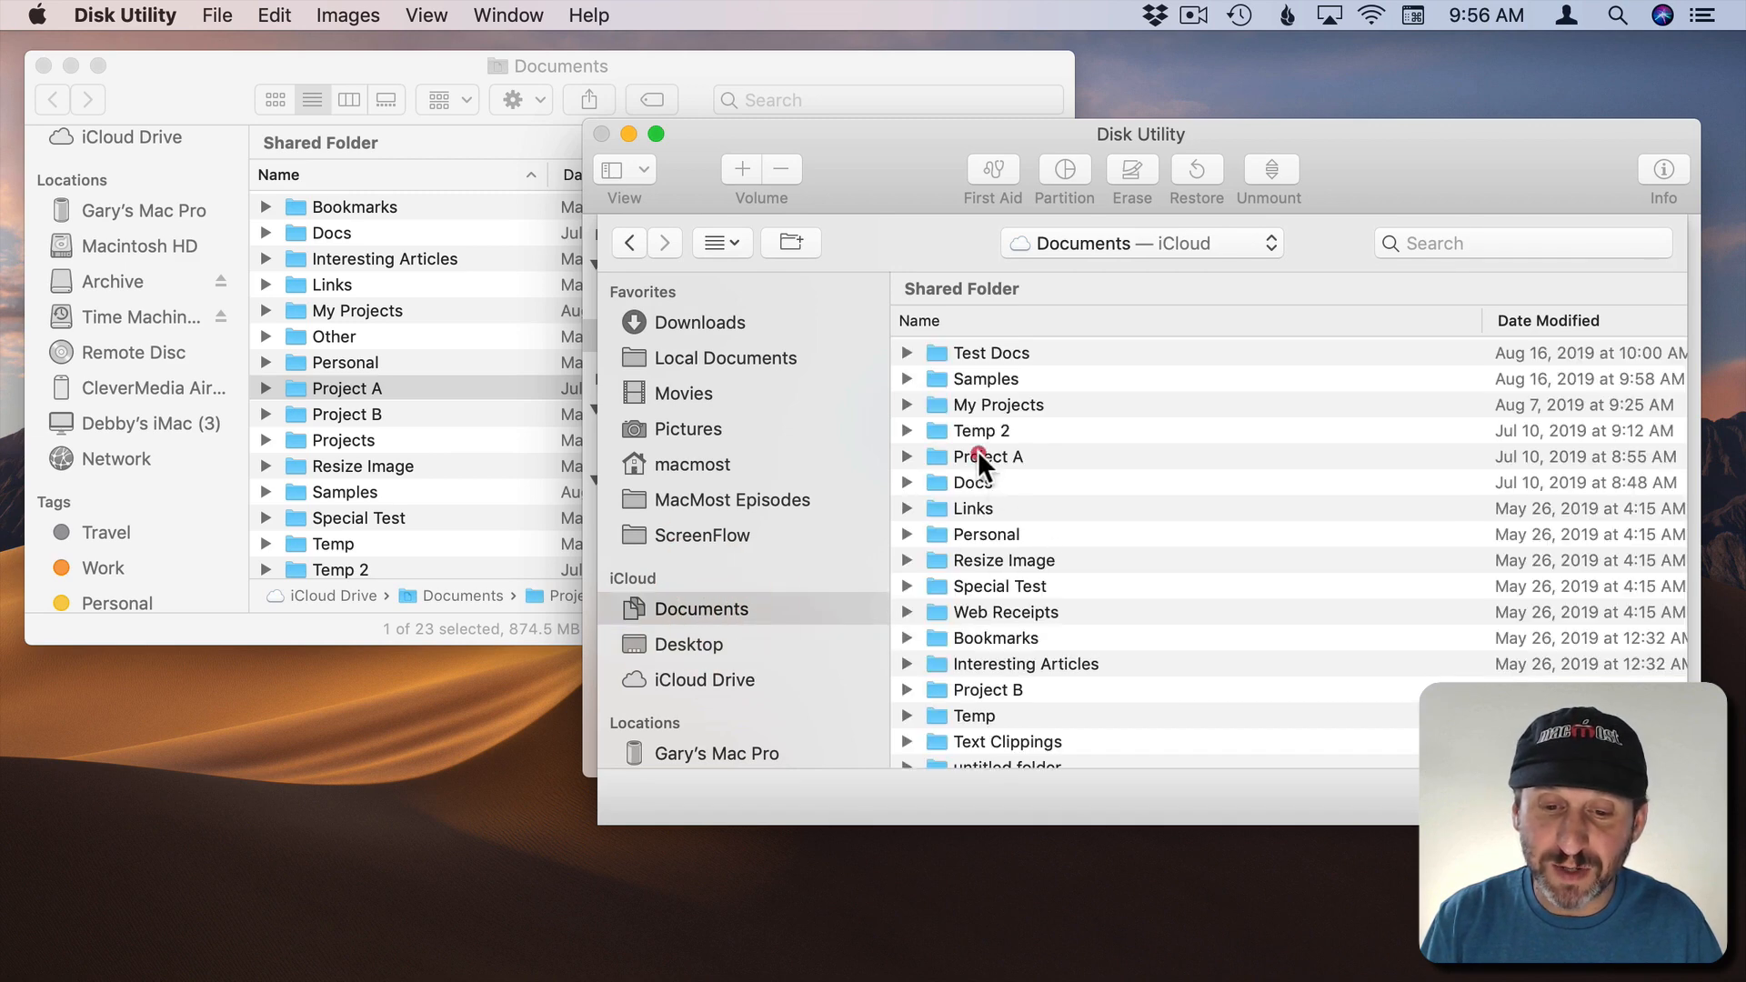
click(920, 320)
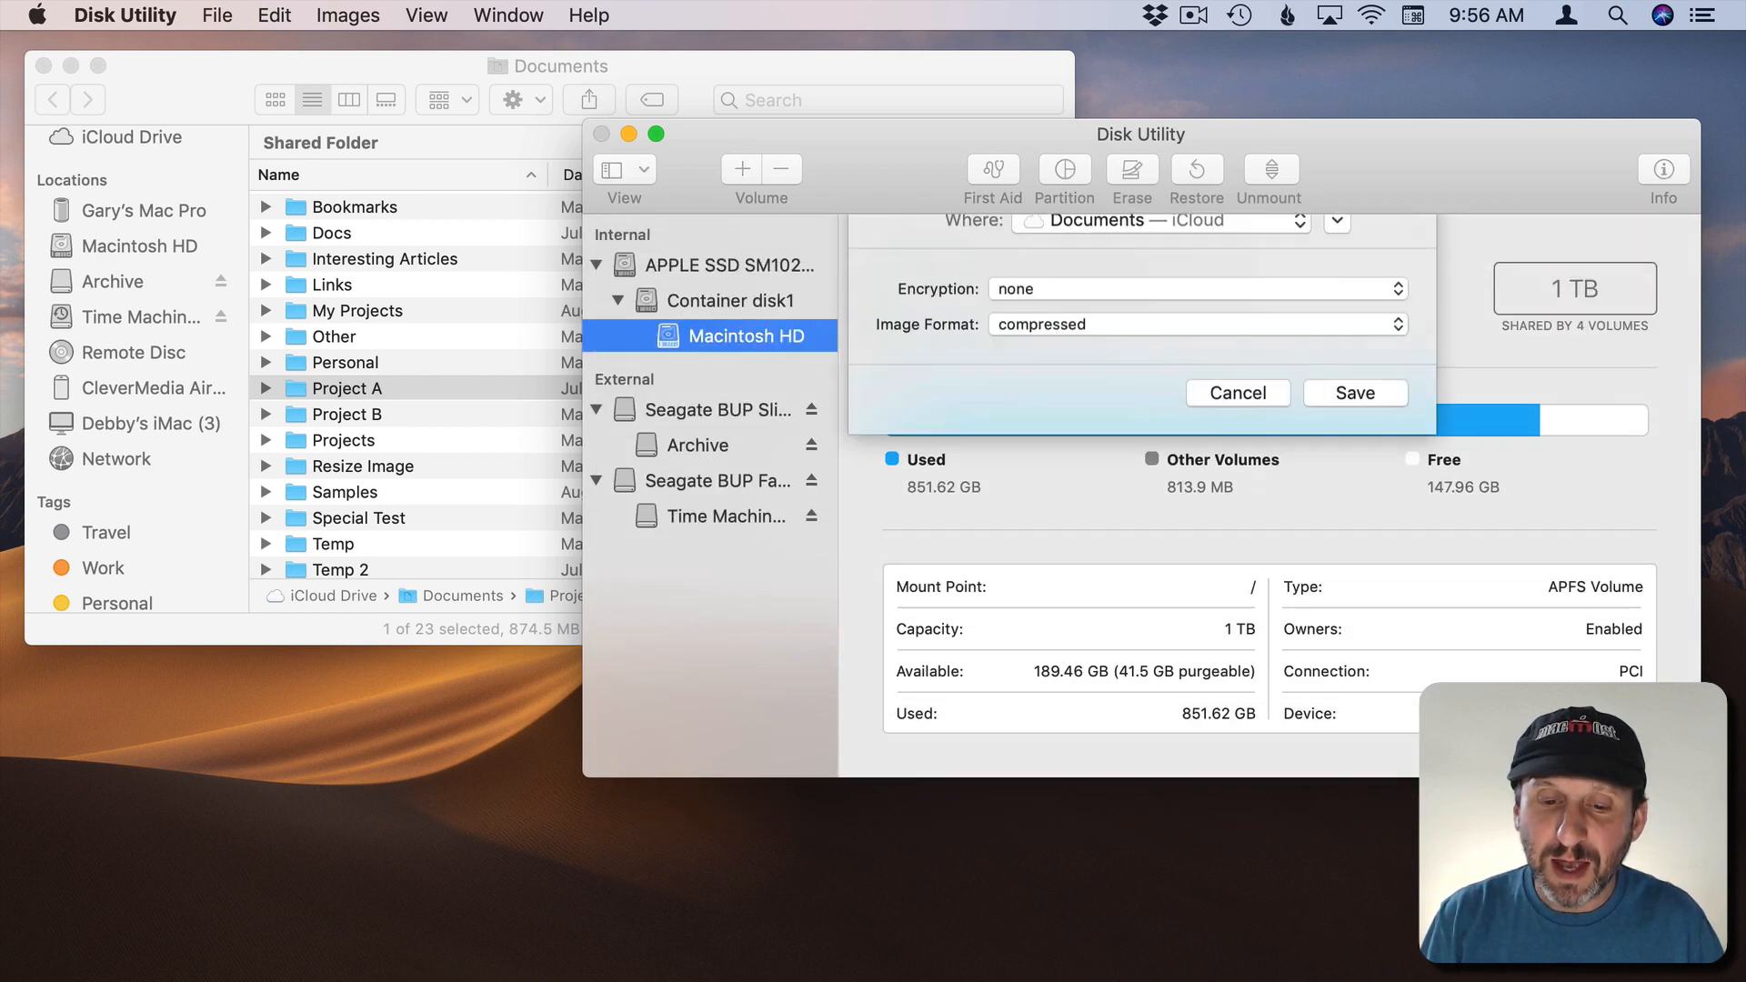
Name the image Project A.dmg, save it to the Desktop with 128-bit AES encryption.
click(1335, 221)
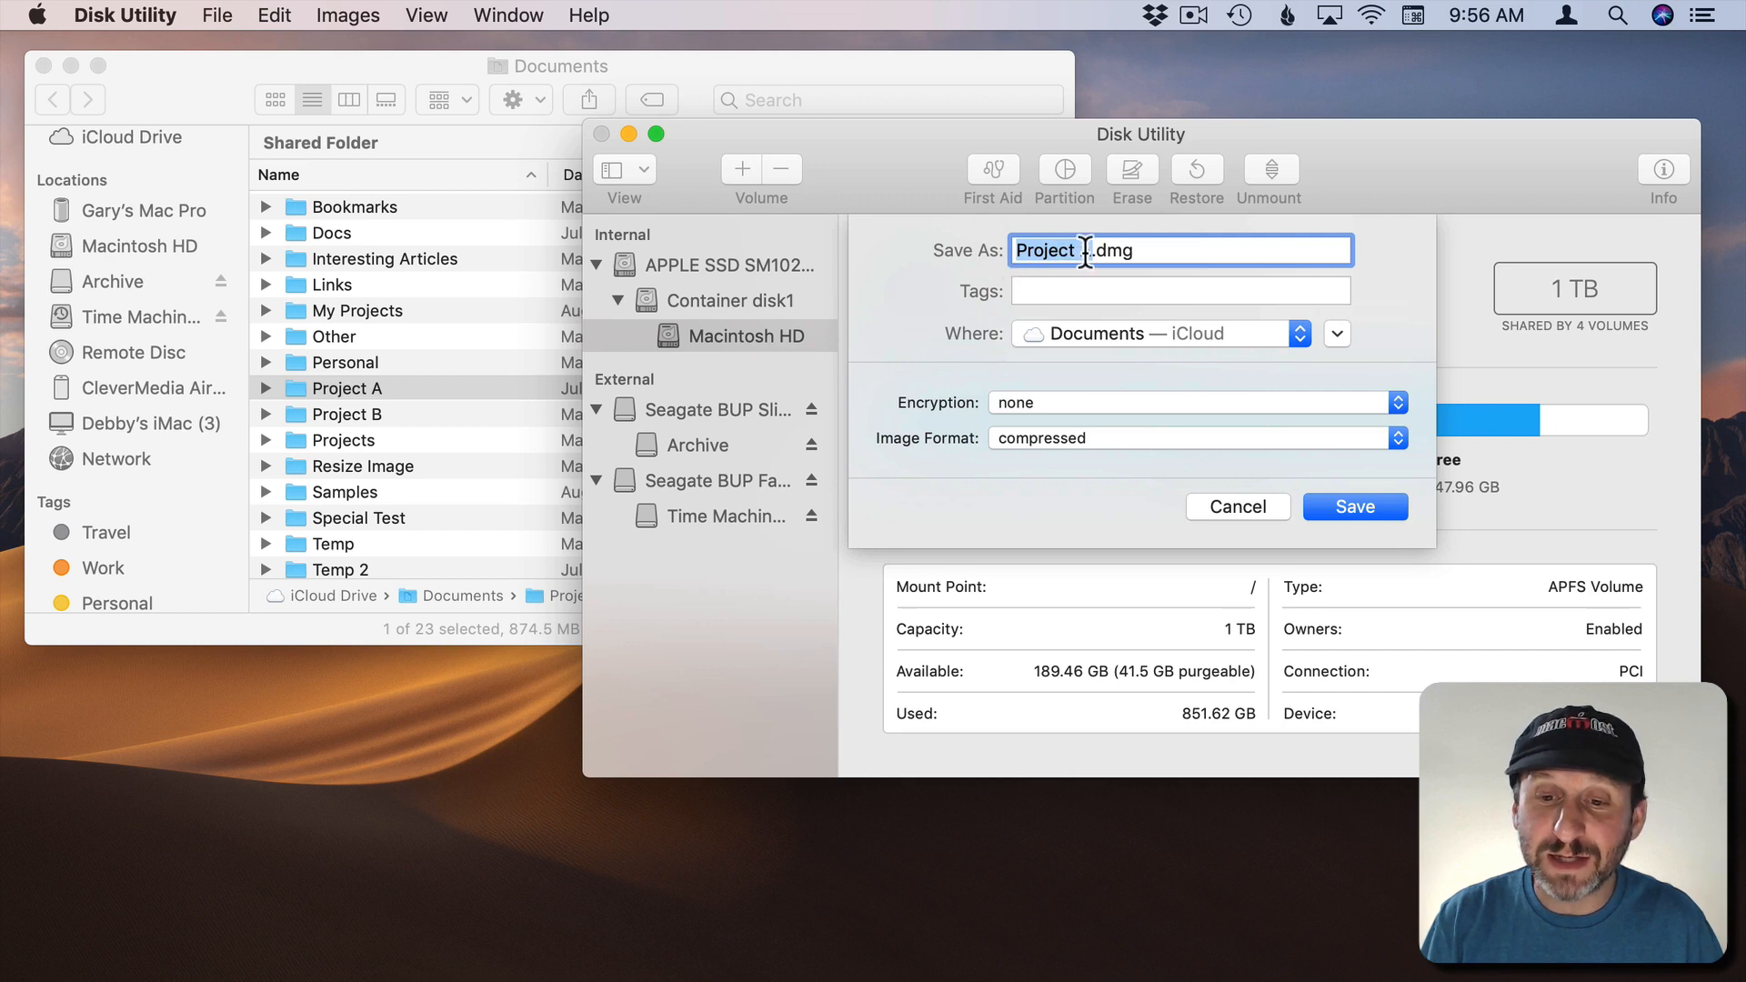
text(A)
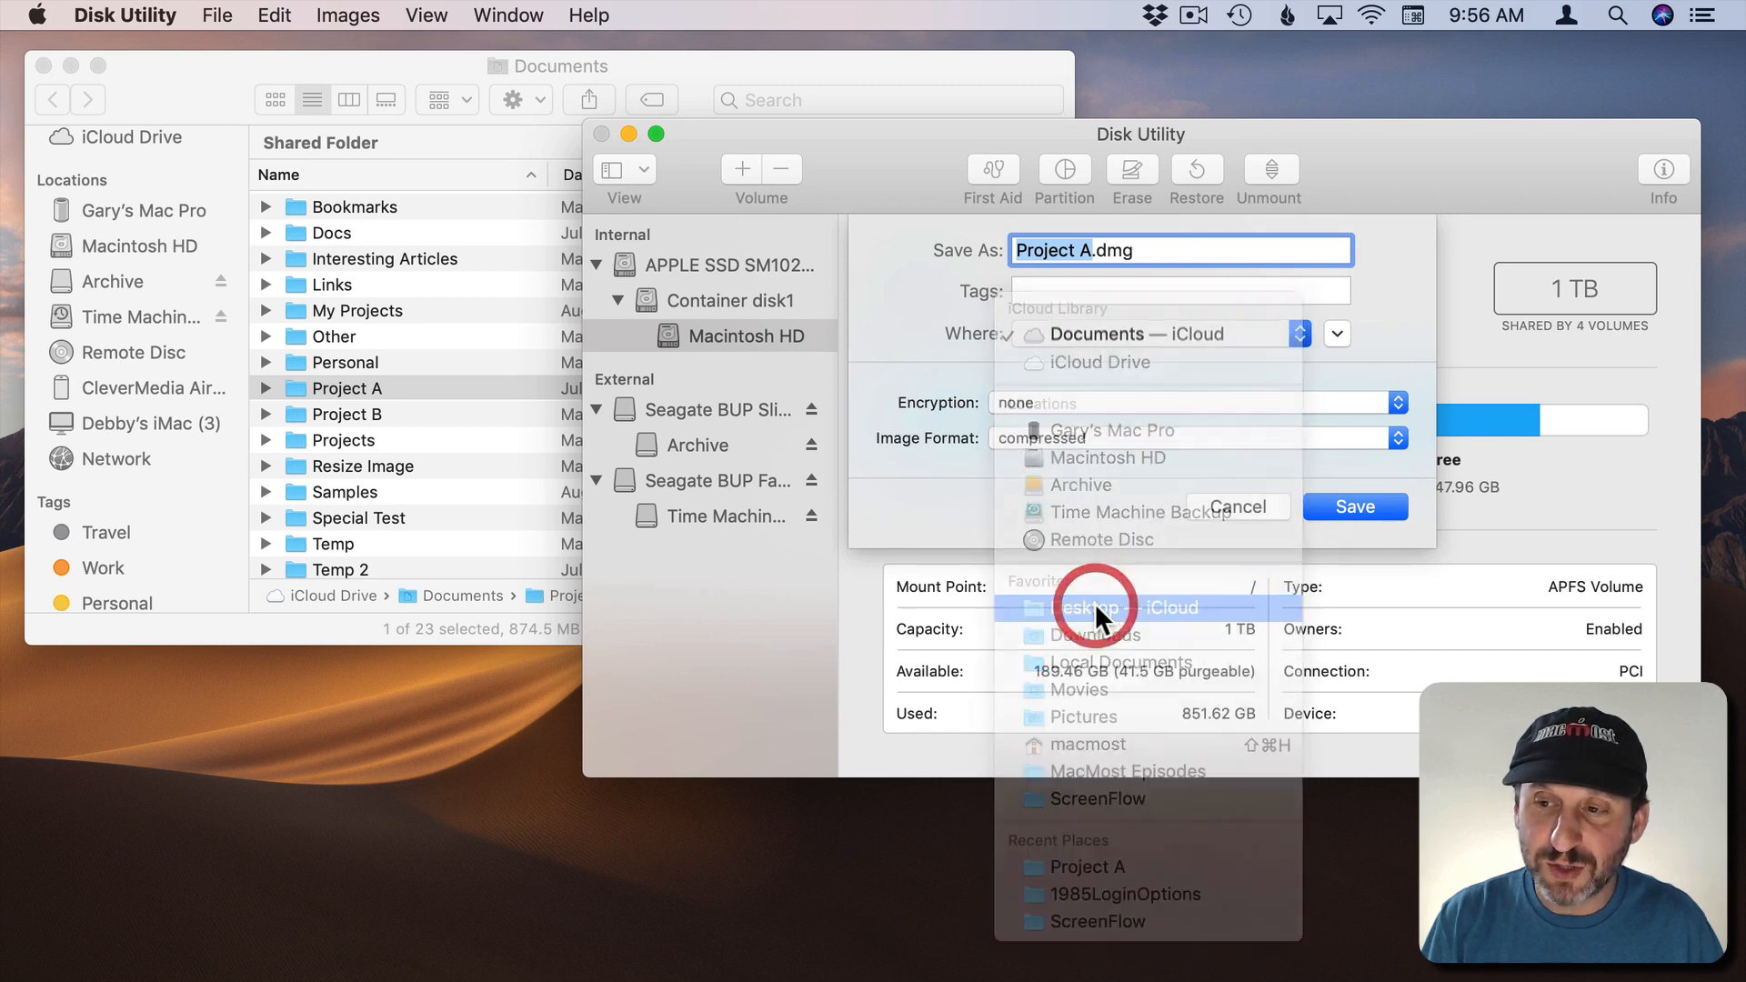
click(1103, 608)
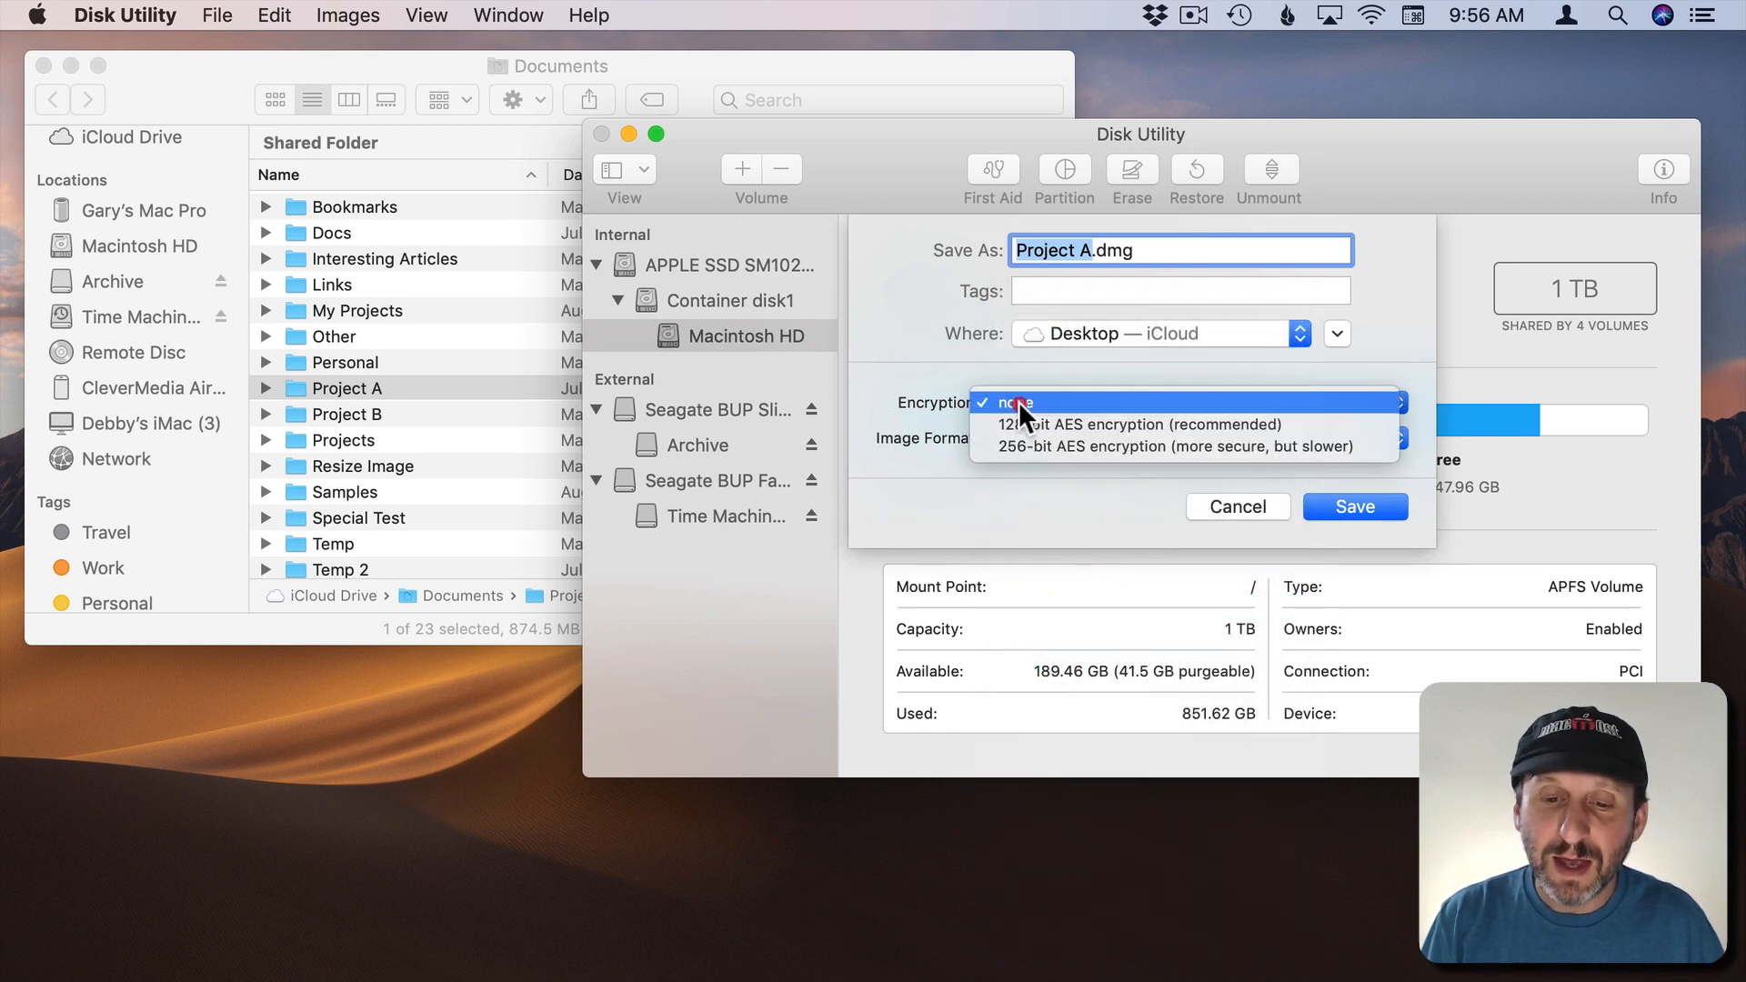
click(1129, 424)
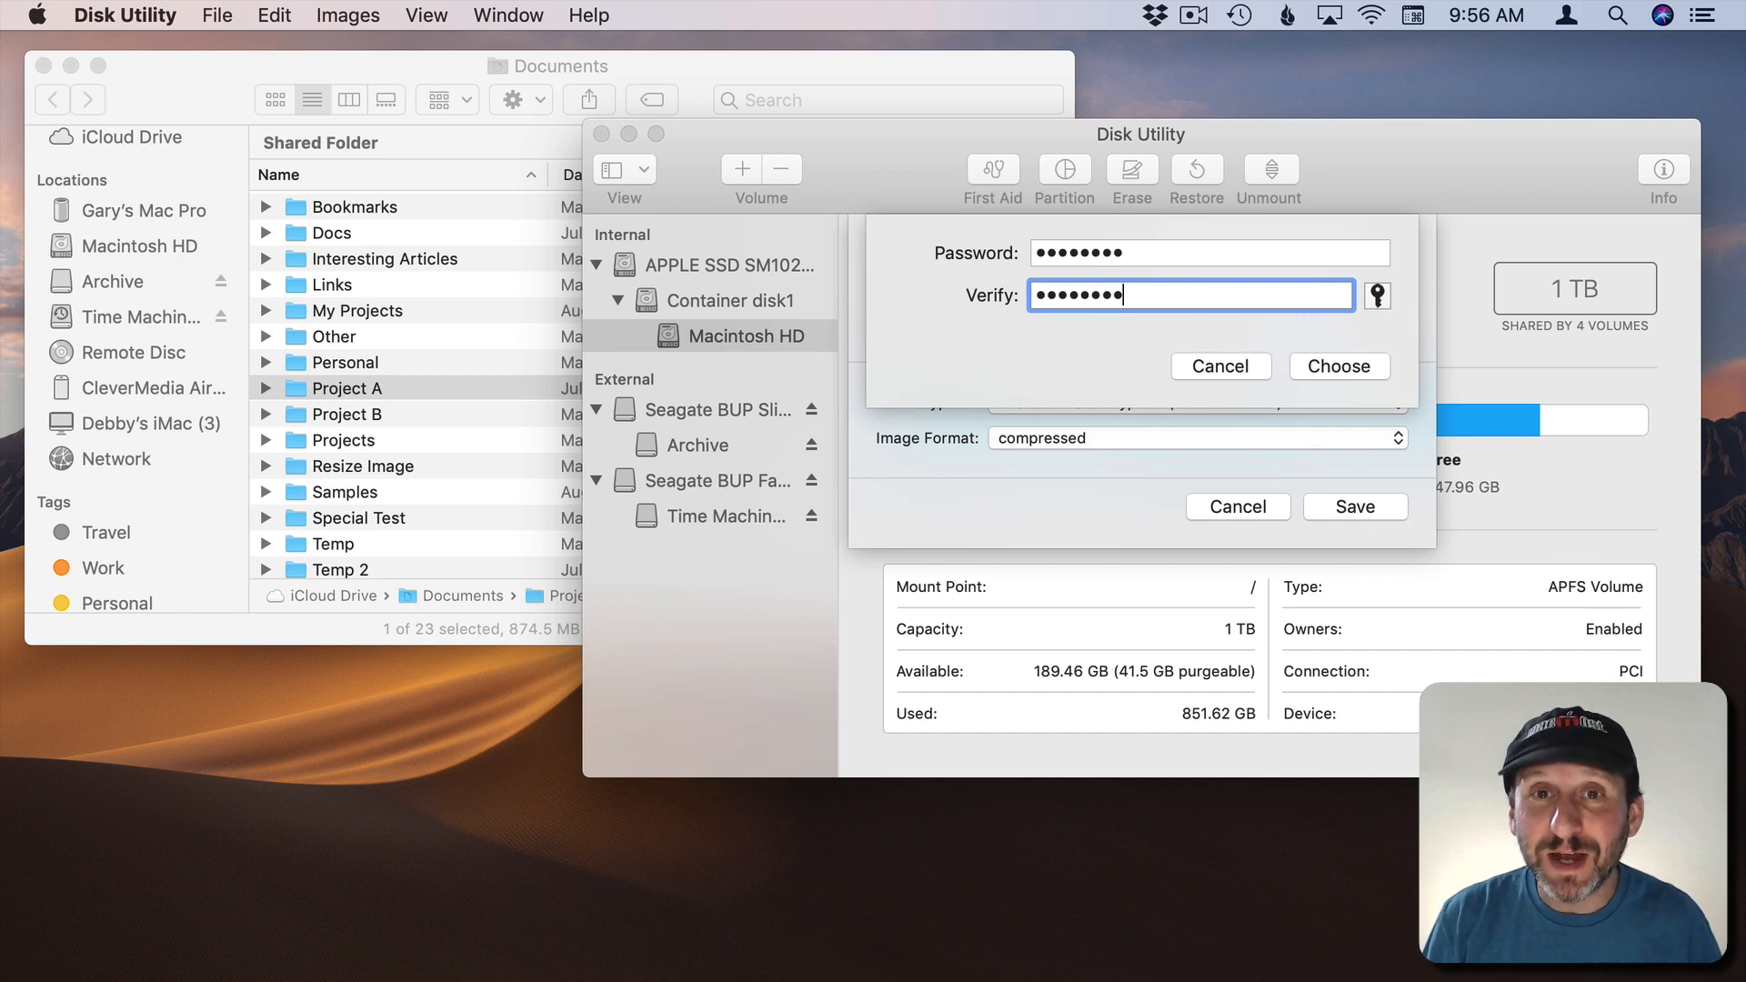
mouse_move(1380, 317)
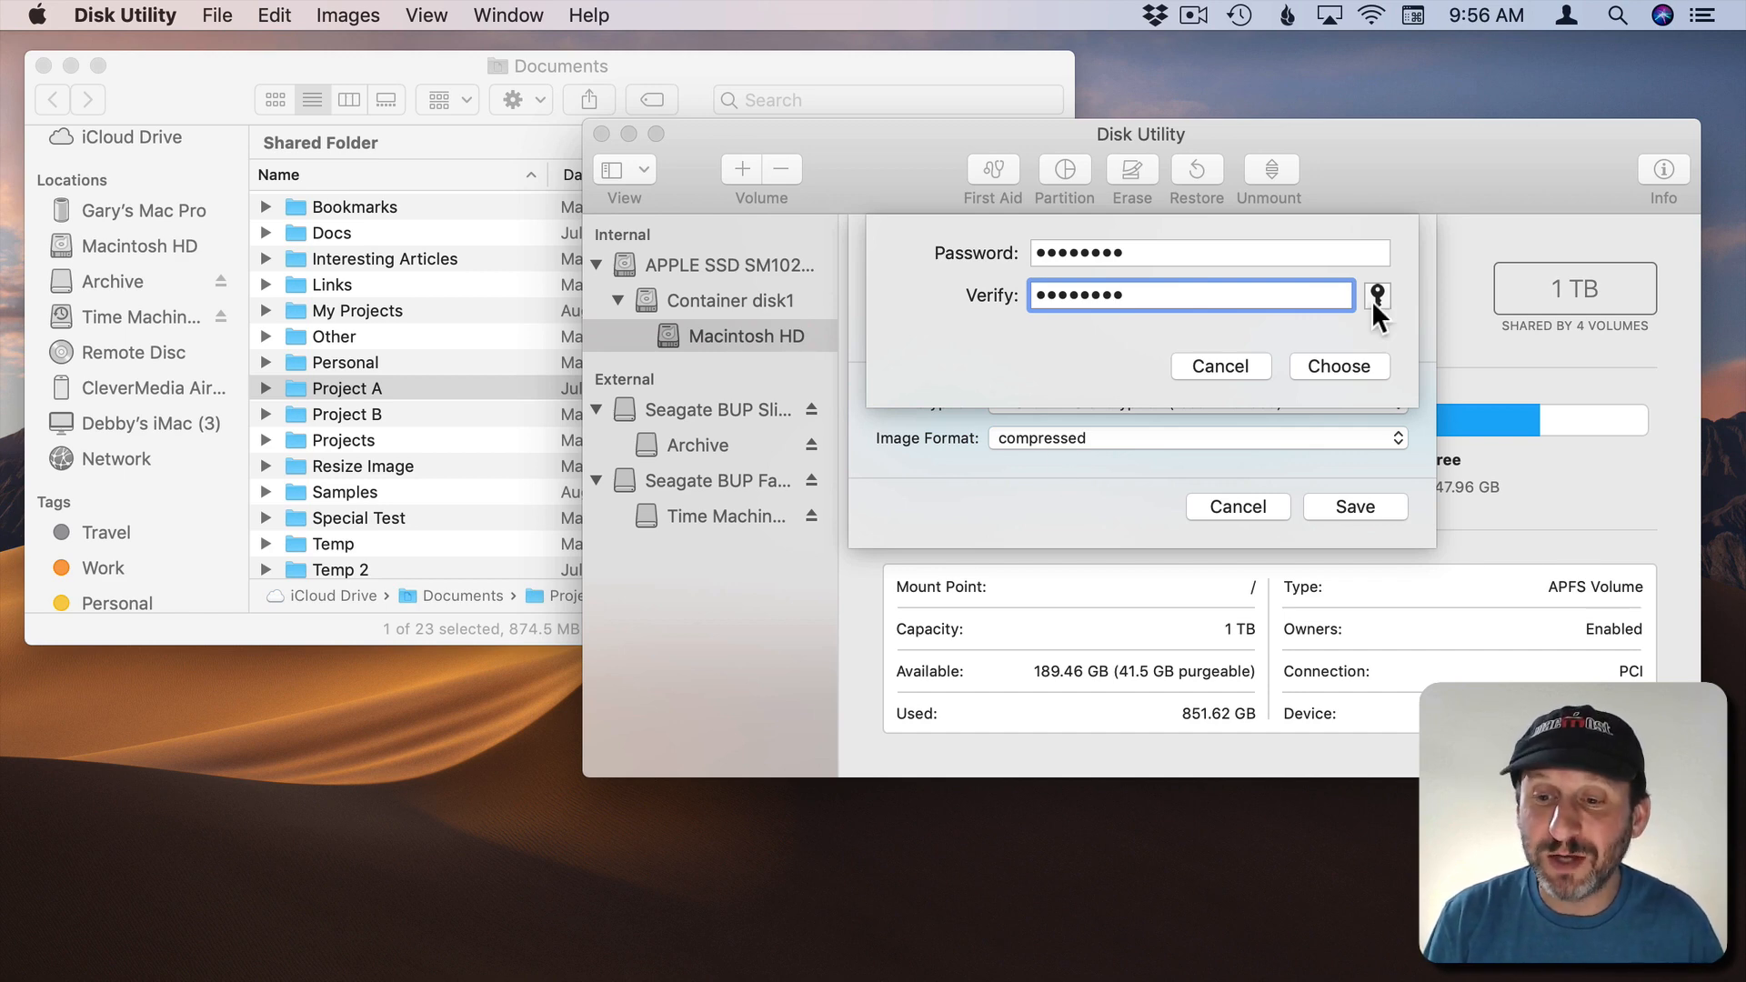
Confirm the entered encryption password for the Project A image.
click(1337, 366)
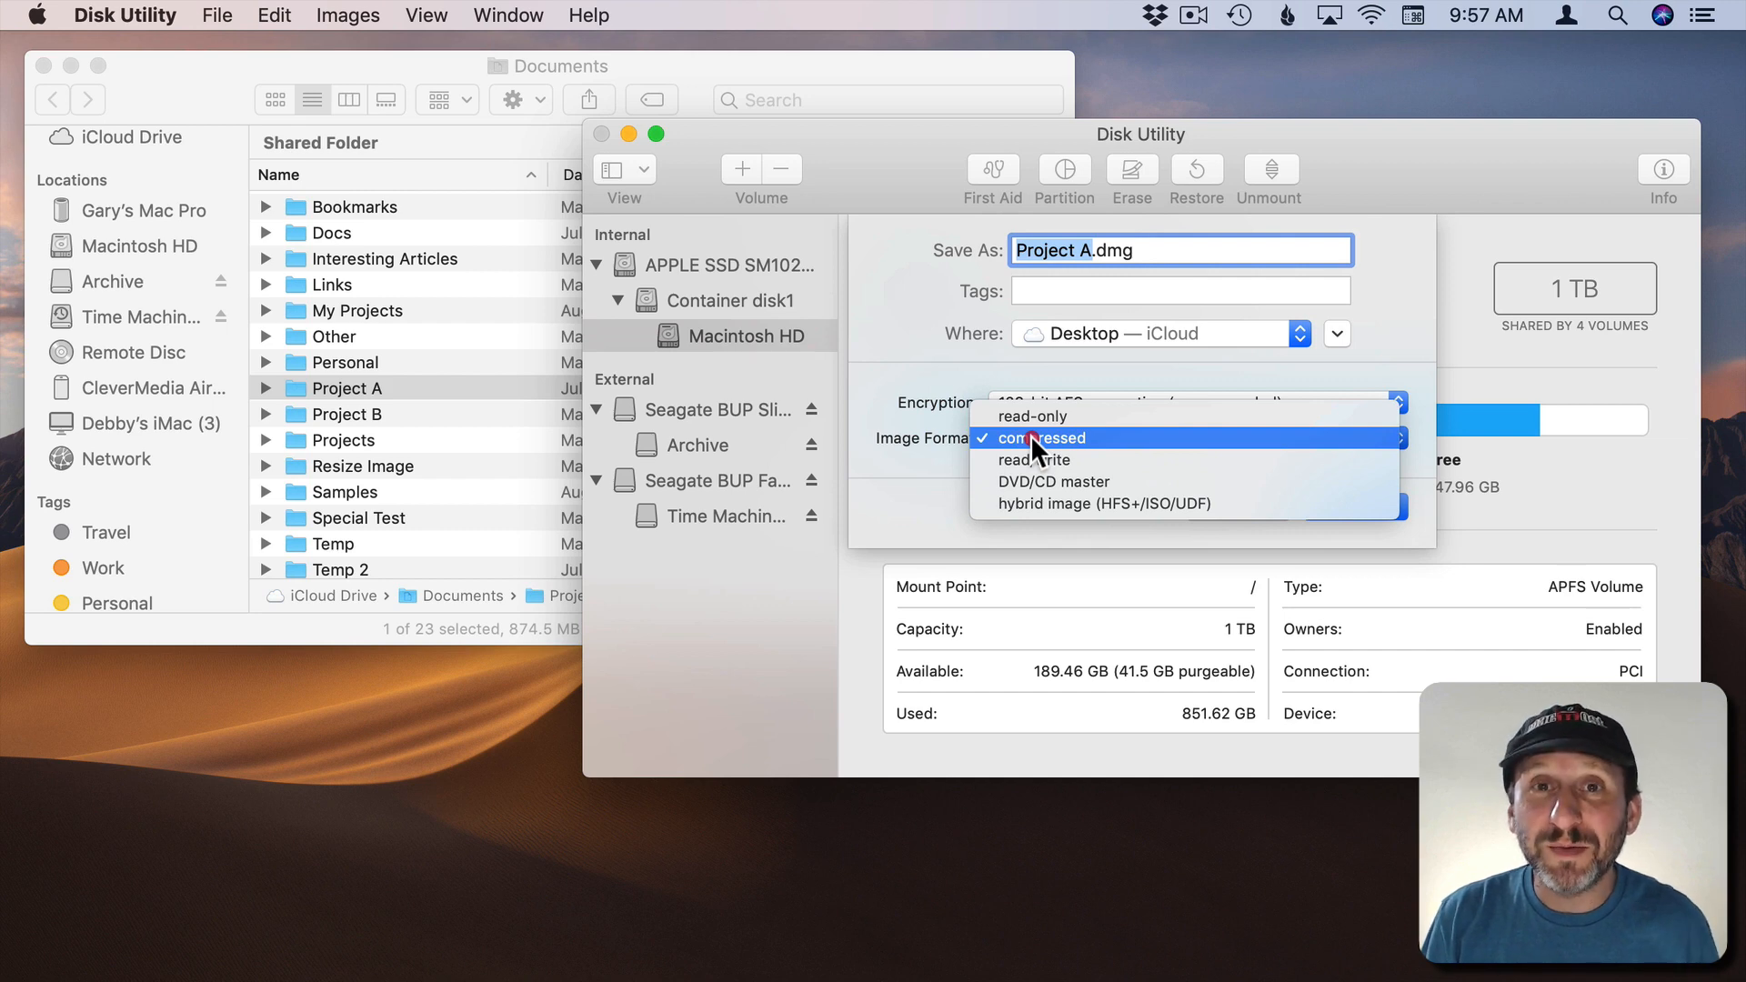
mouse_move(1055, 449)
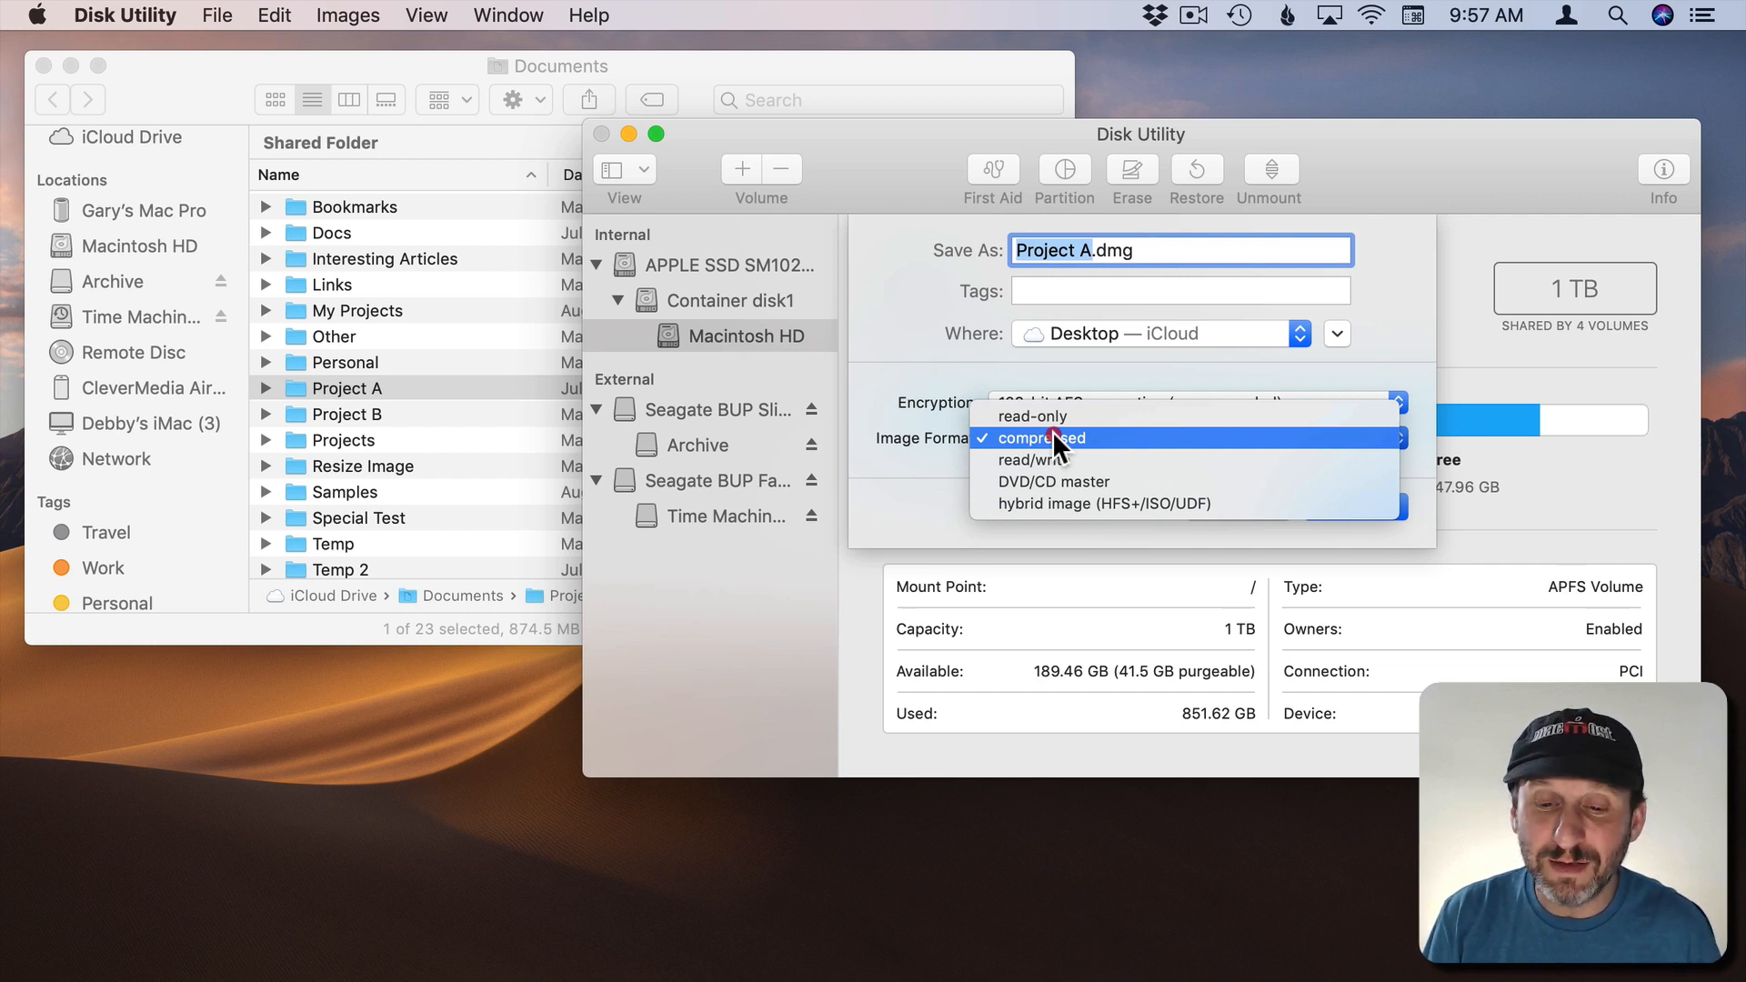
mouse_move(1053, 461)
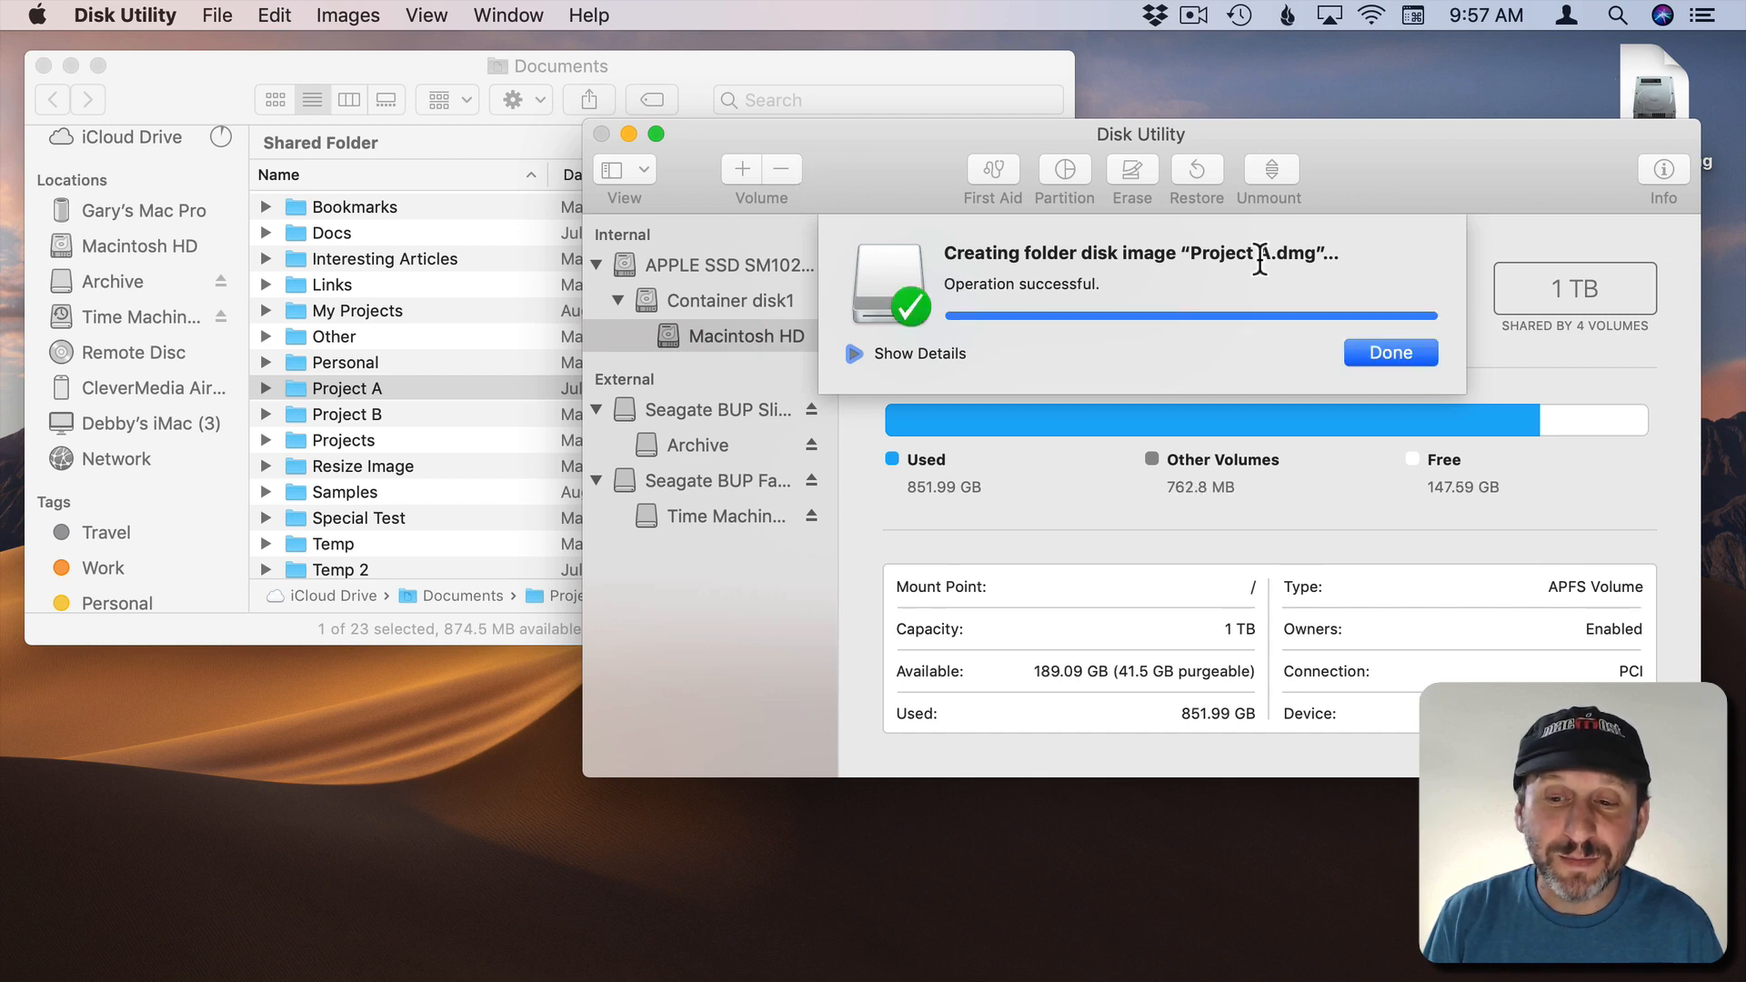
Dismiss the completion notice after Project A.dmg is created on the Desktop.
click(1388, 352)
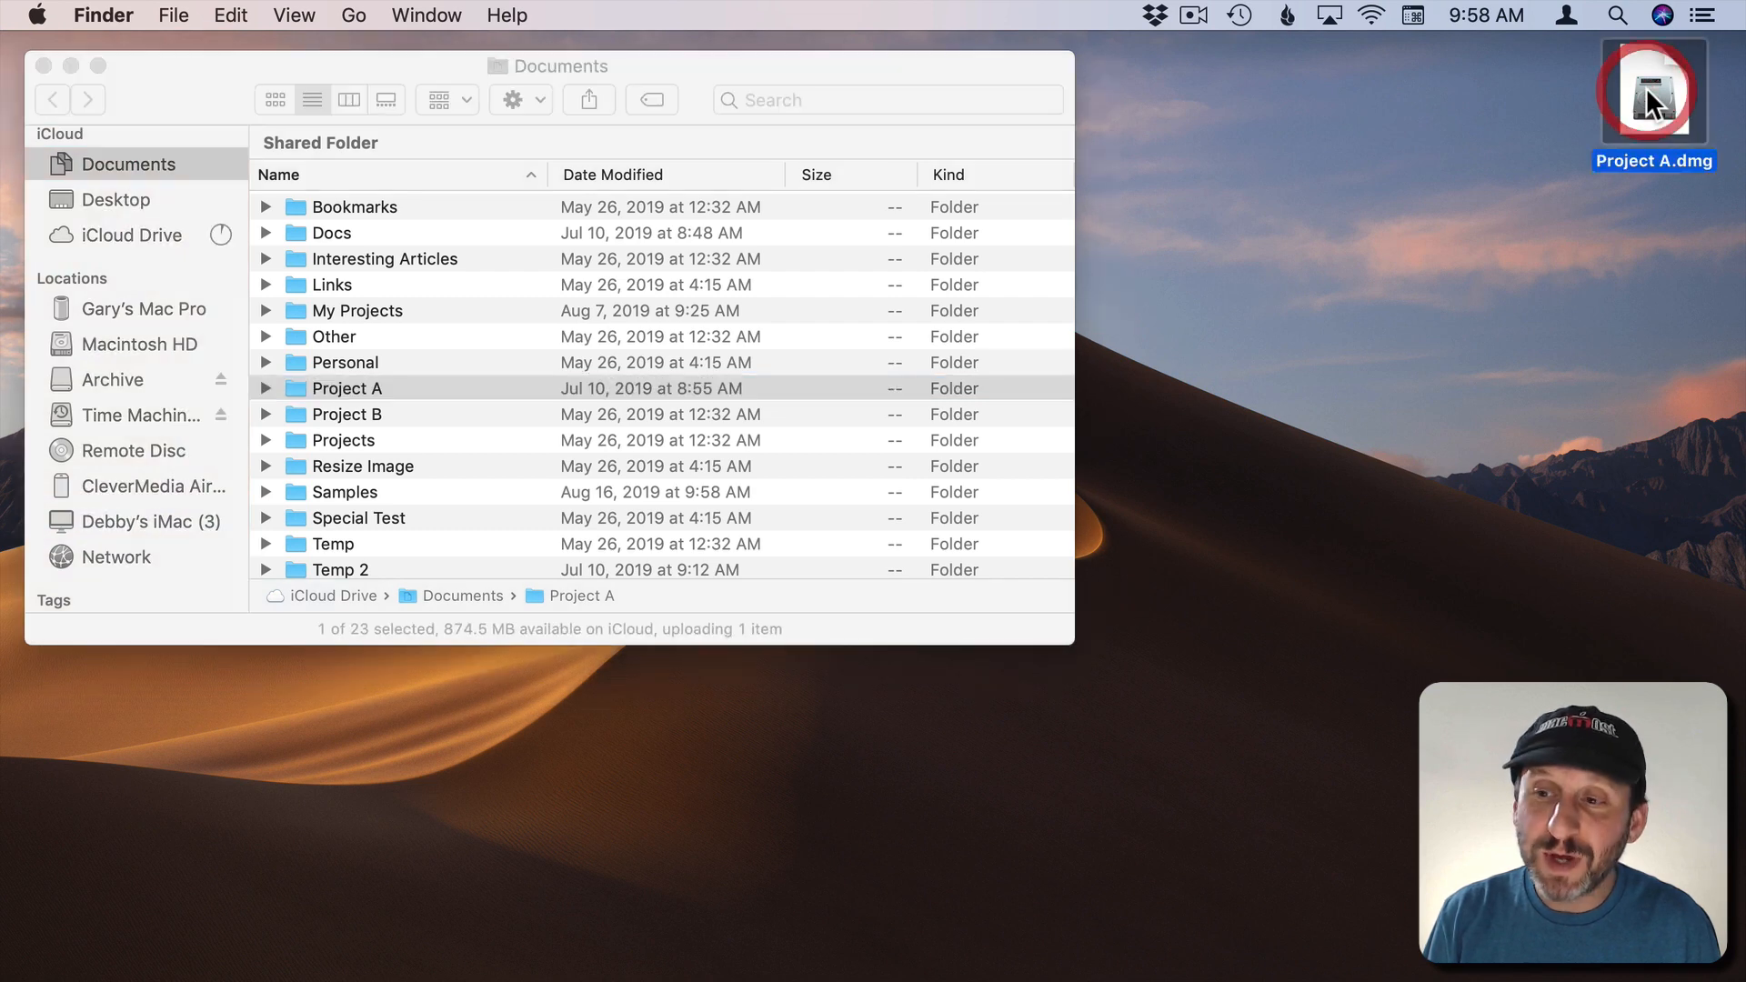
Mount Project A.dmg from the Desktop by entering its password without saving to keychain.
double_click(1654, 91)
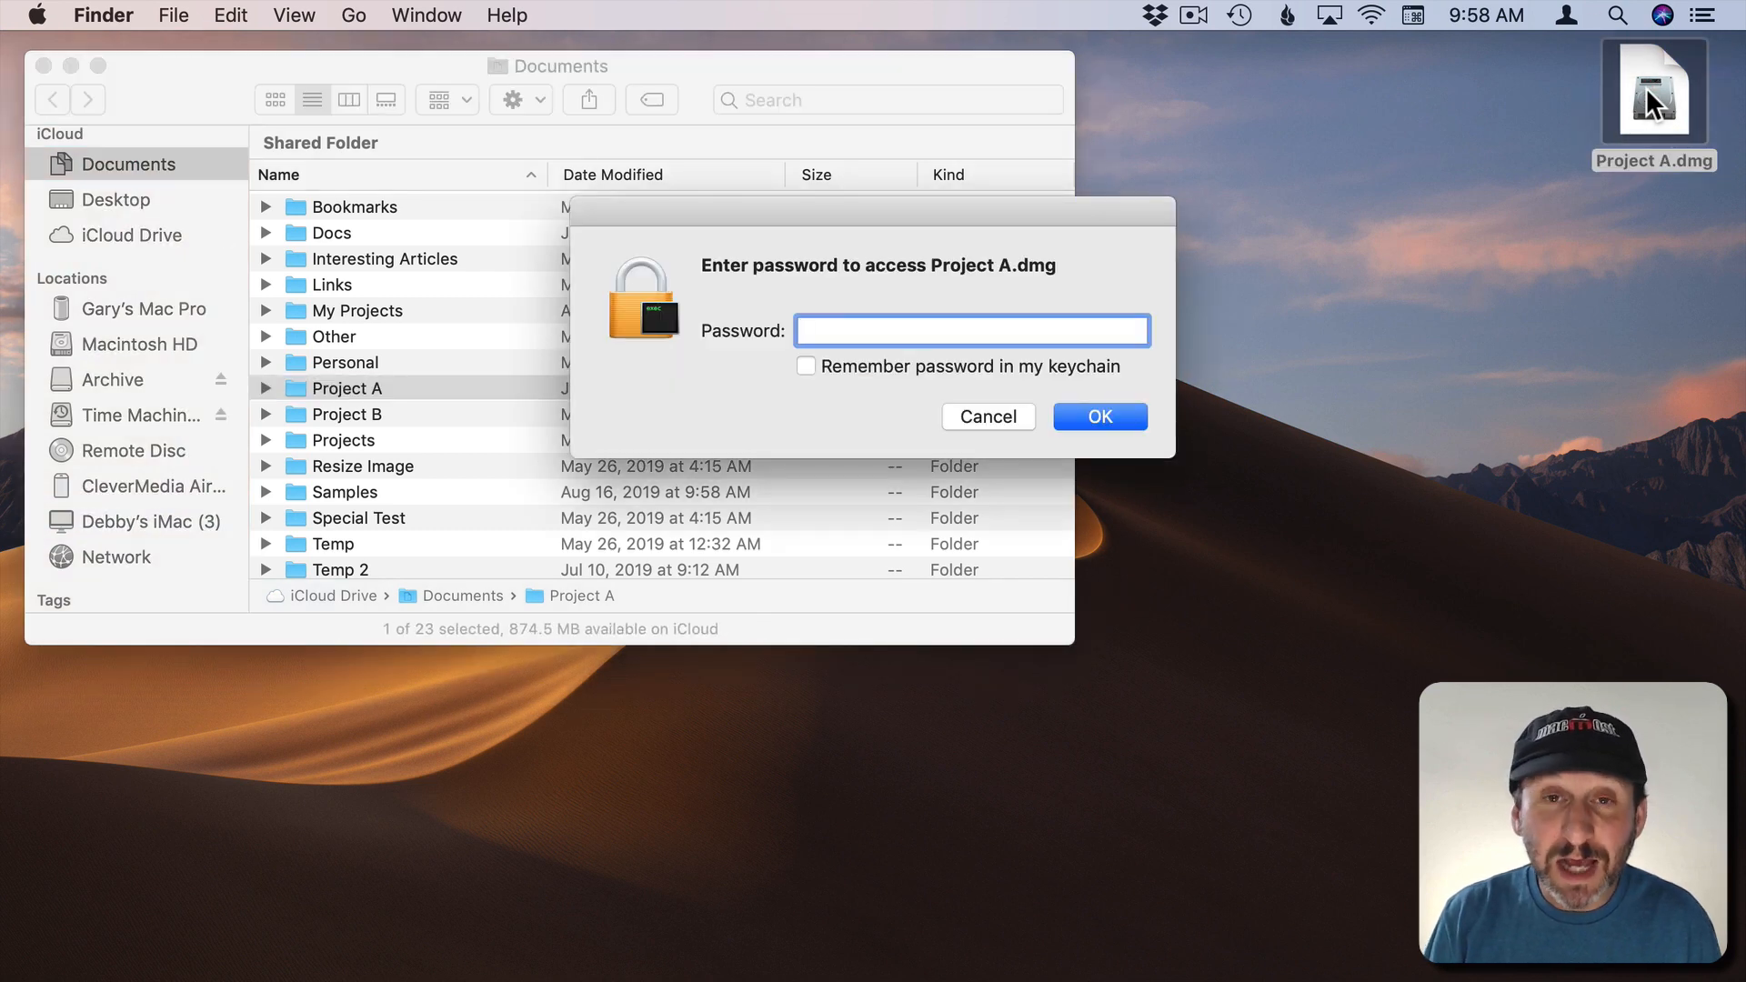
text(password)
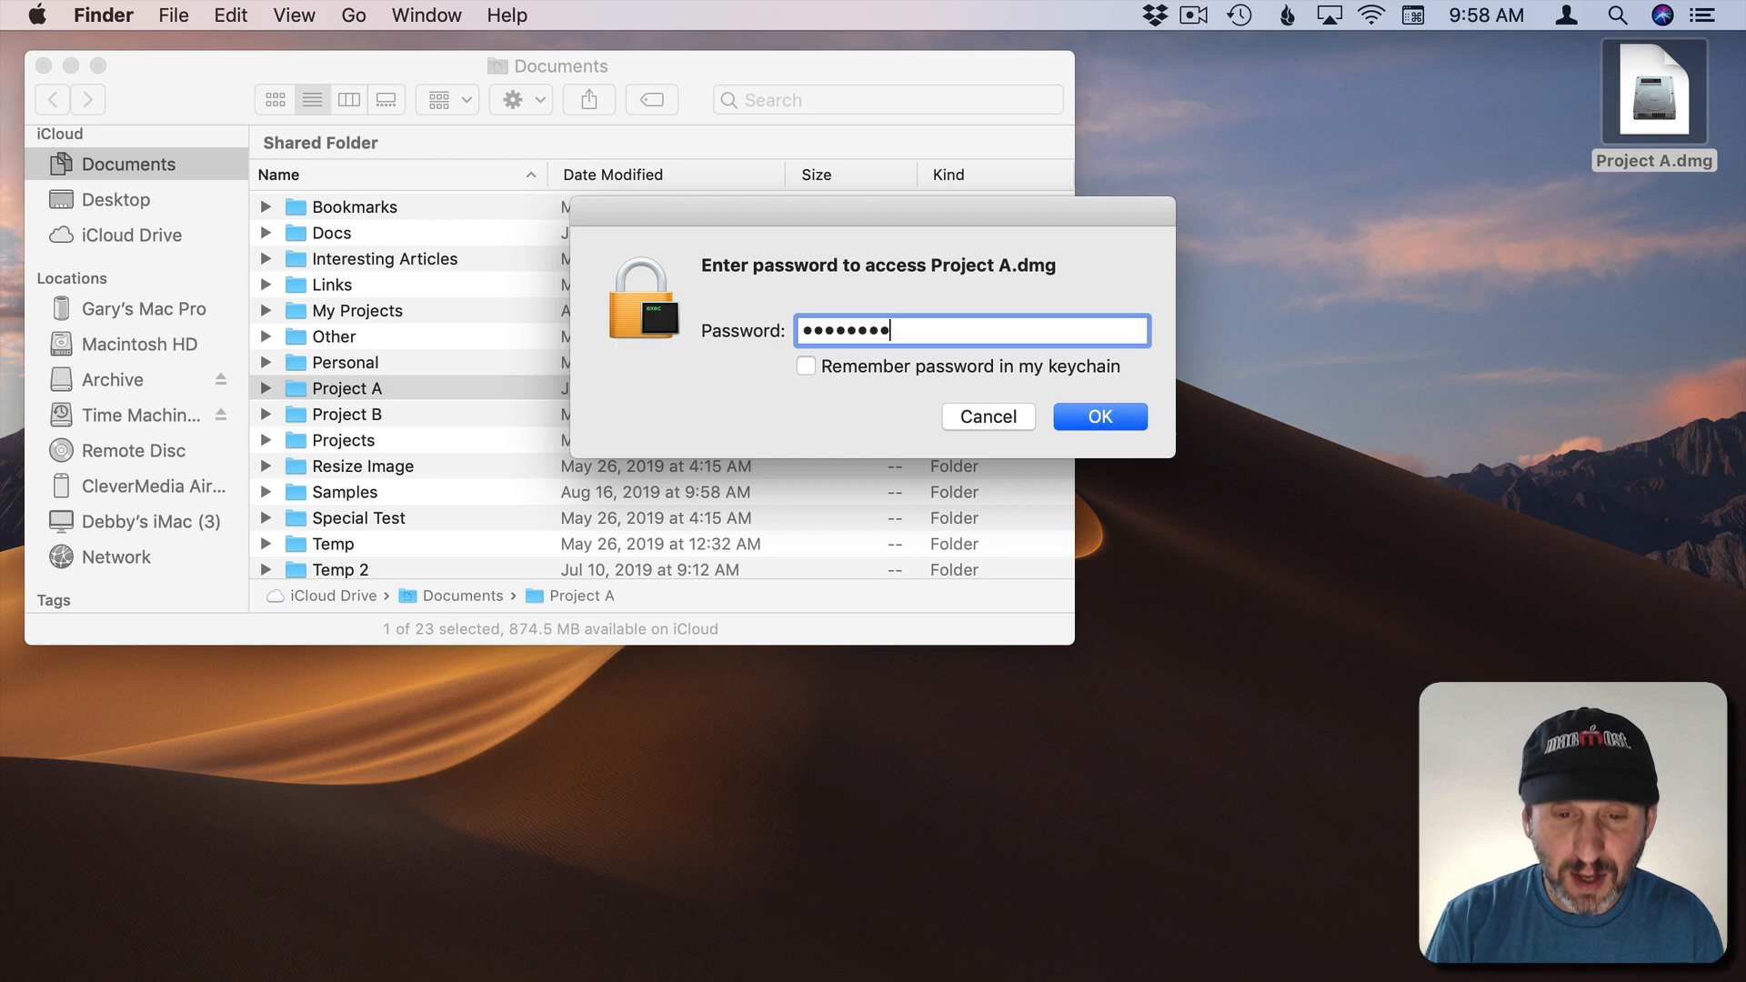
mouse_move(811, 366)
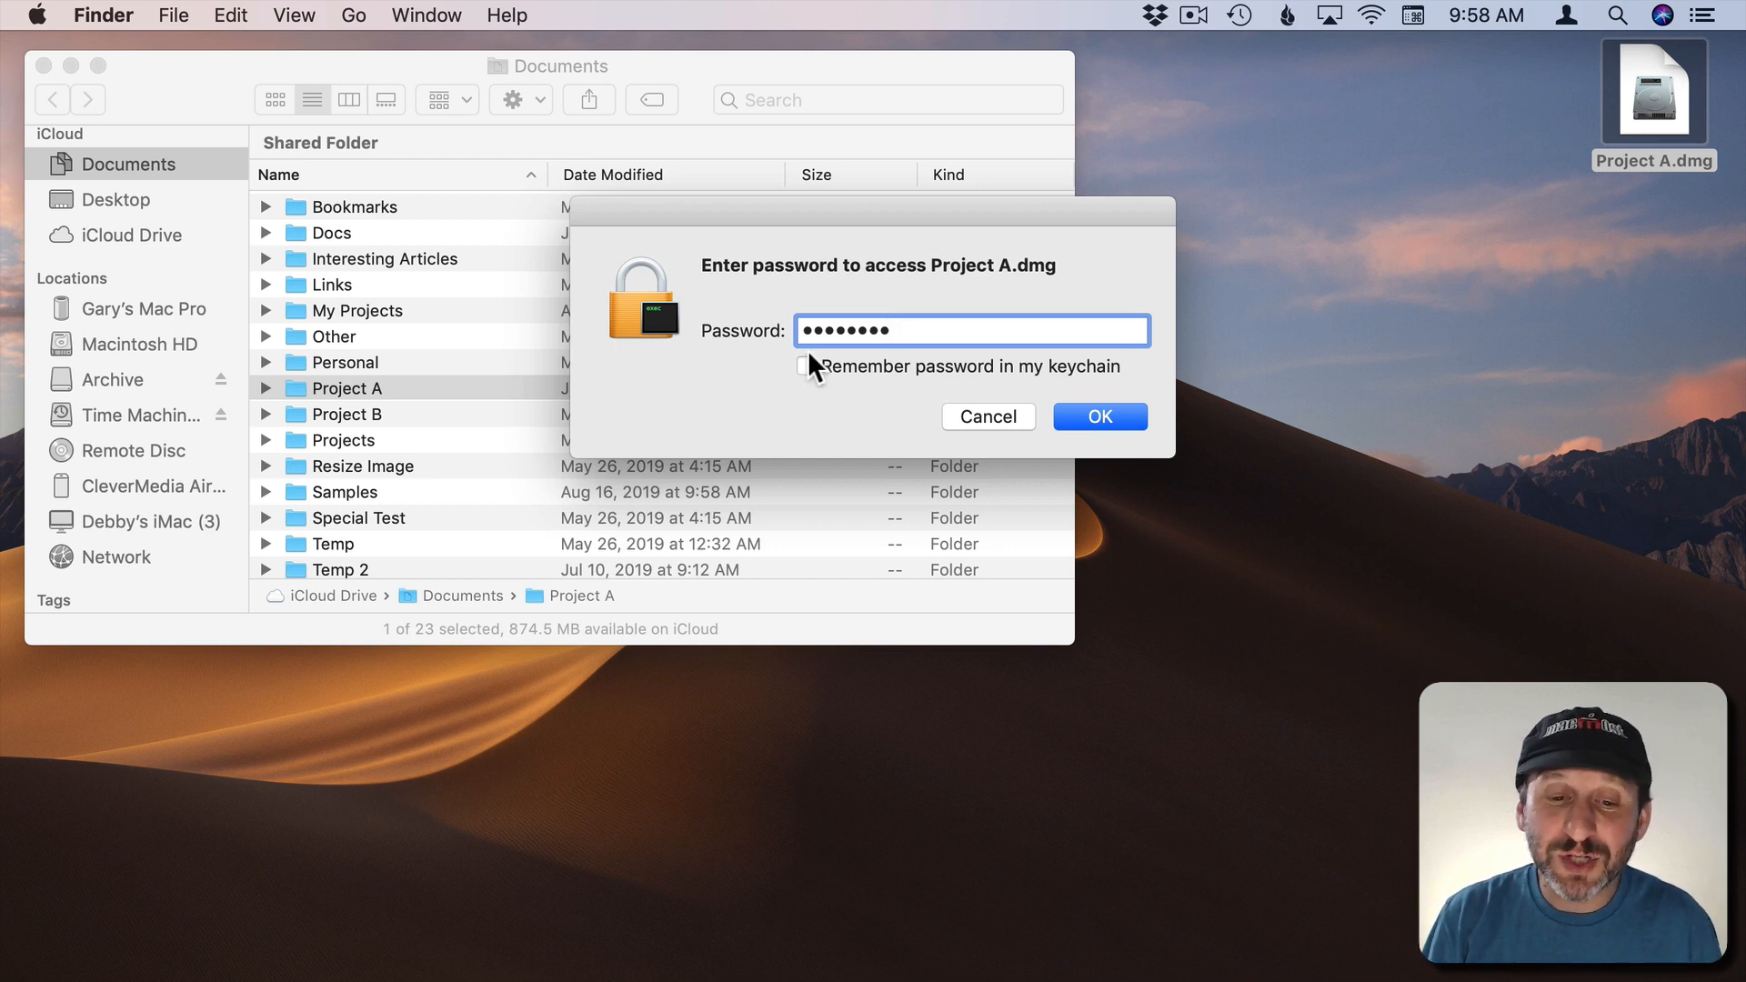
mouse_move(815, 379)
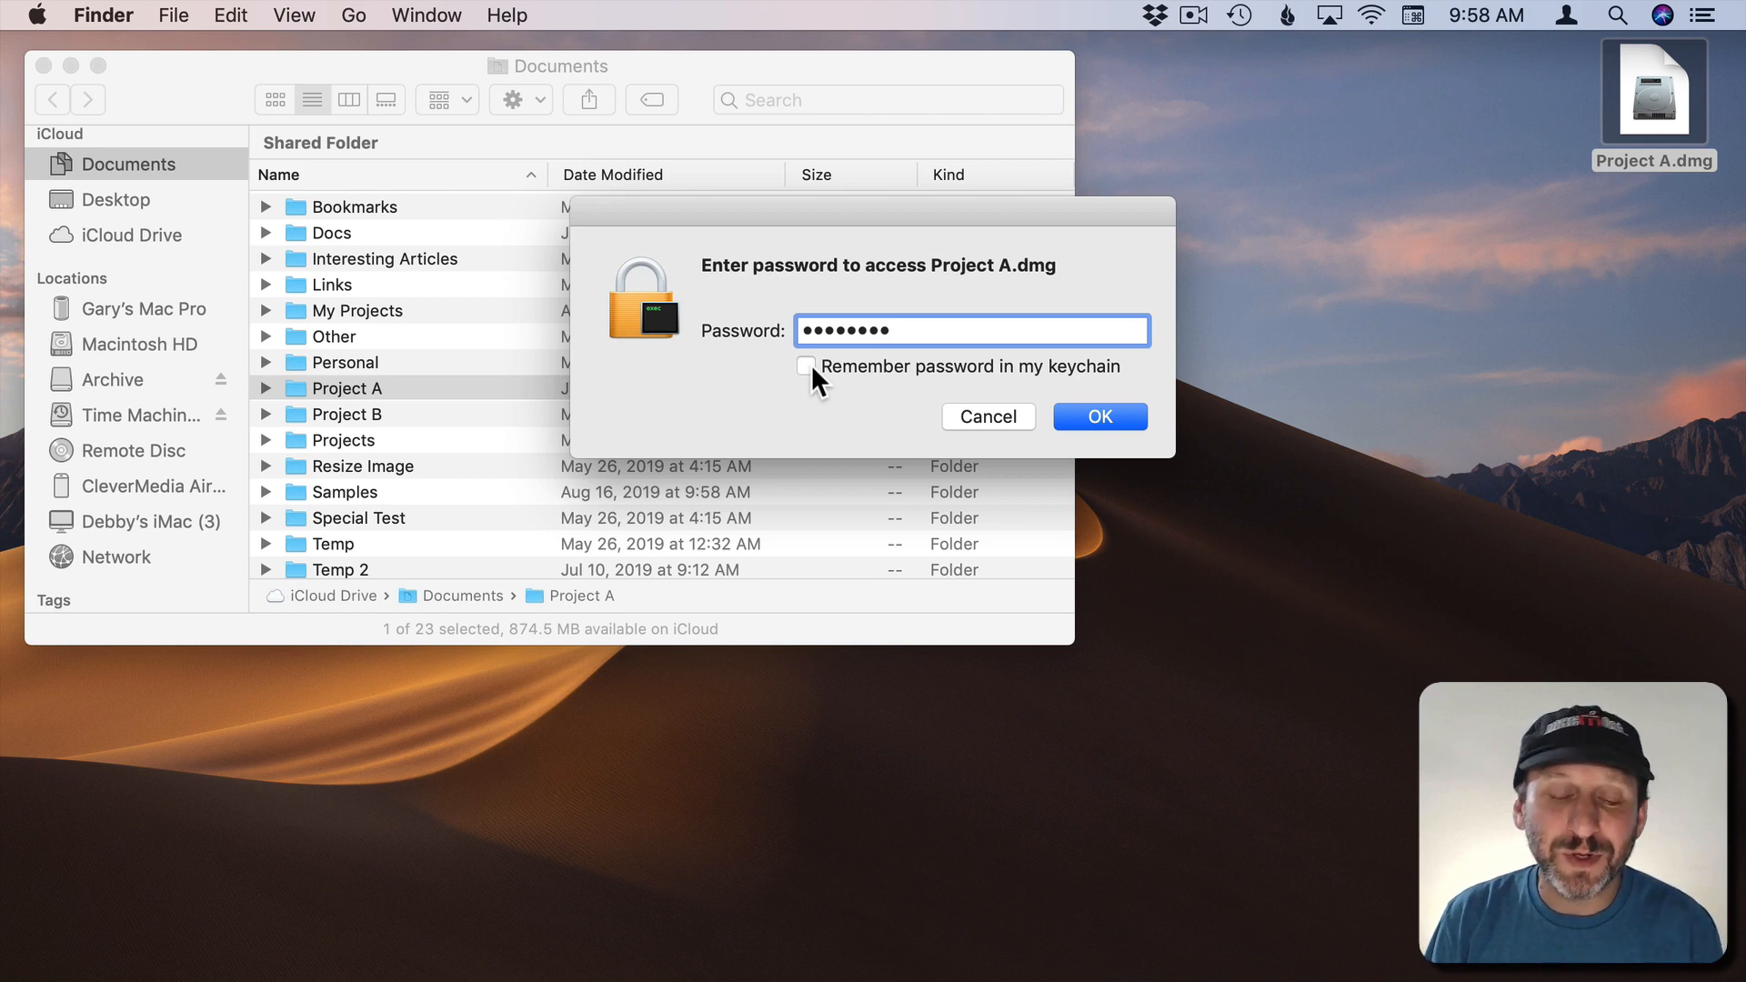
mouse_move(902, 374)
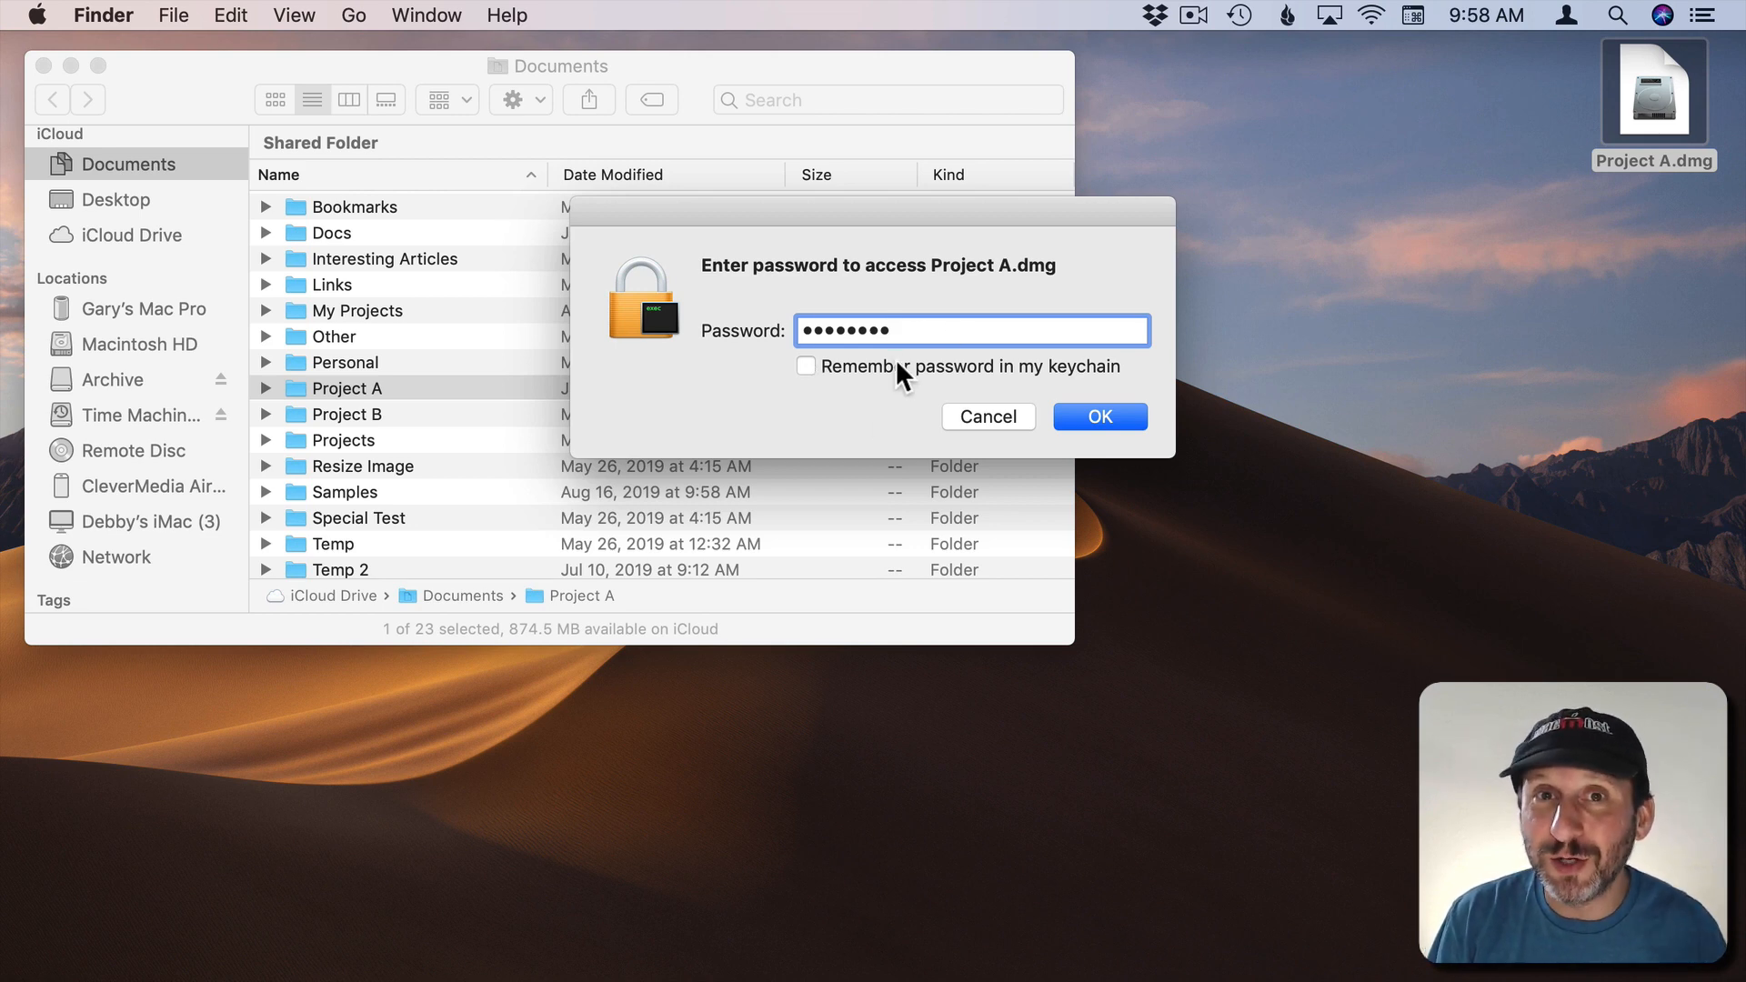
mouse_move(828, 390)
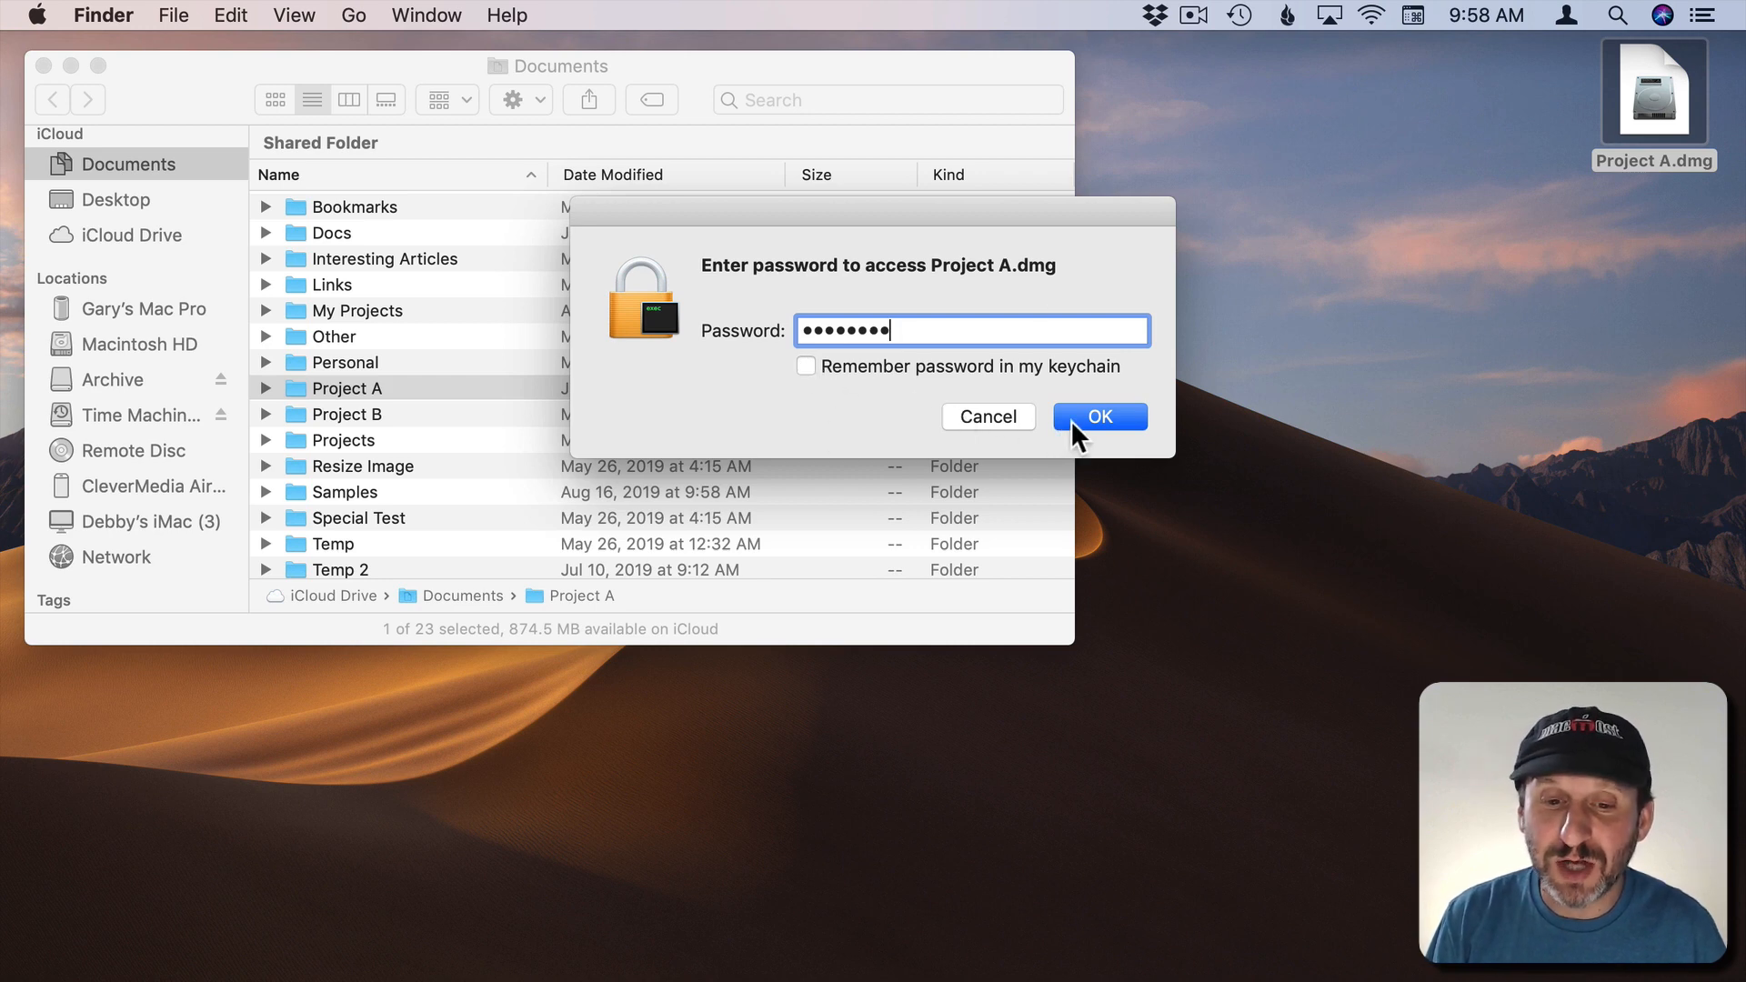
click(1099, 415)
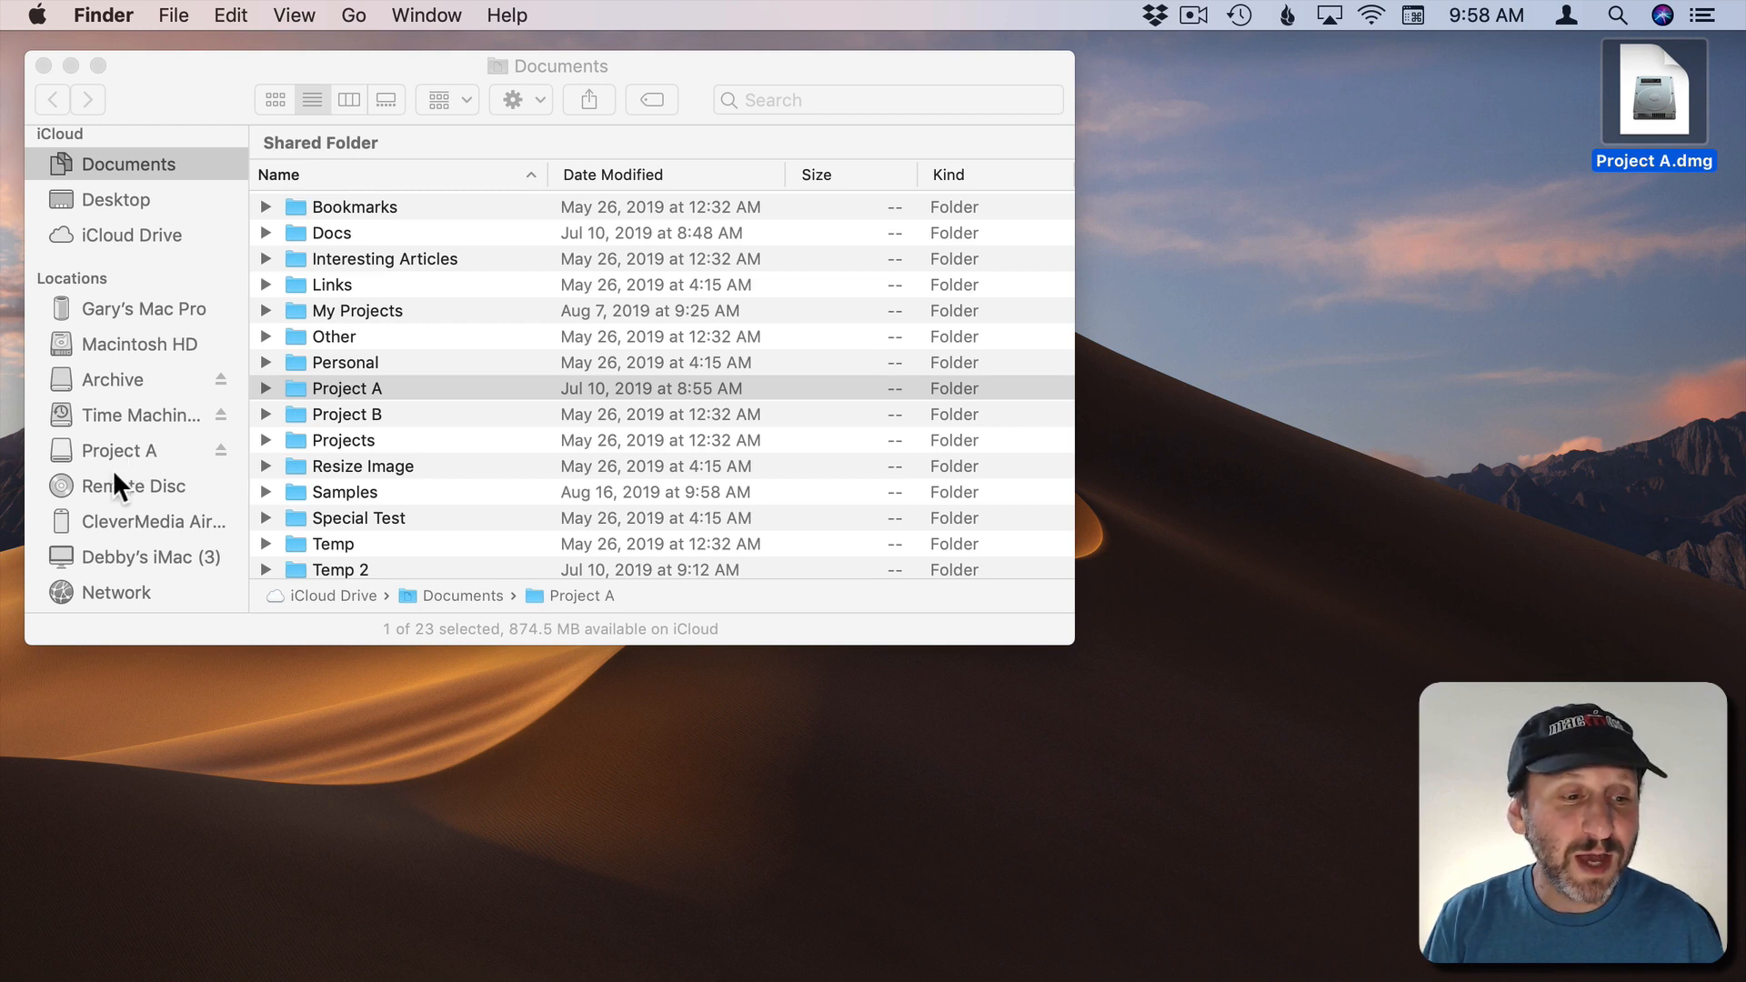
mouse_move(109, 468)
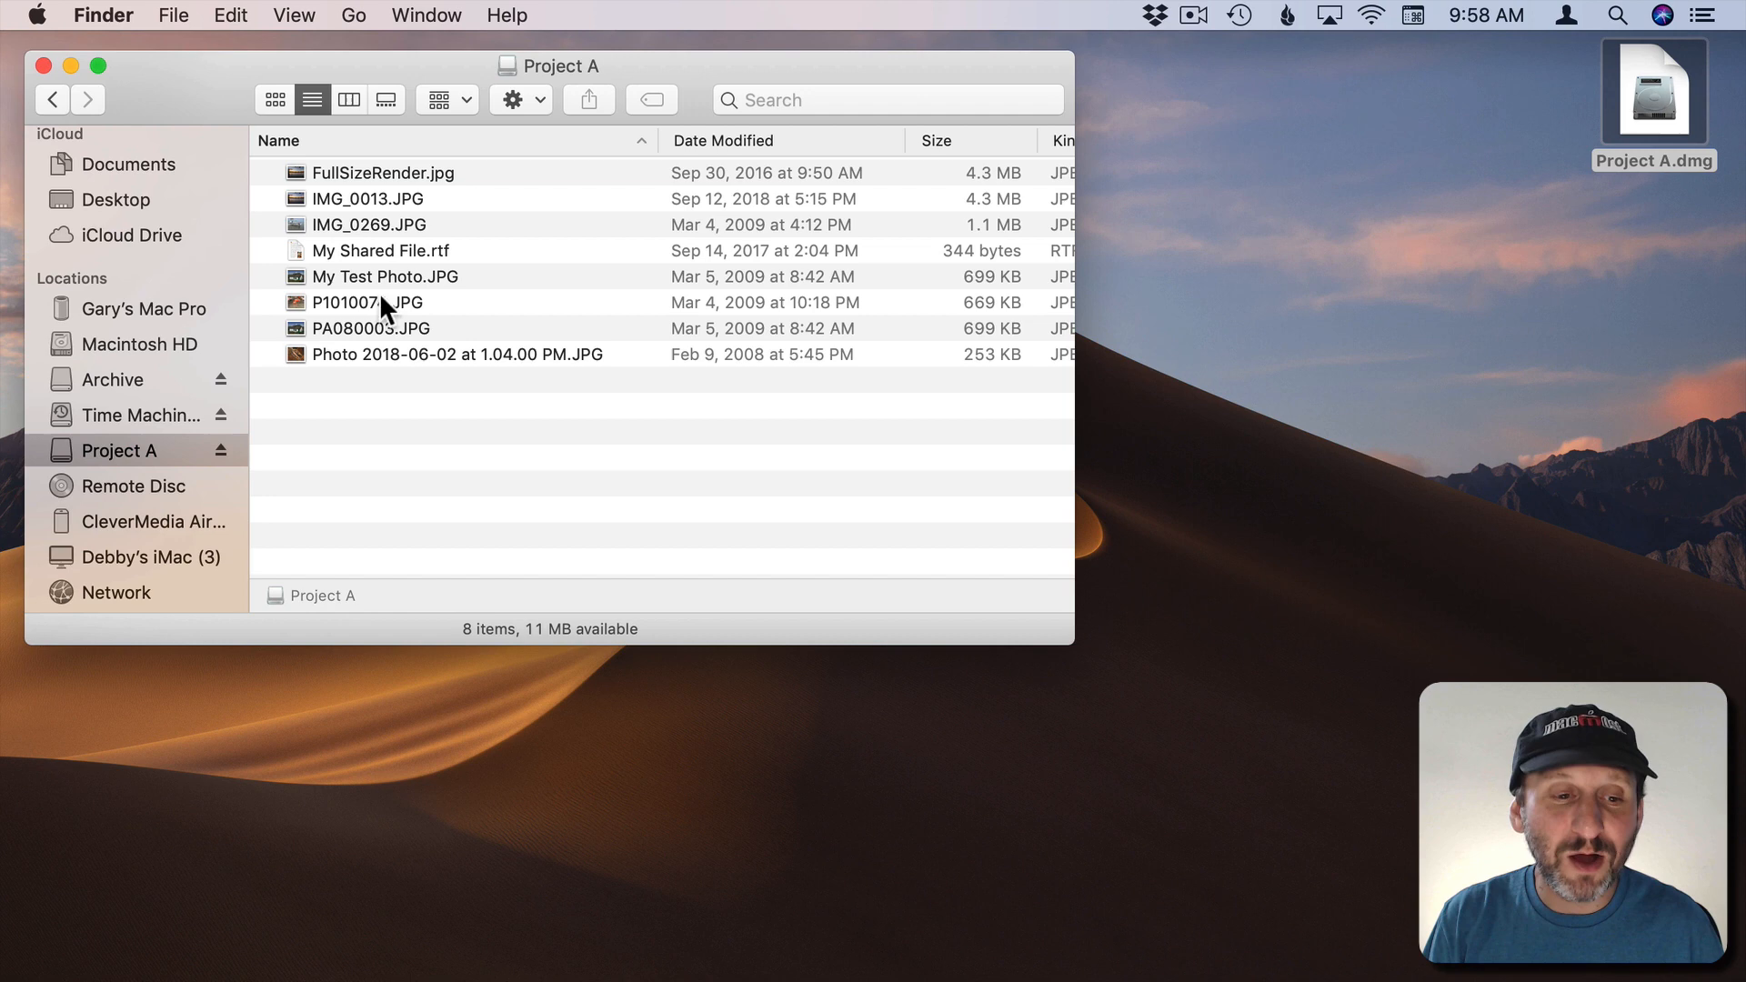
mouse_move(383, 229)
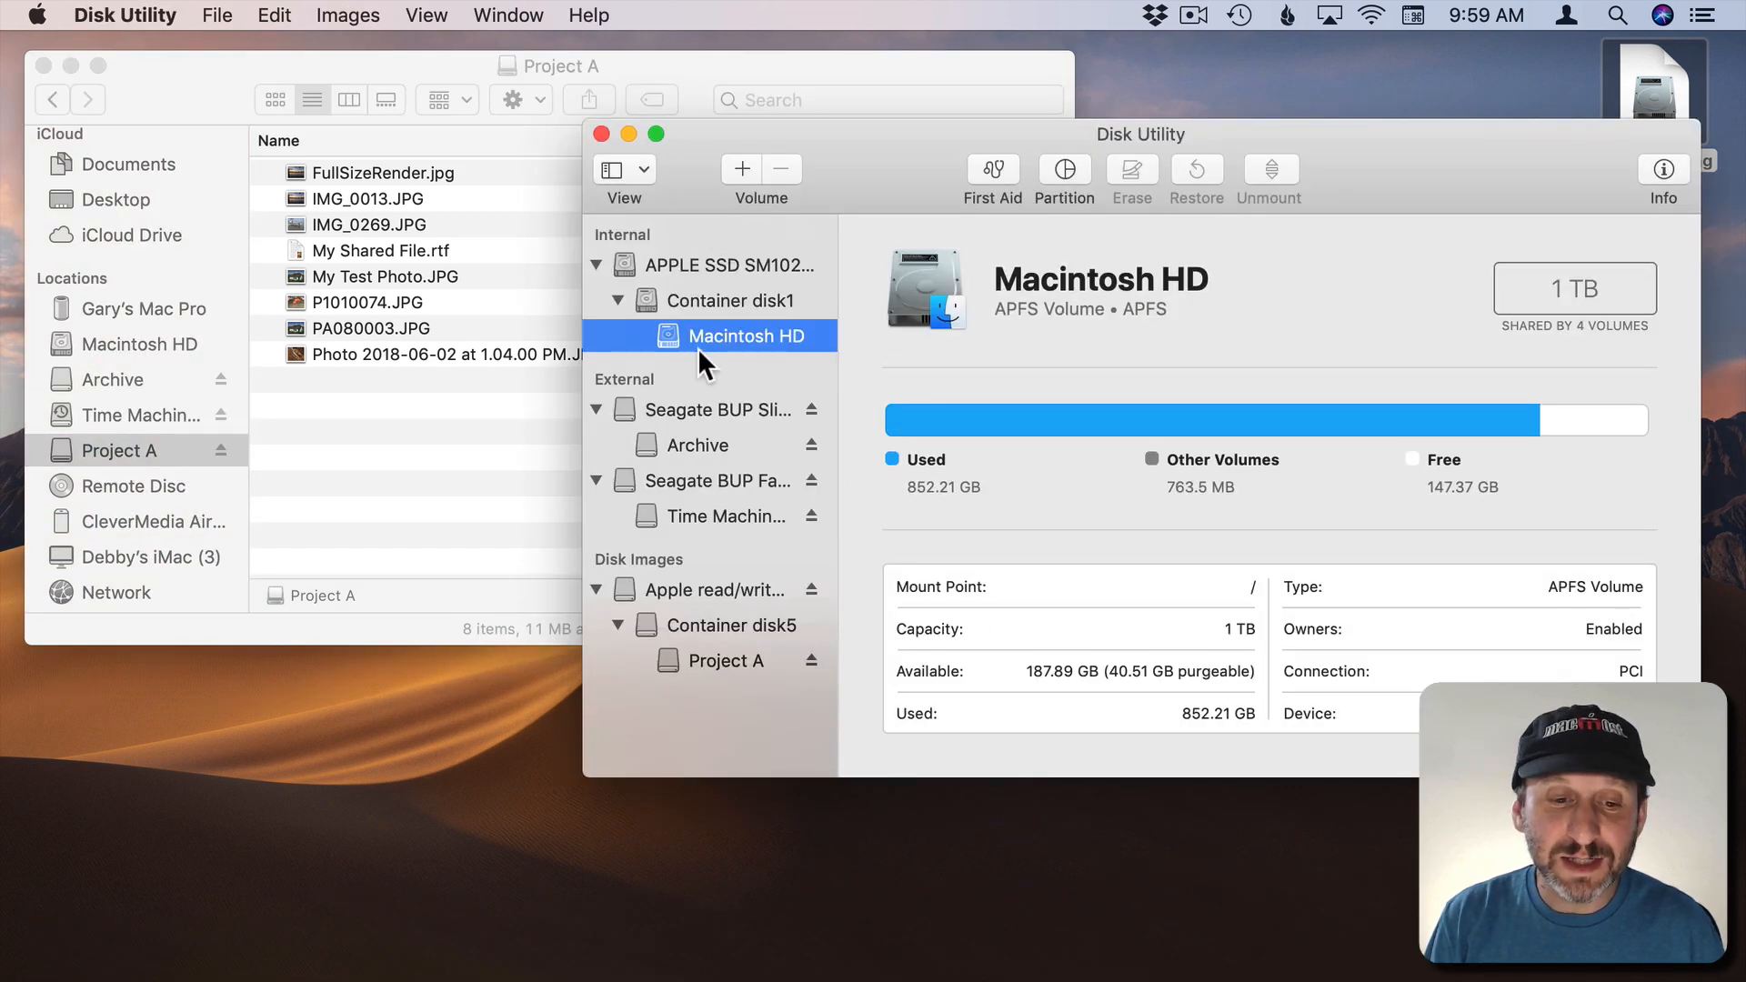
mouse_move(679, 275)
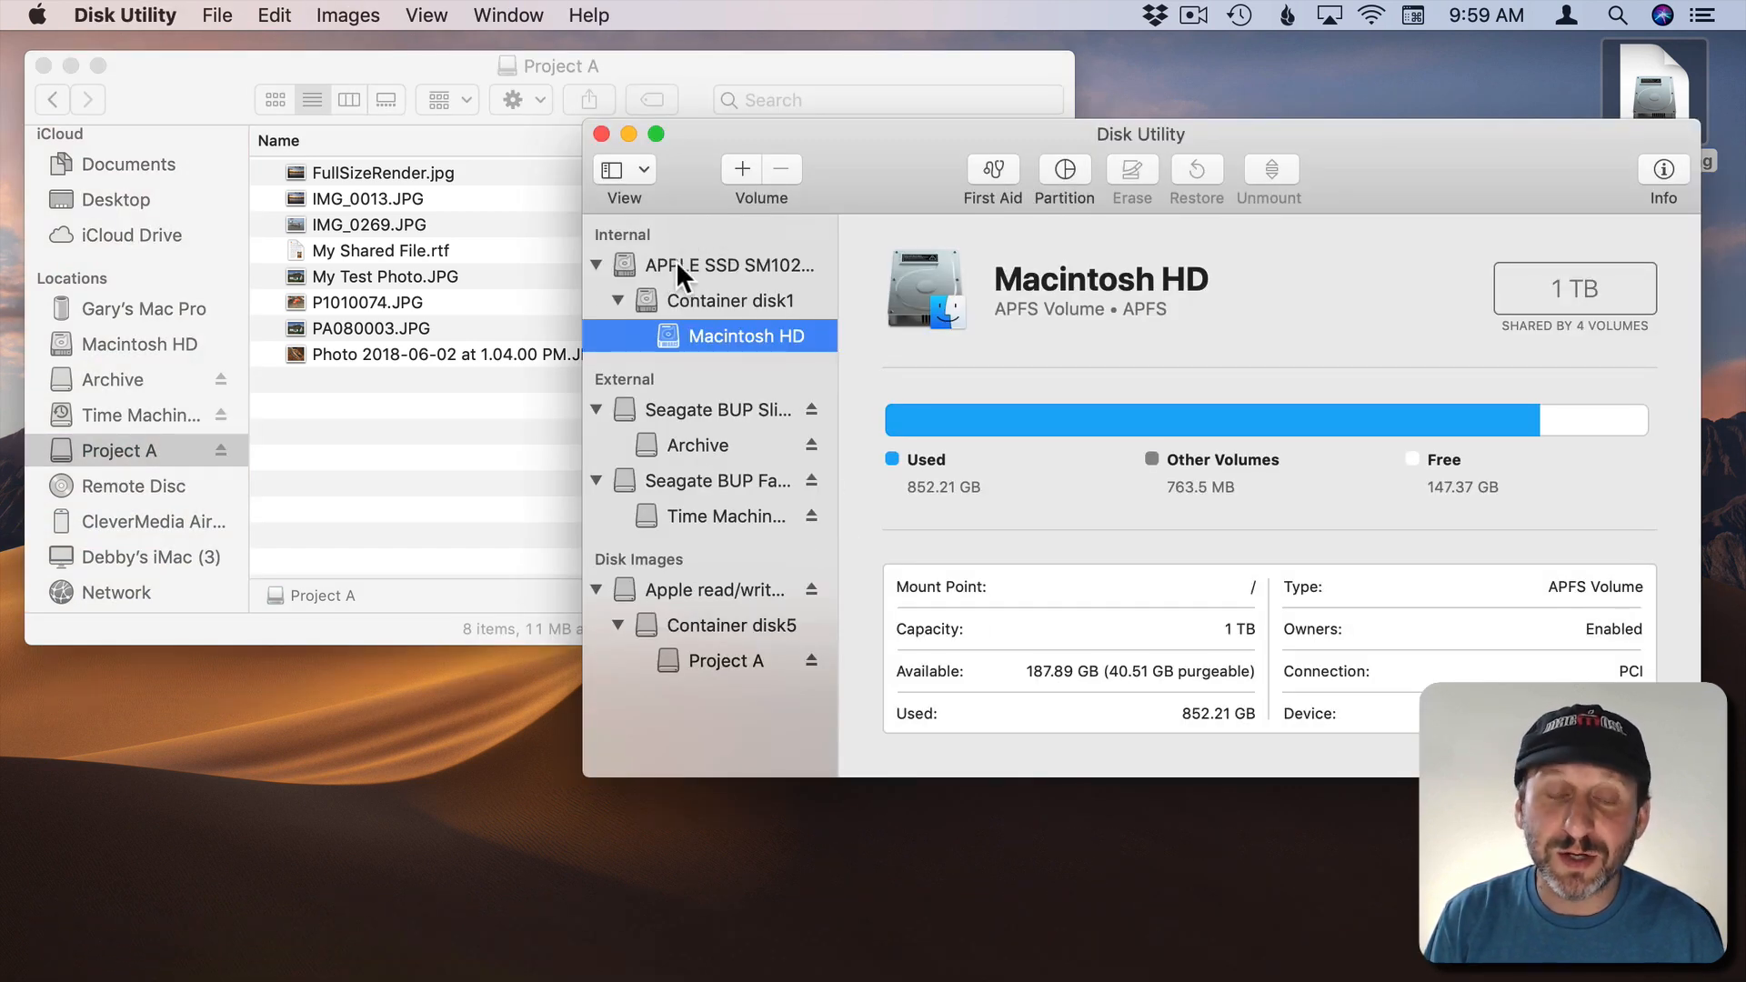
mouse_move(688, 508)
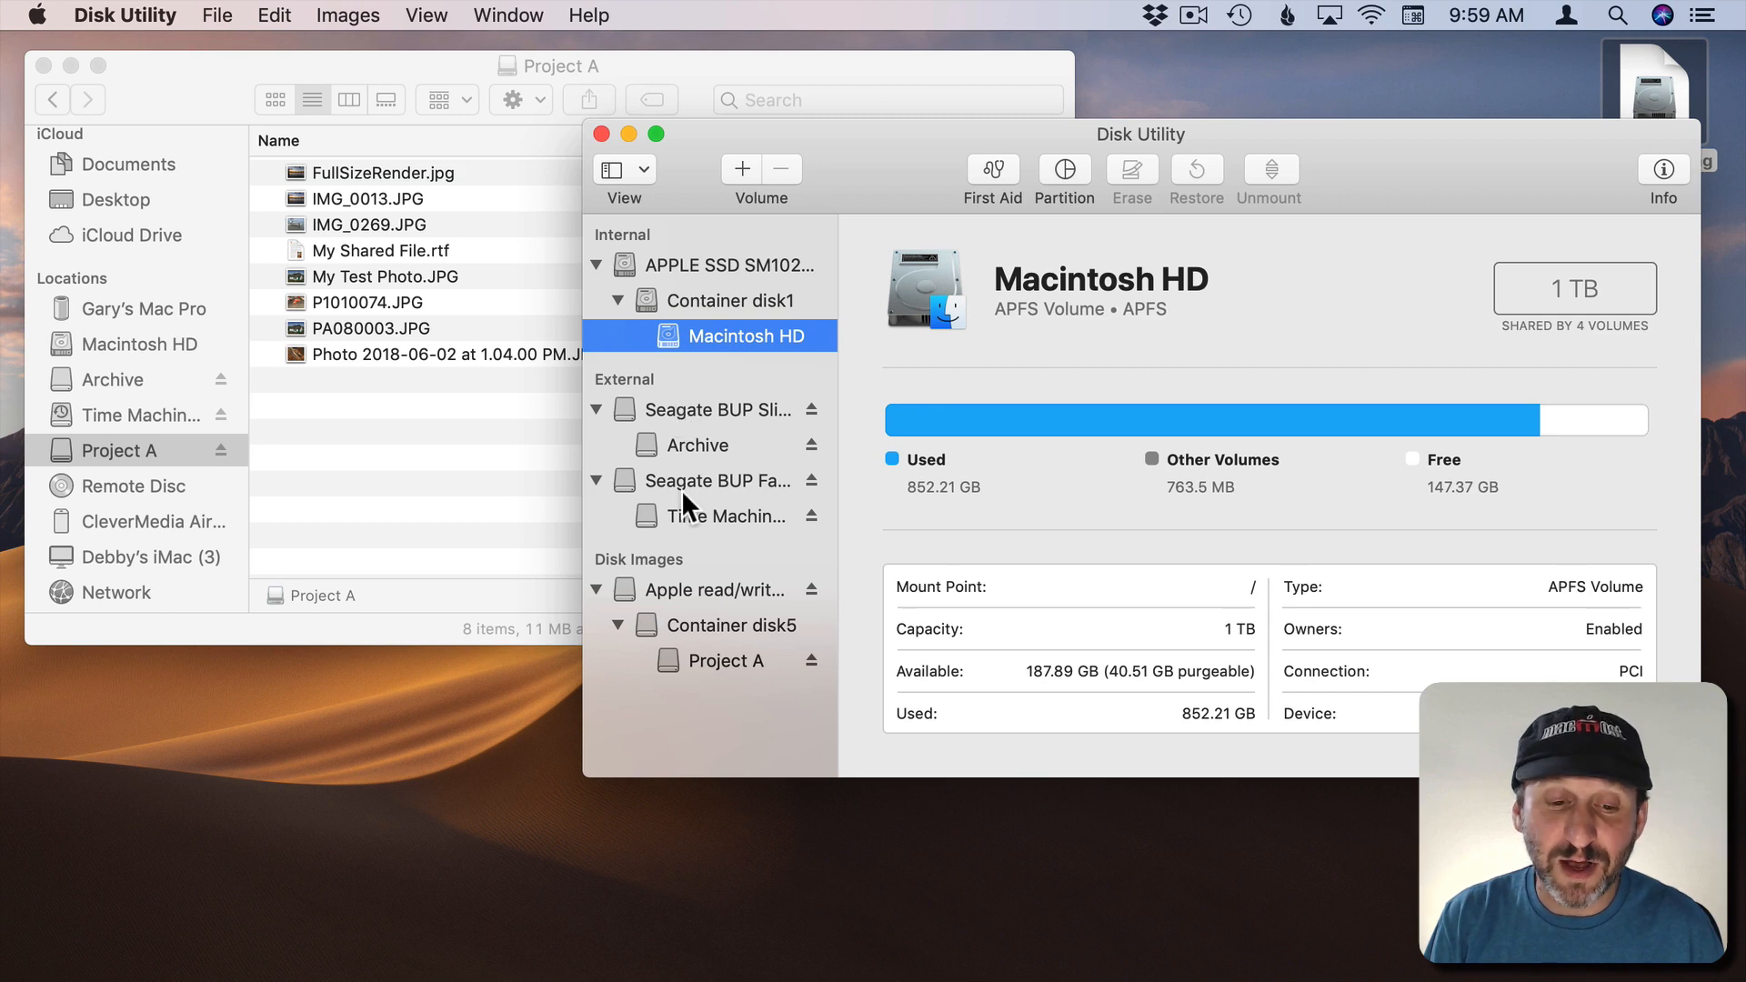
mouse_move(673, 602)
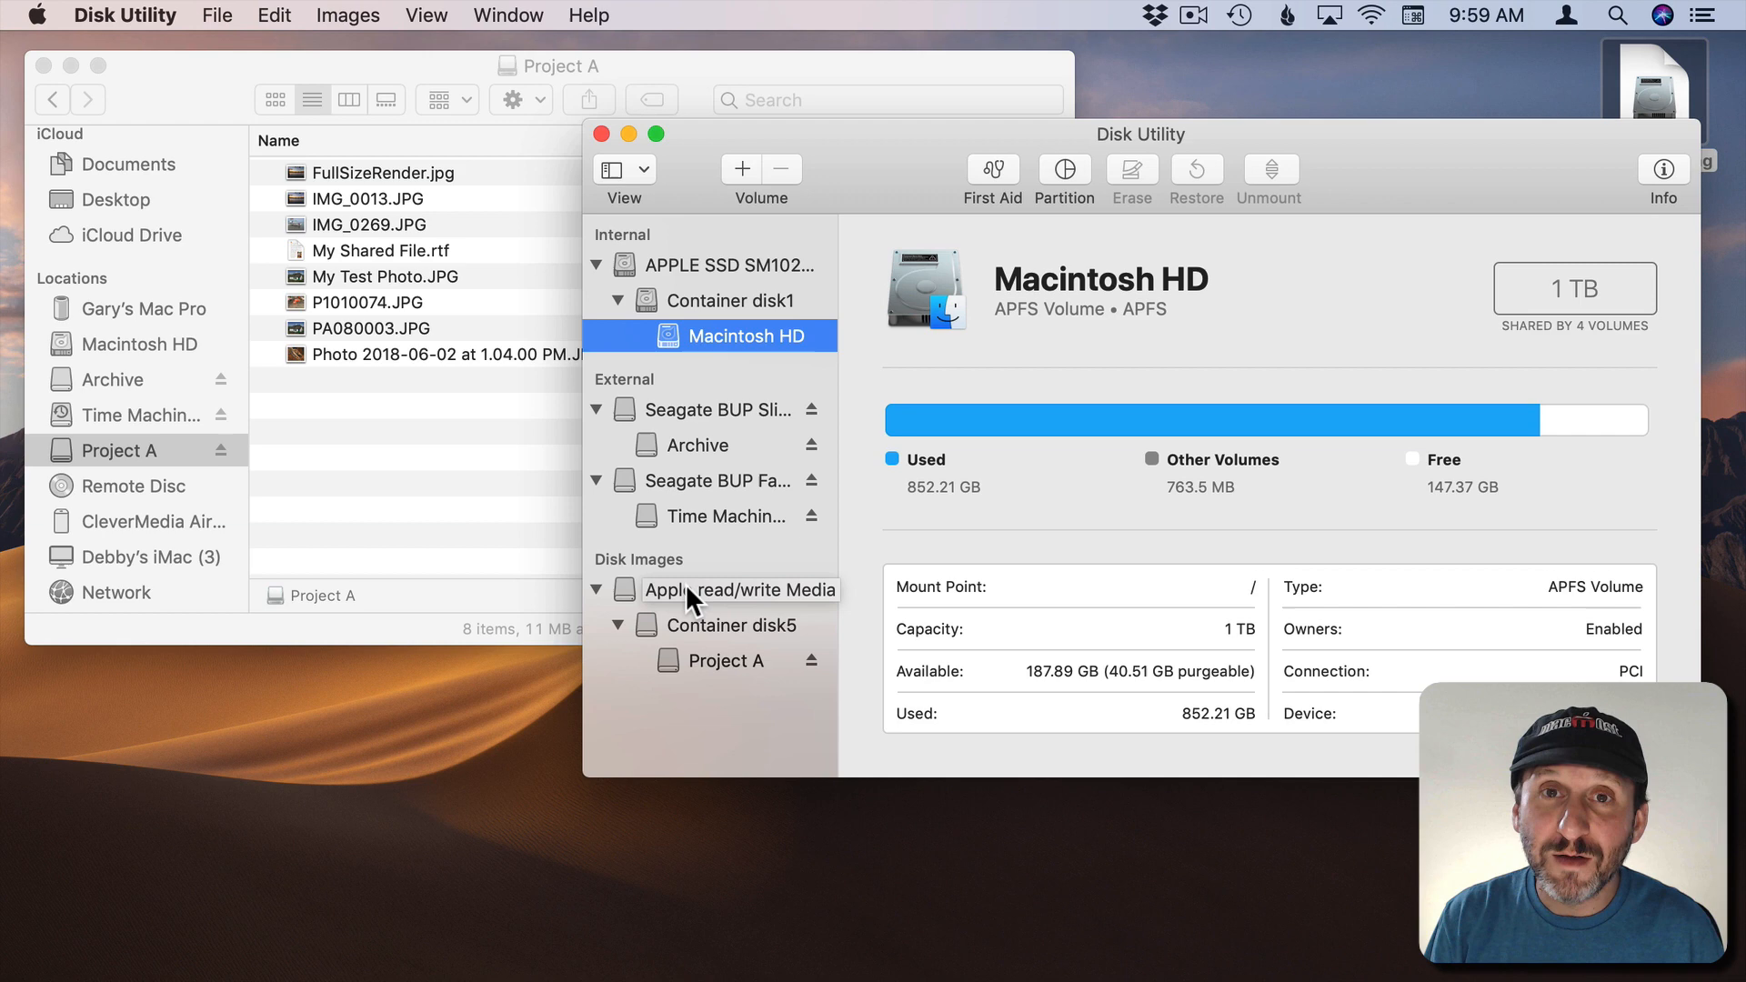
View the mounted Project A volume's details (23.9 MB capacity, 12.2 MB used, 11 MB free) and return to Finder.
click(724, 660)
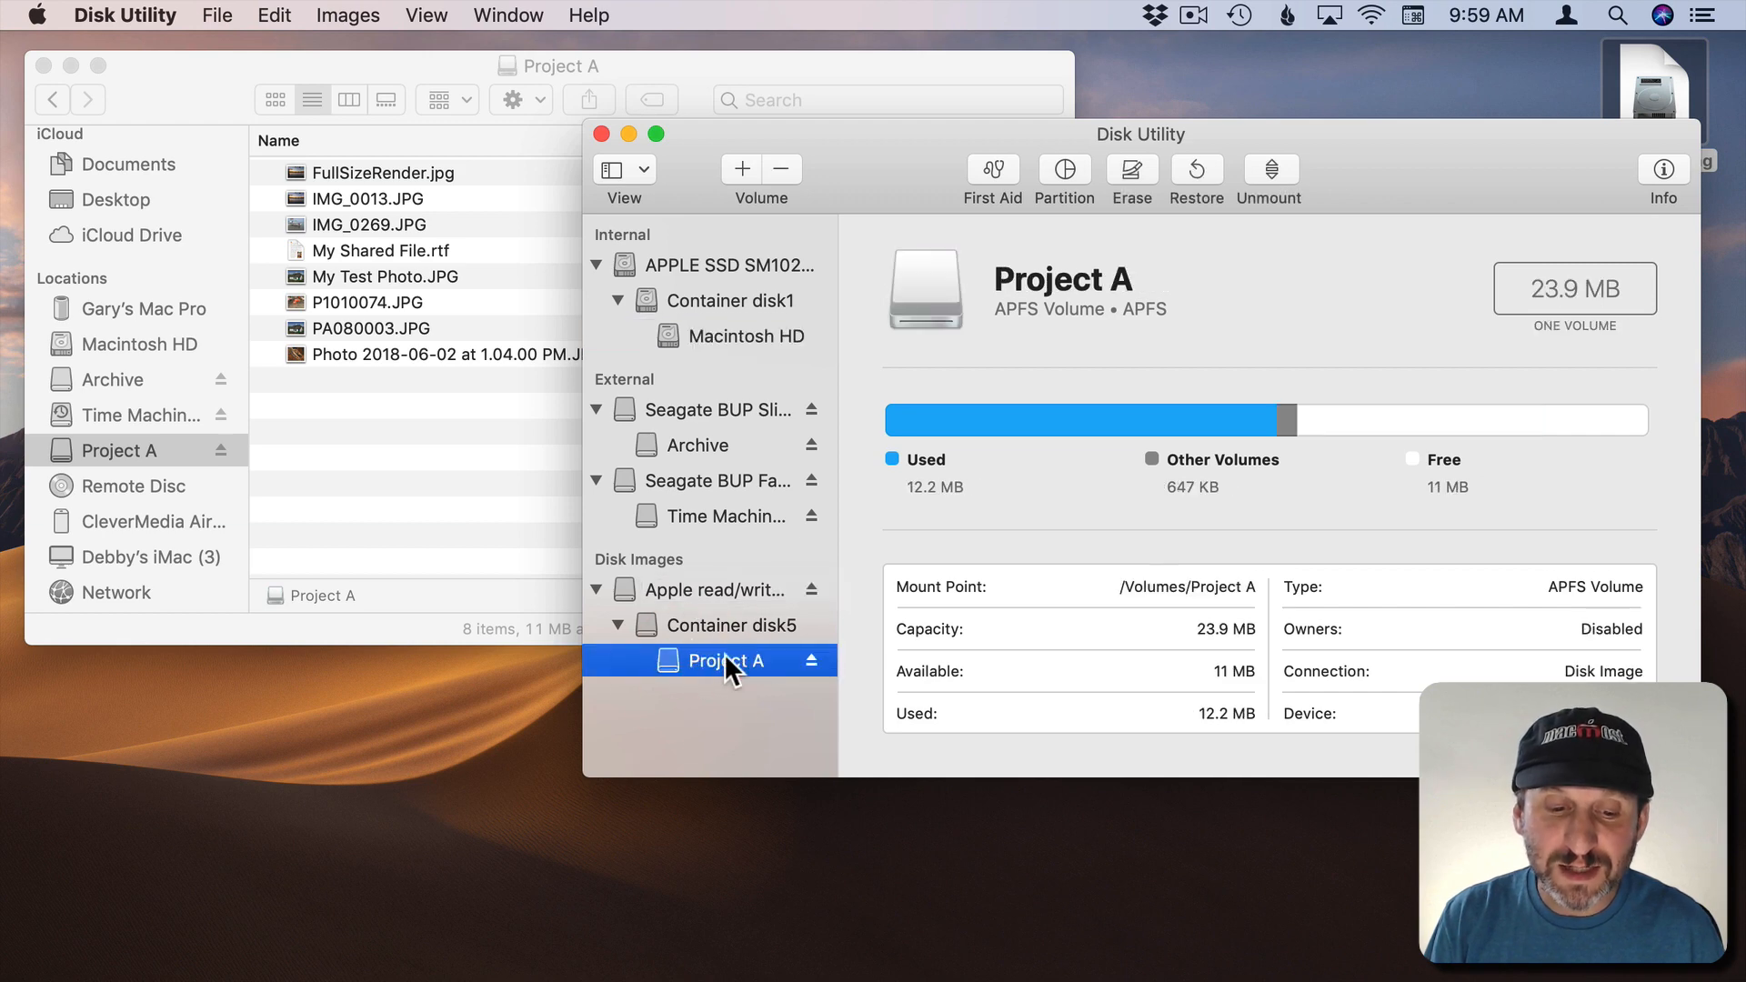
mouse_move(929, 513)
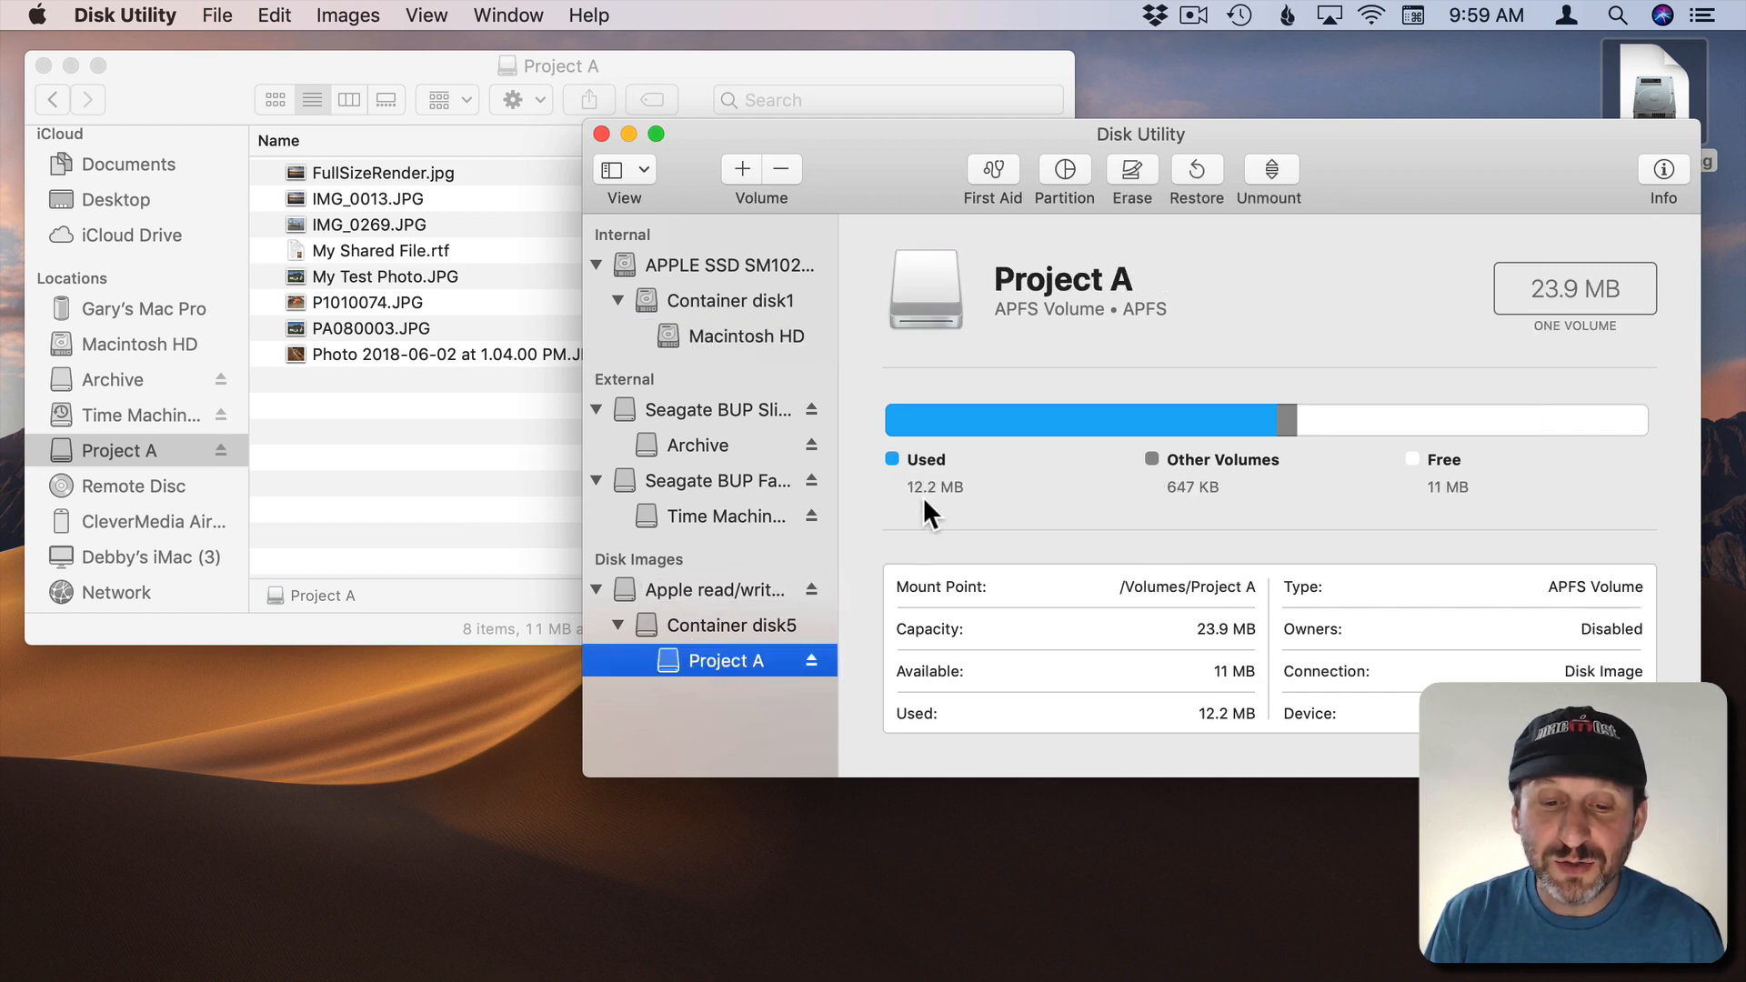
mouse_move(1446, 509)
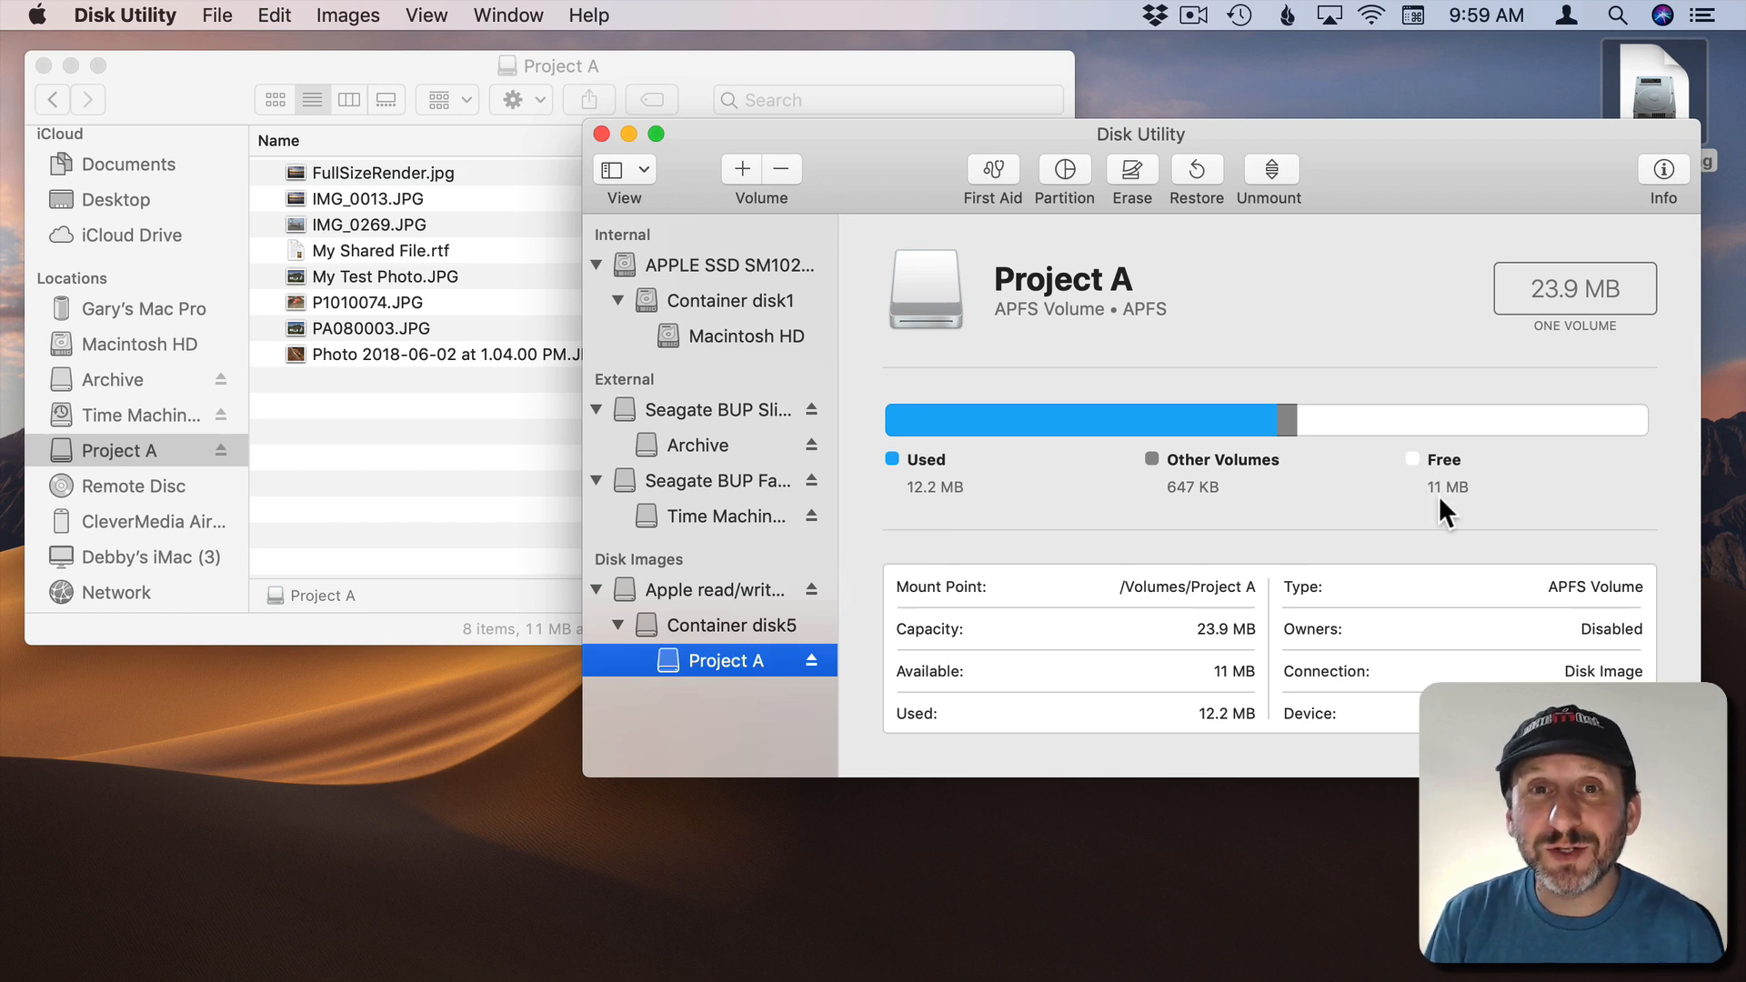
mouse_move(911, 531)
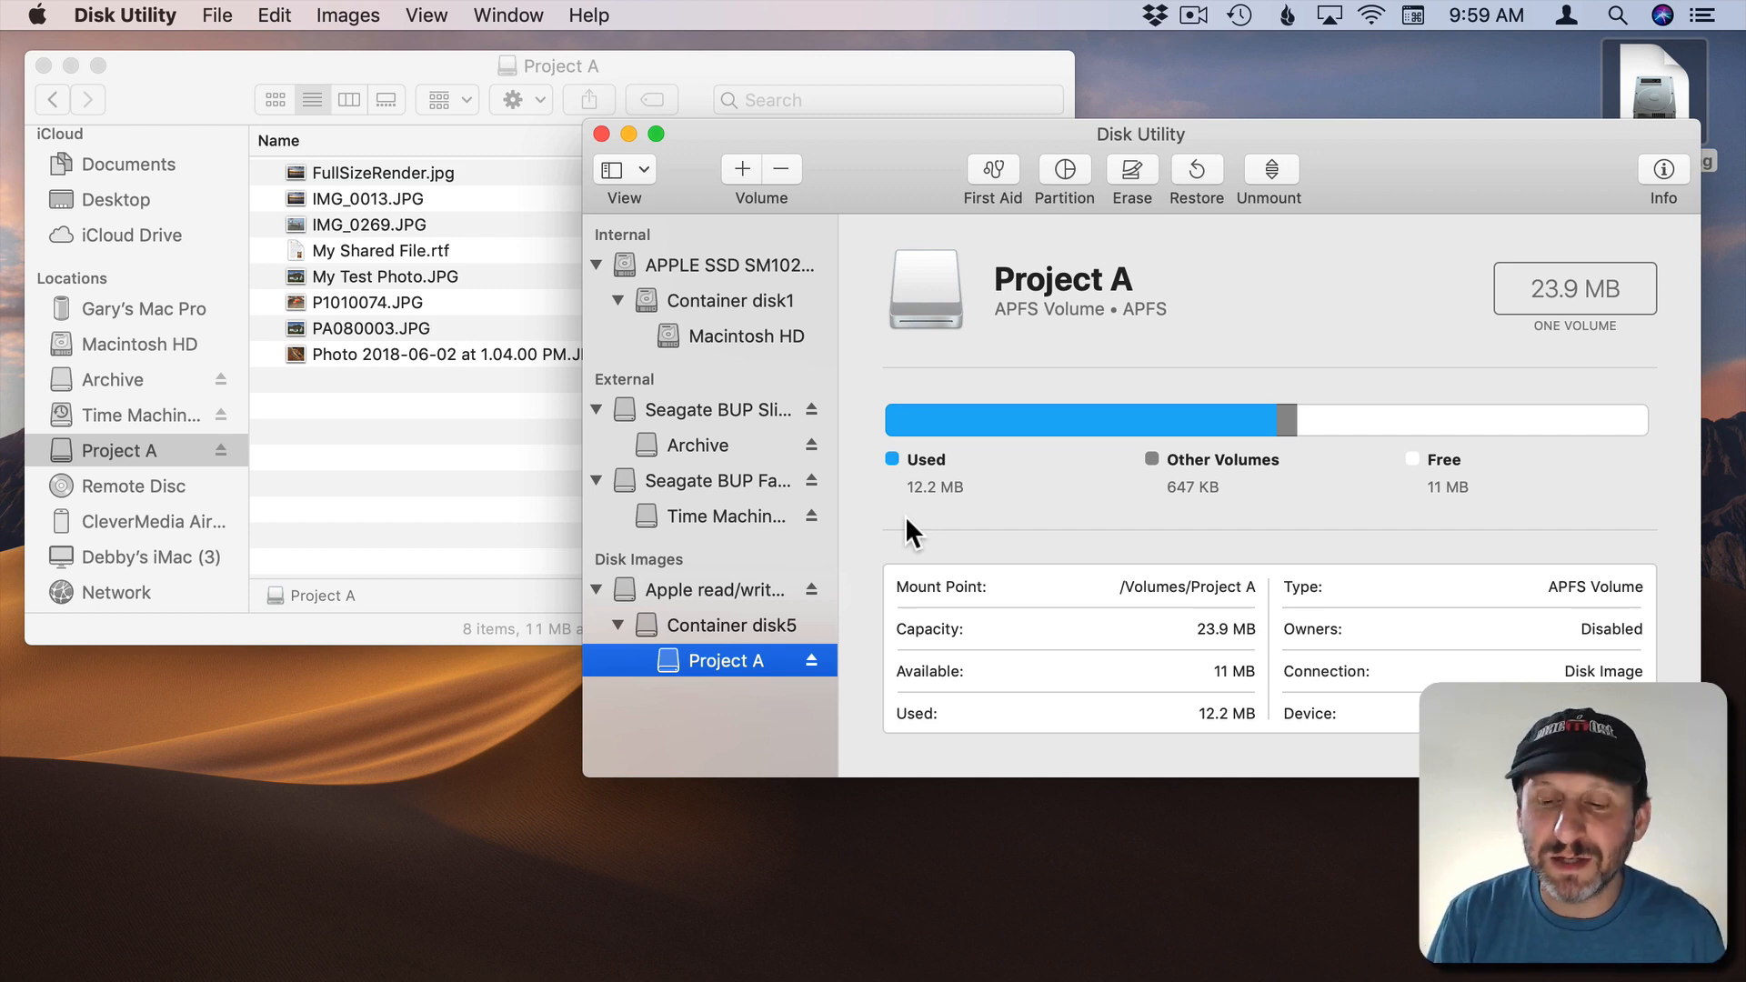
mouse_move(1448, 495)
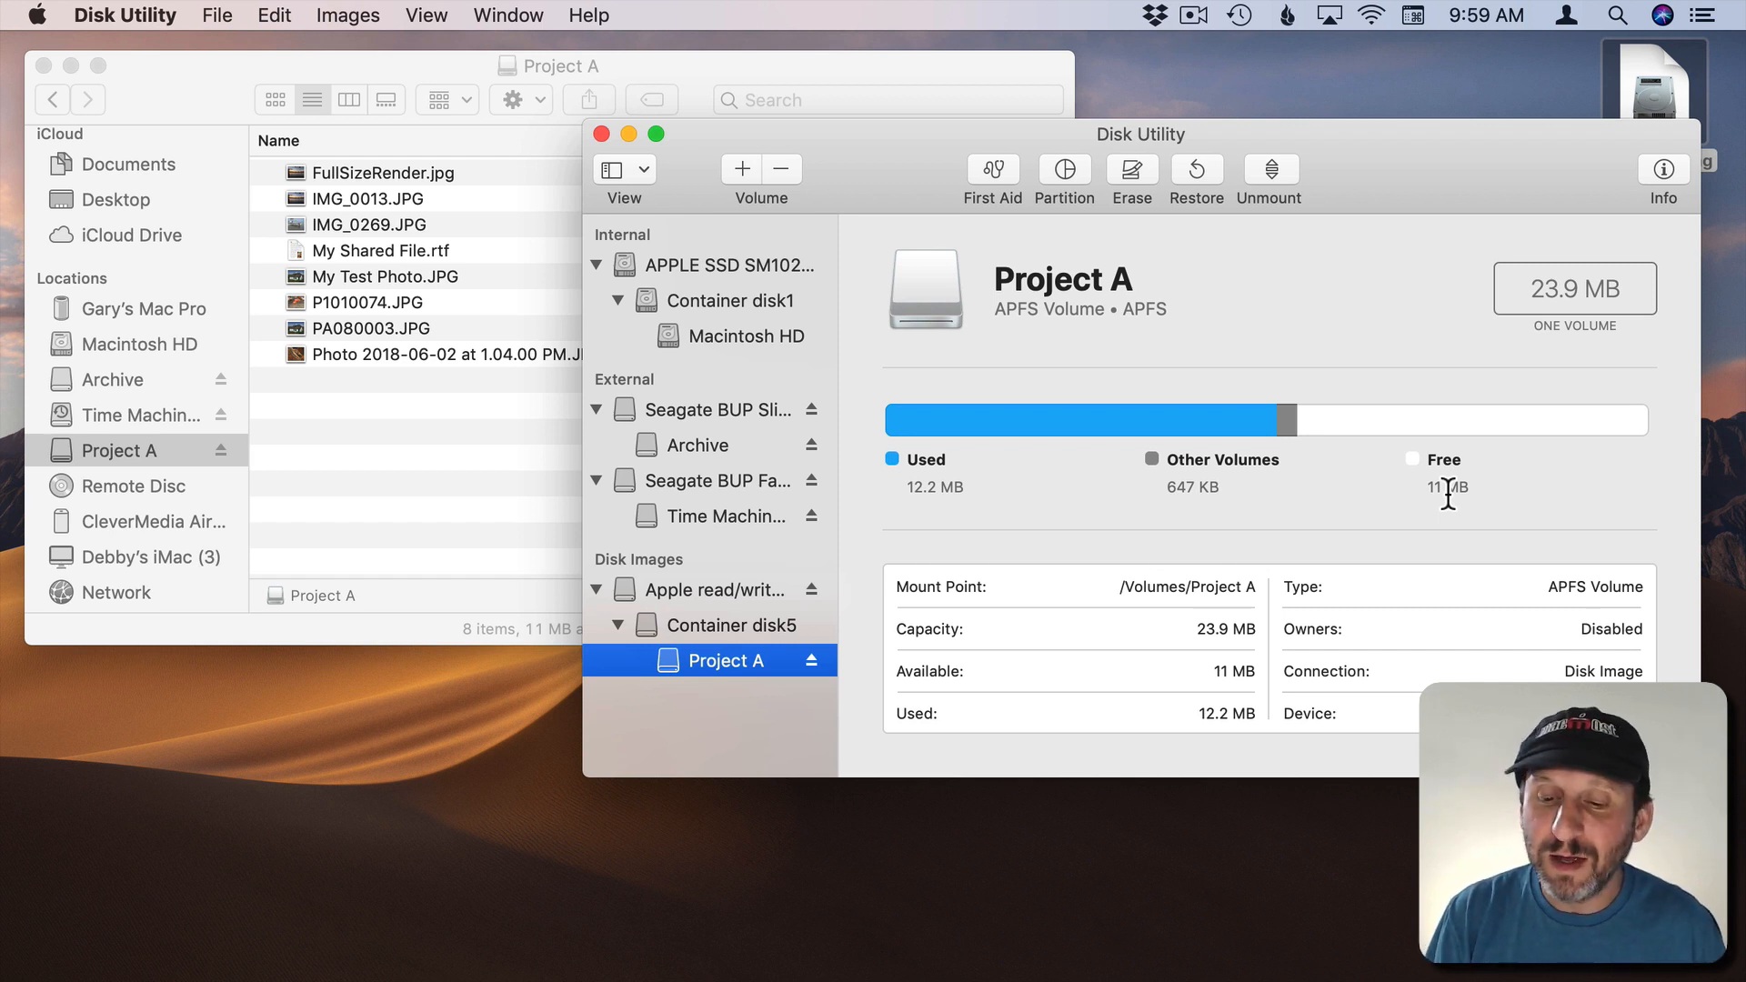
mouse_move(1368, 484)
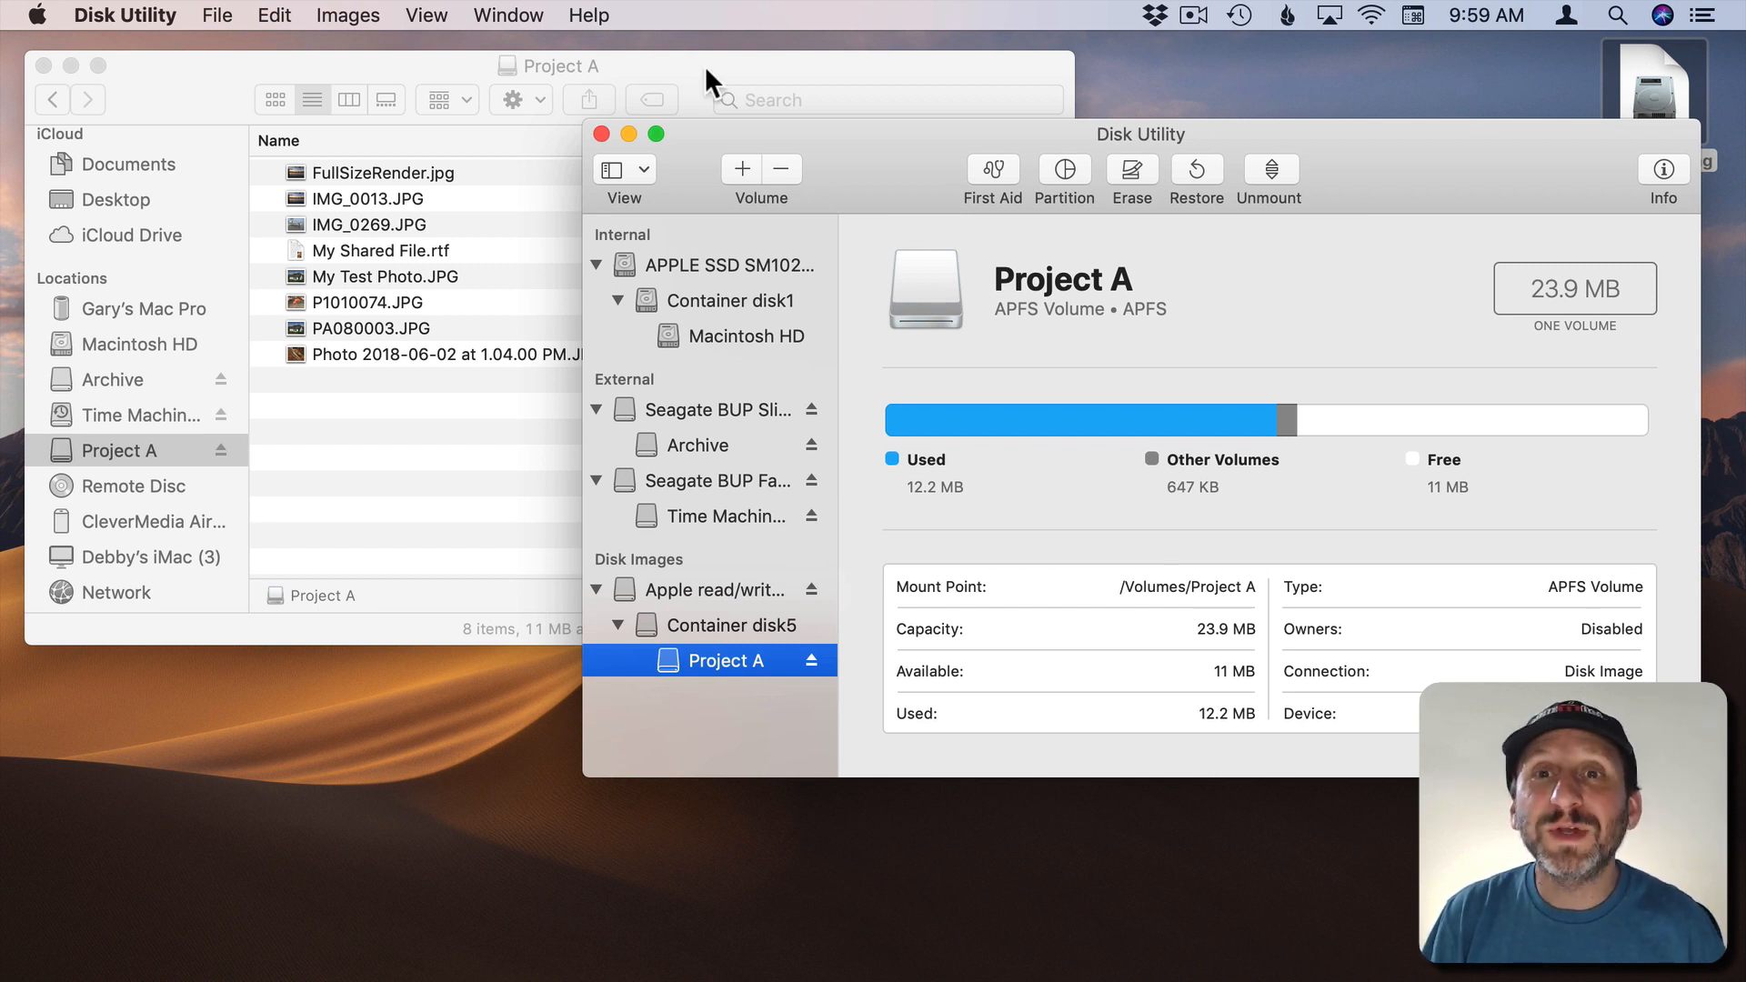
click(546, 66)
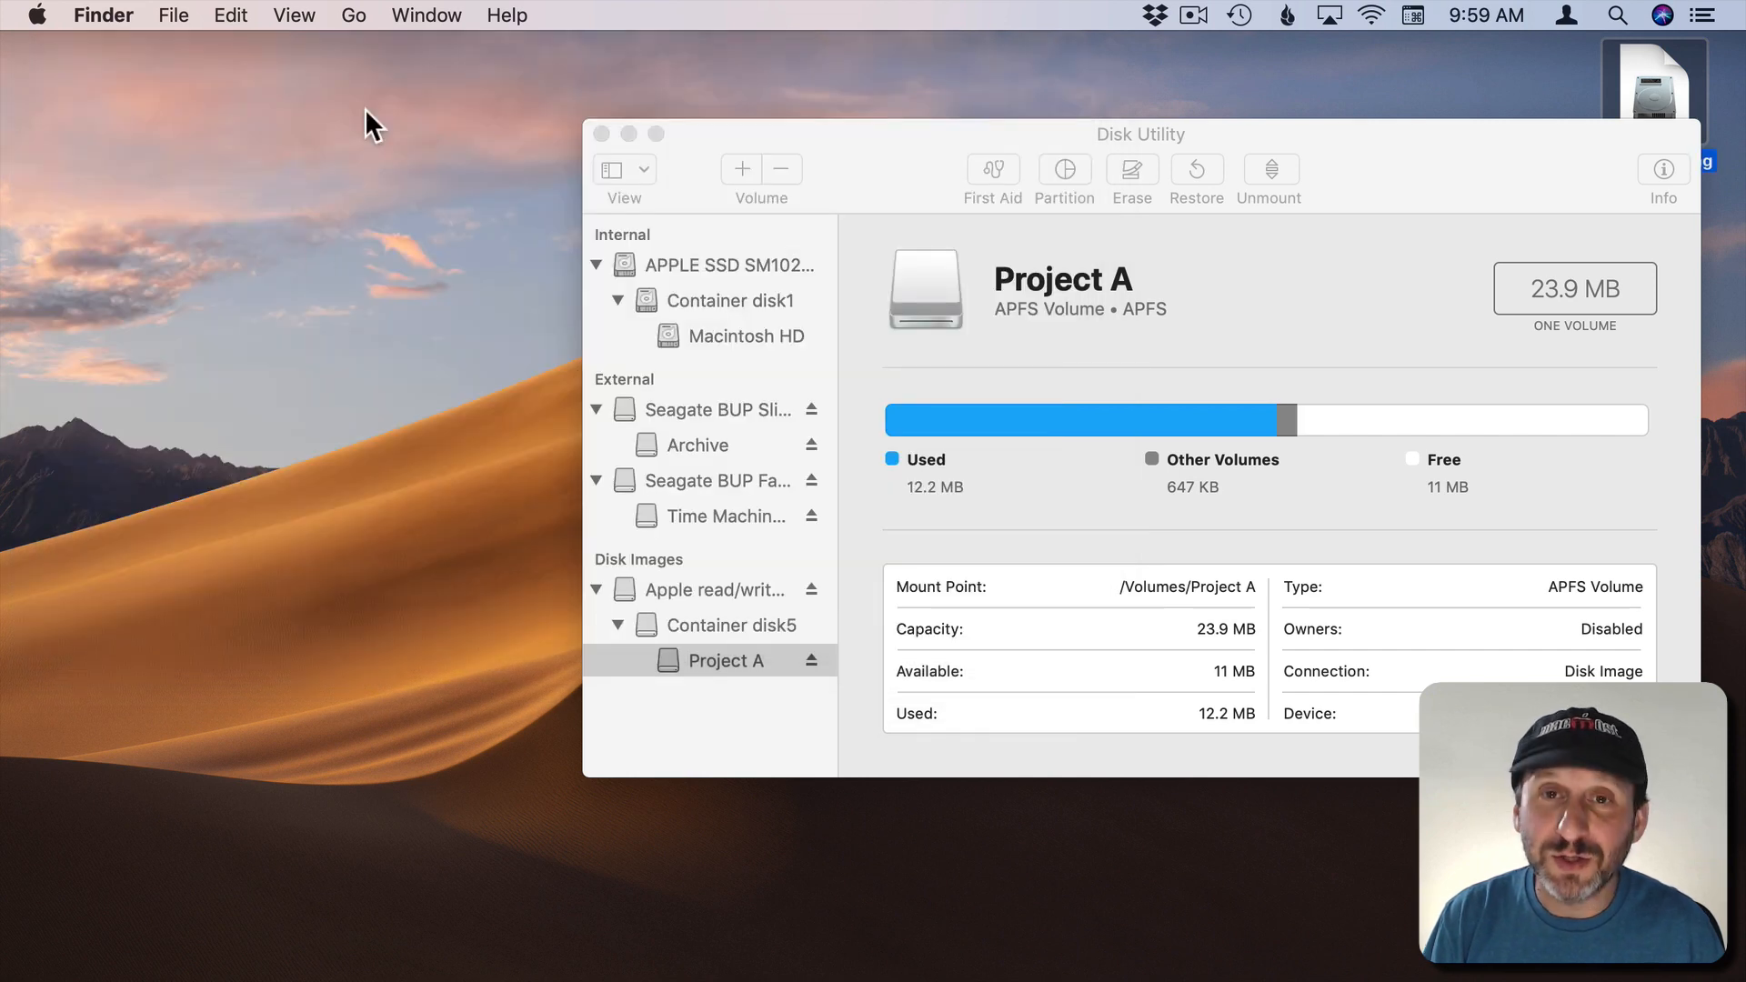
Eject the Project A volume and return Finder to the Documents folder.
click(1268, 173)
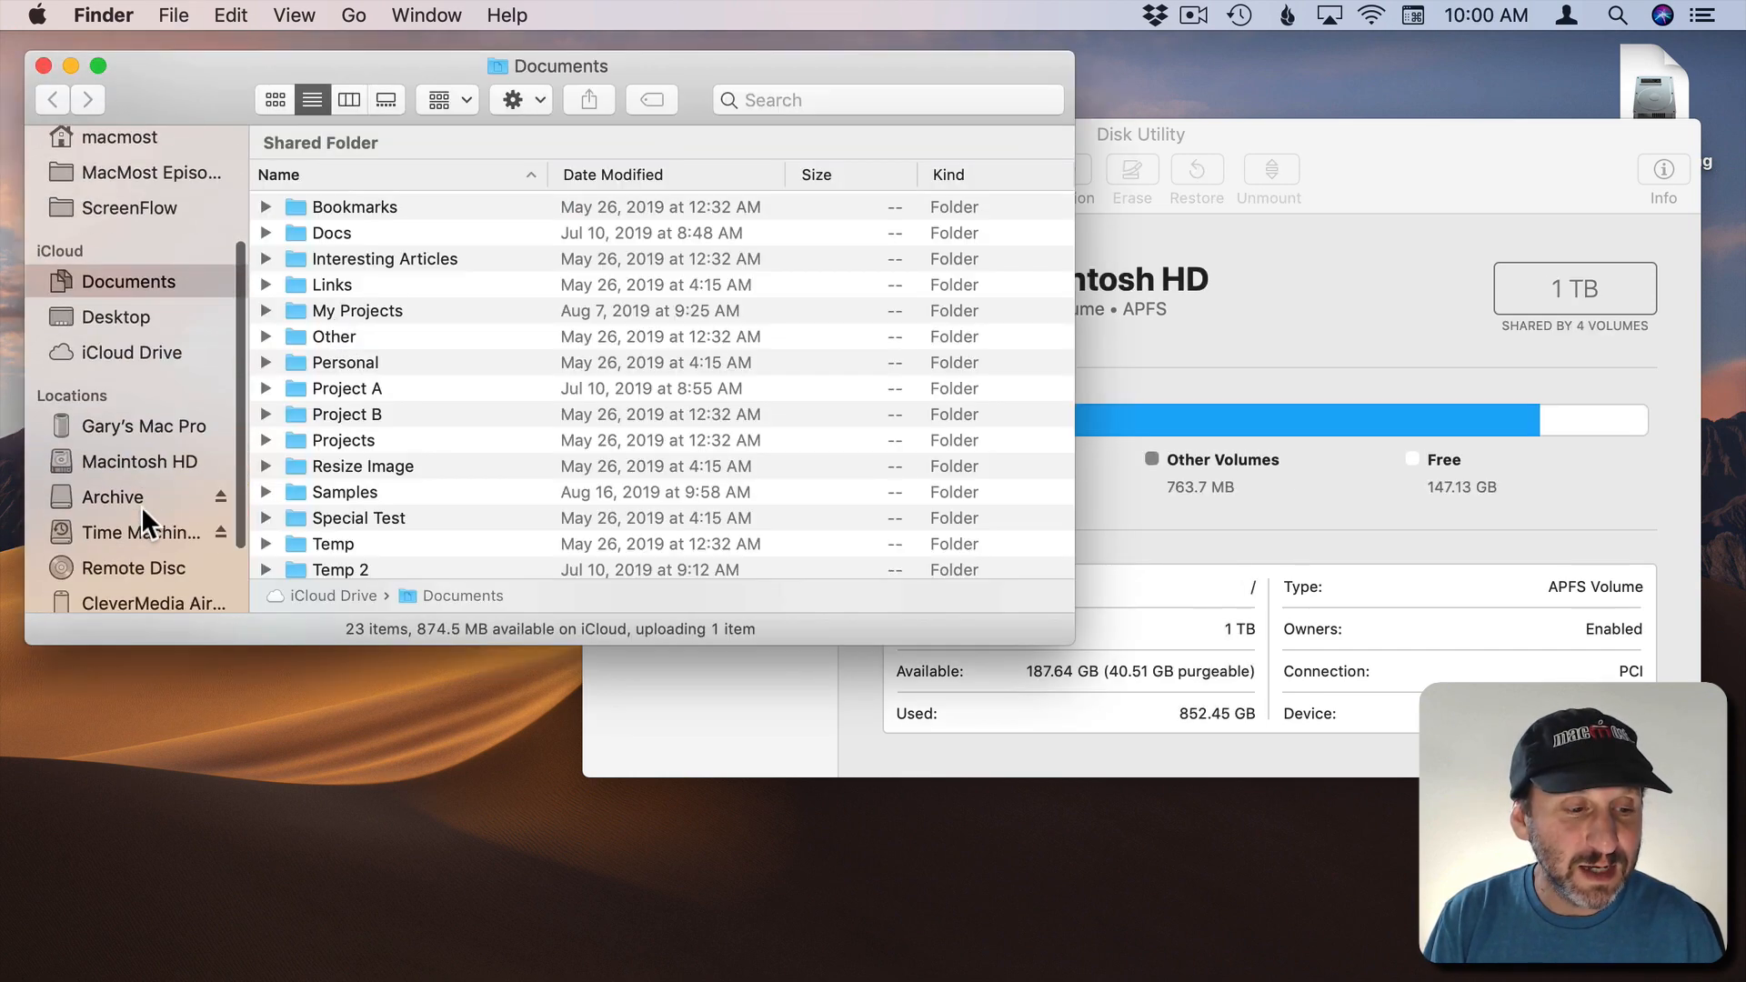
scroll(up, 3)
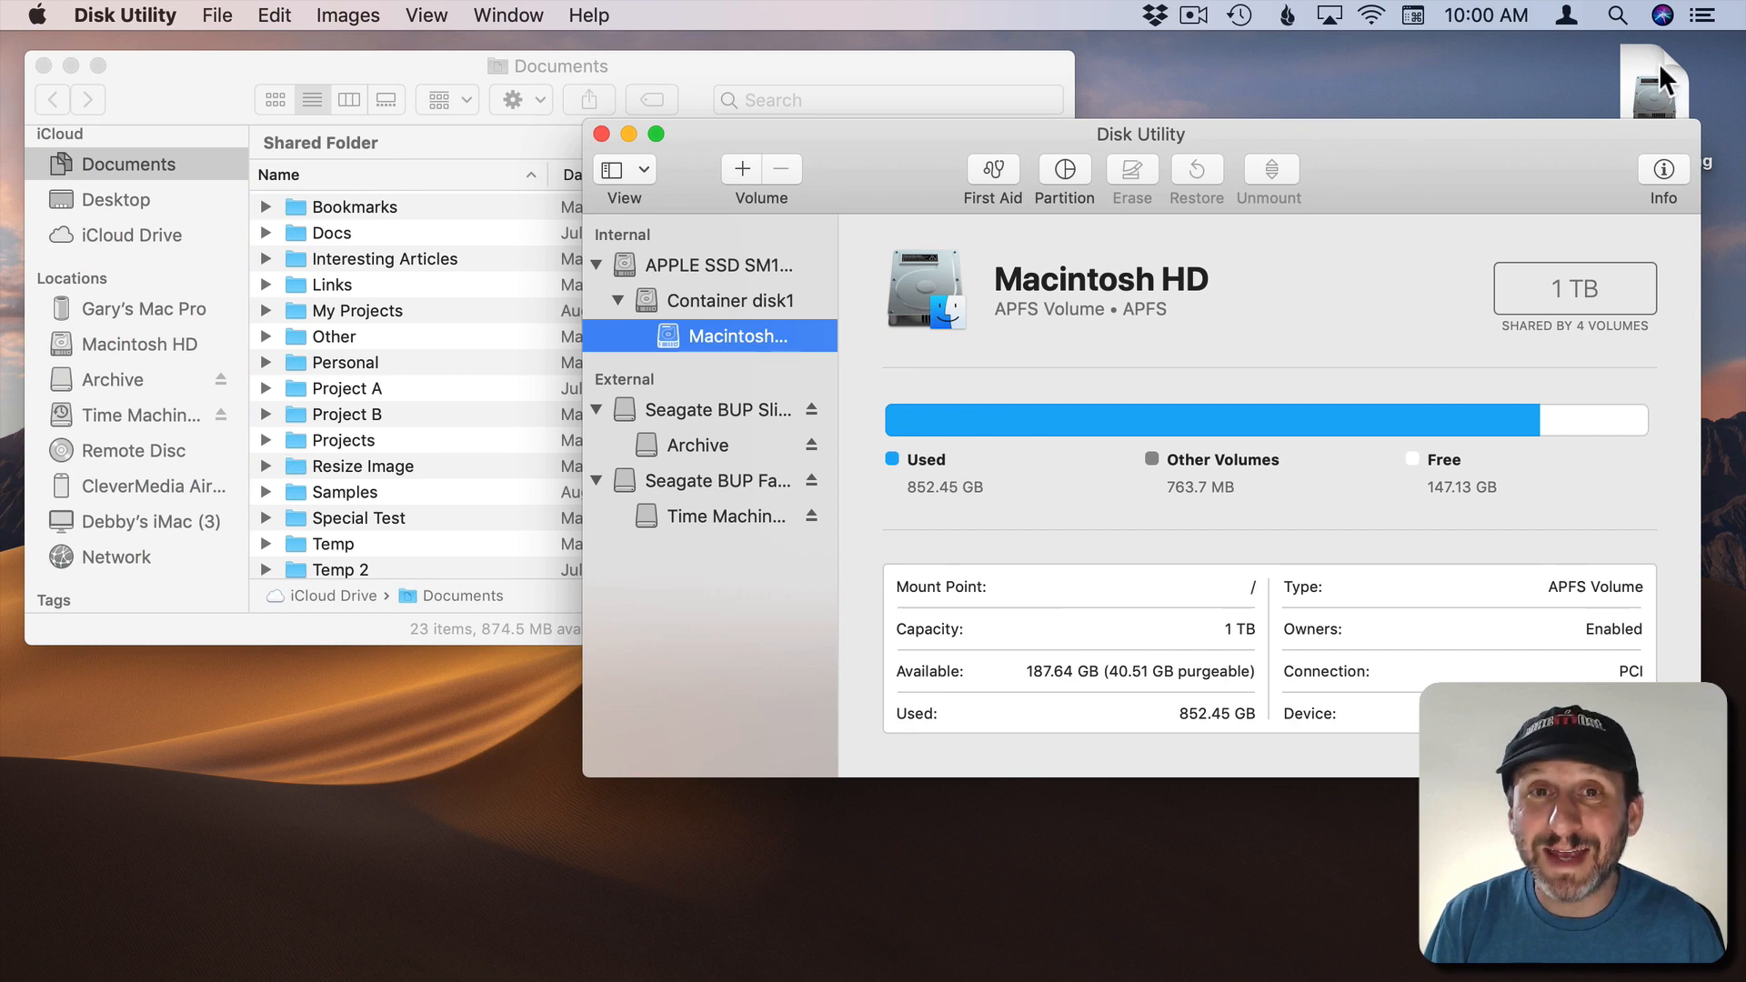
mouse_move(1690, 87)
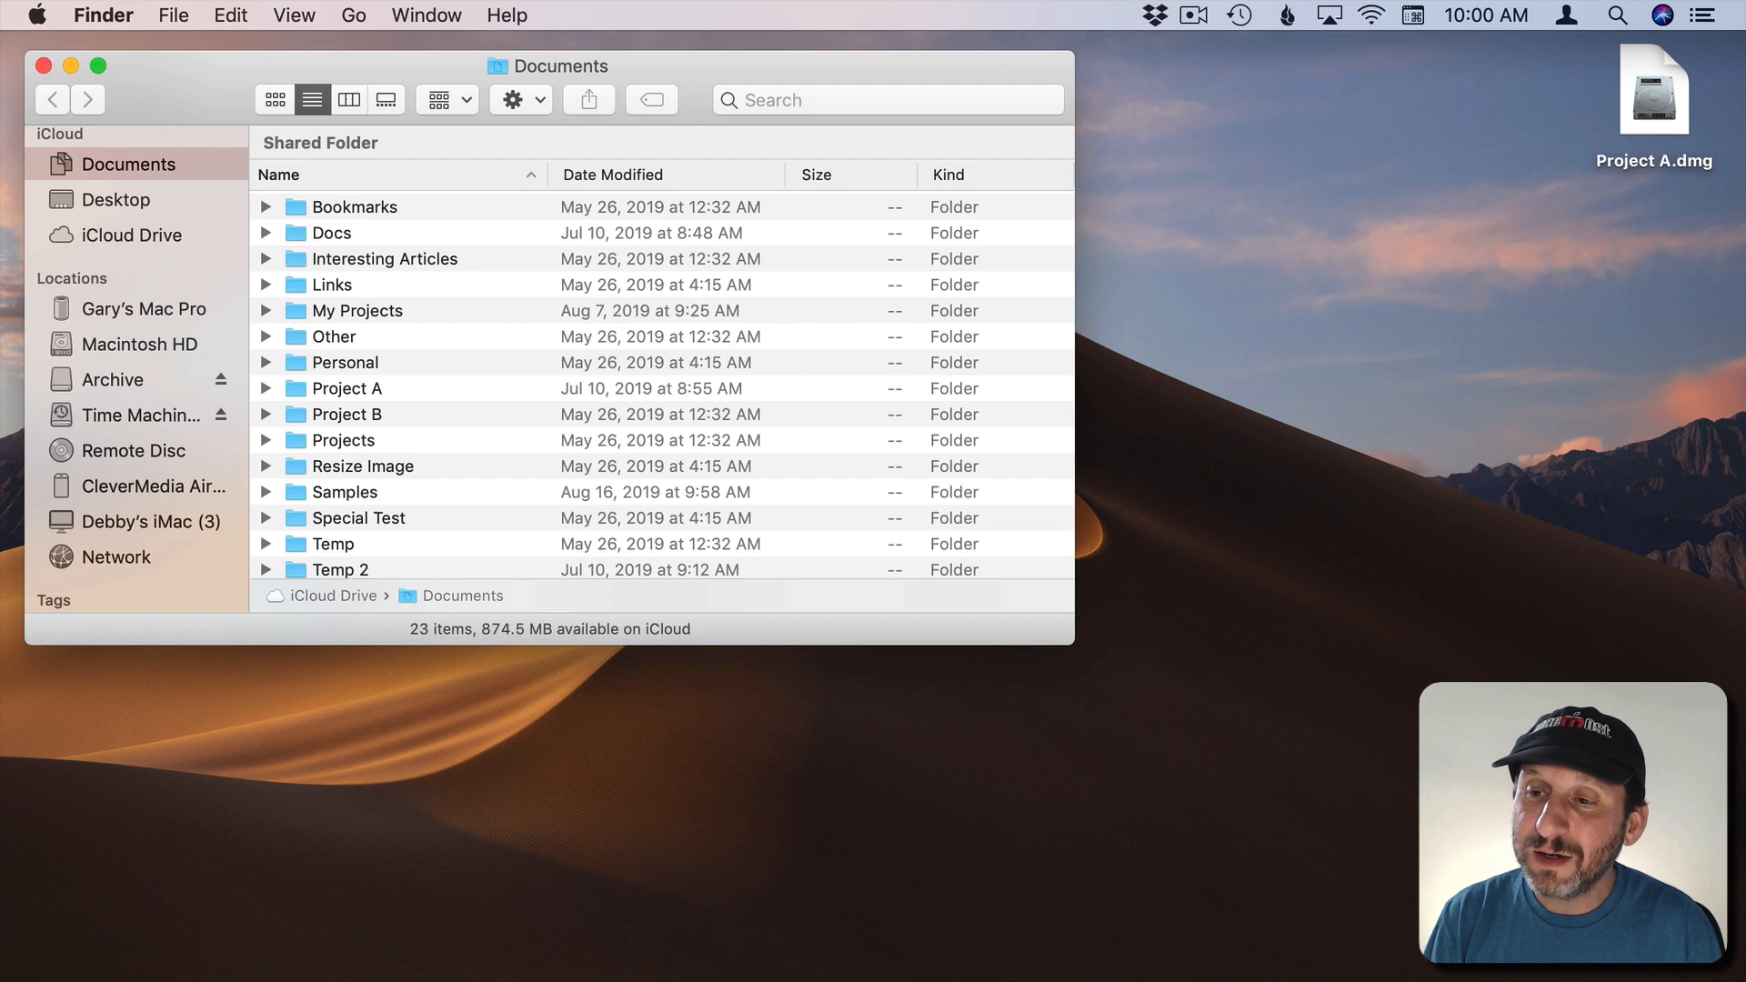
mouse_move(538, 415)
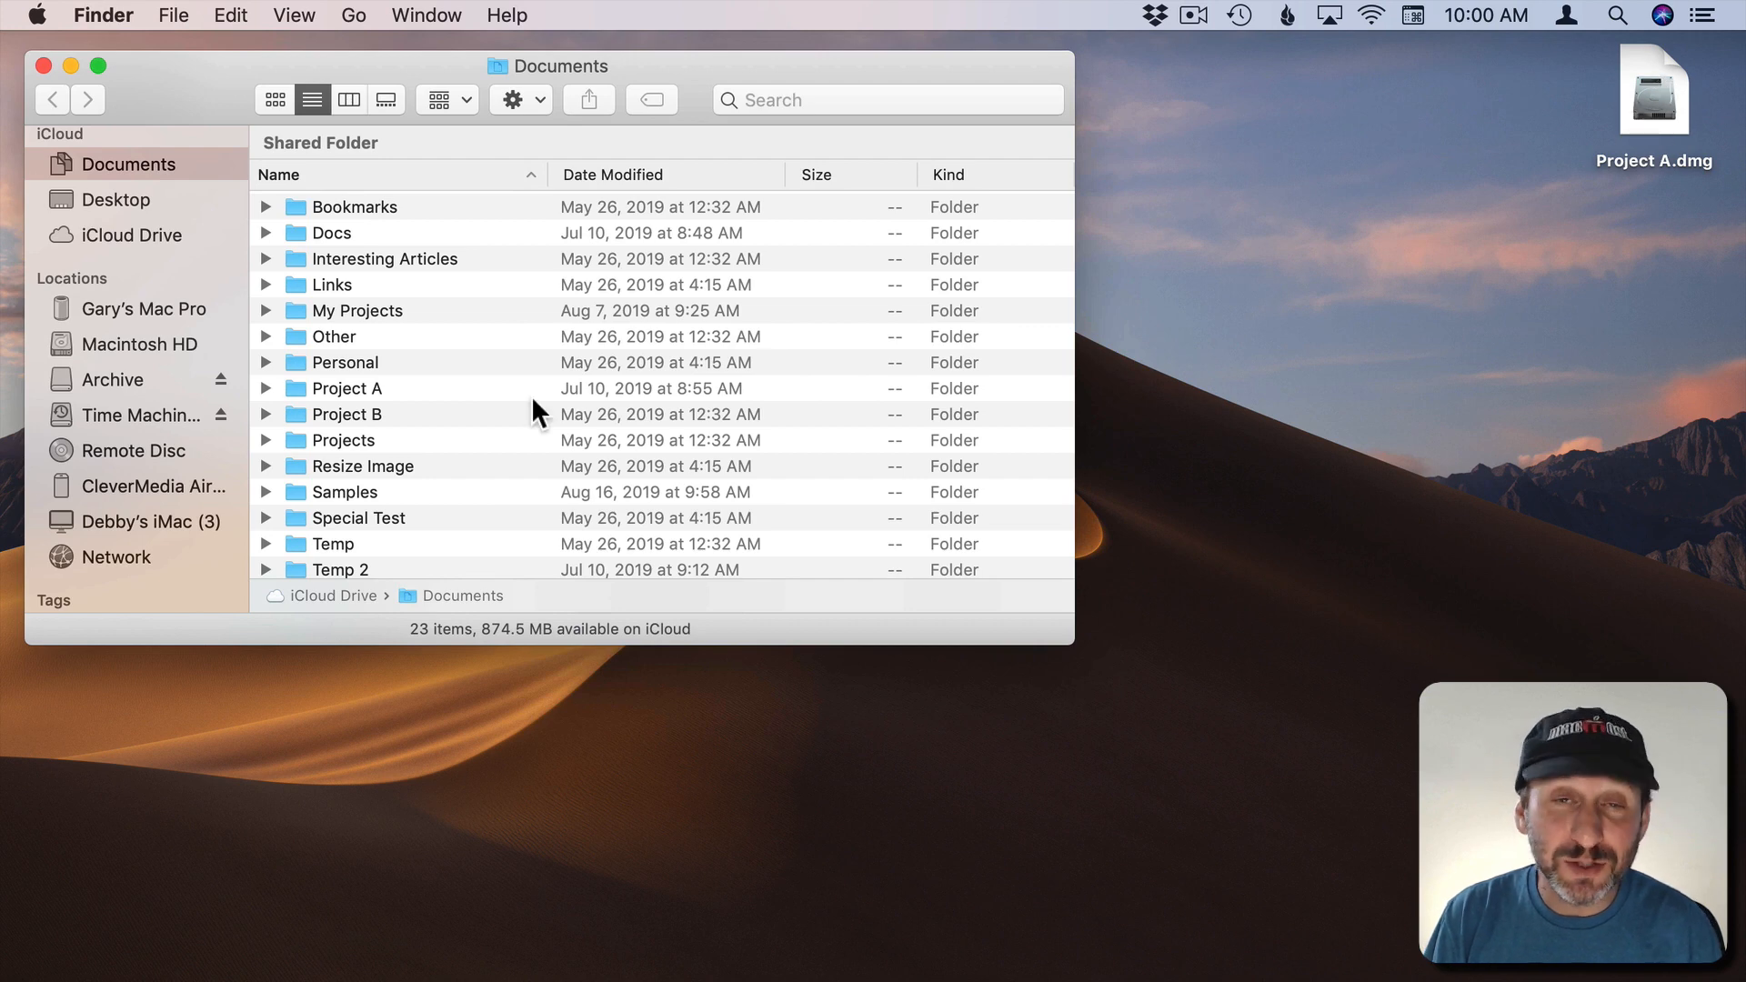
mouse_move(317, 394)
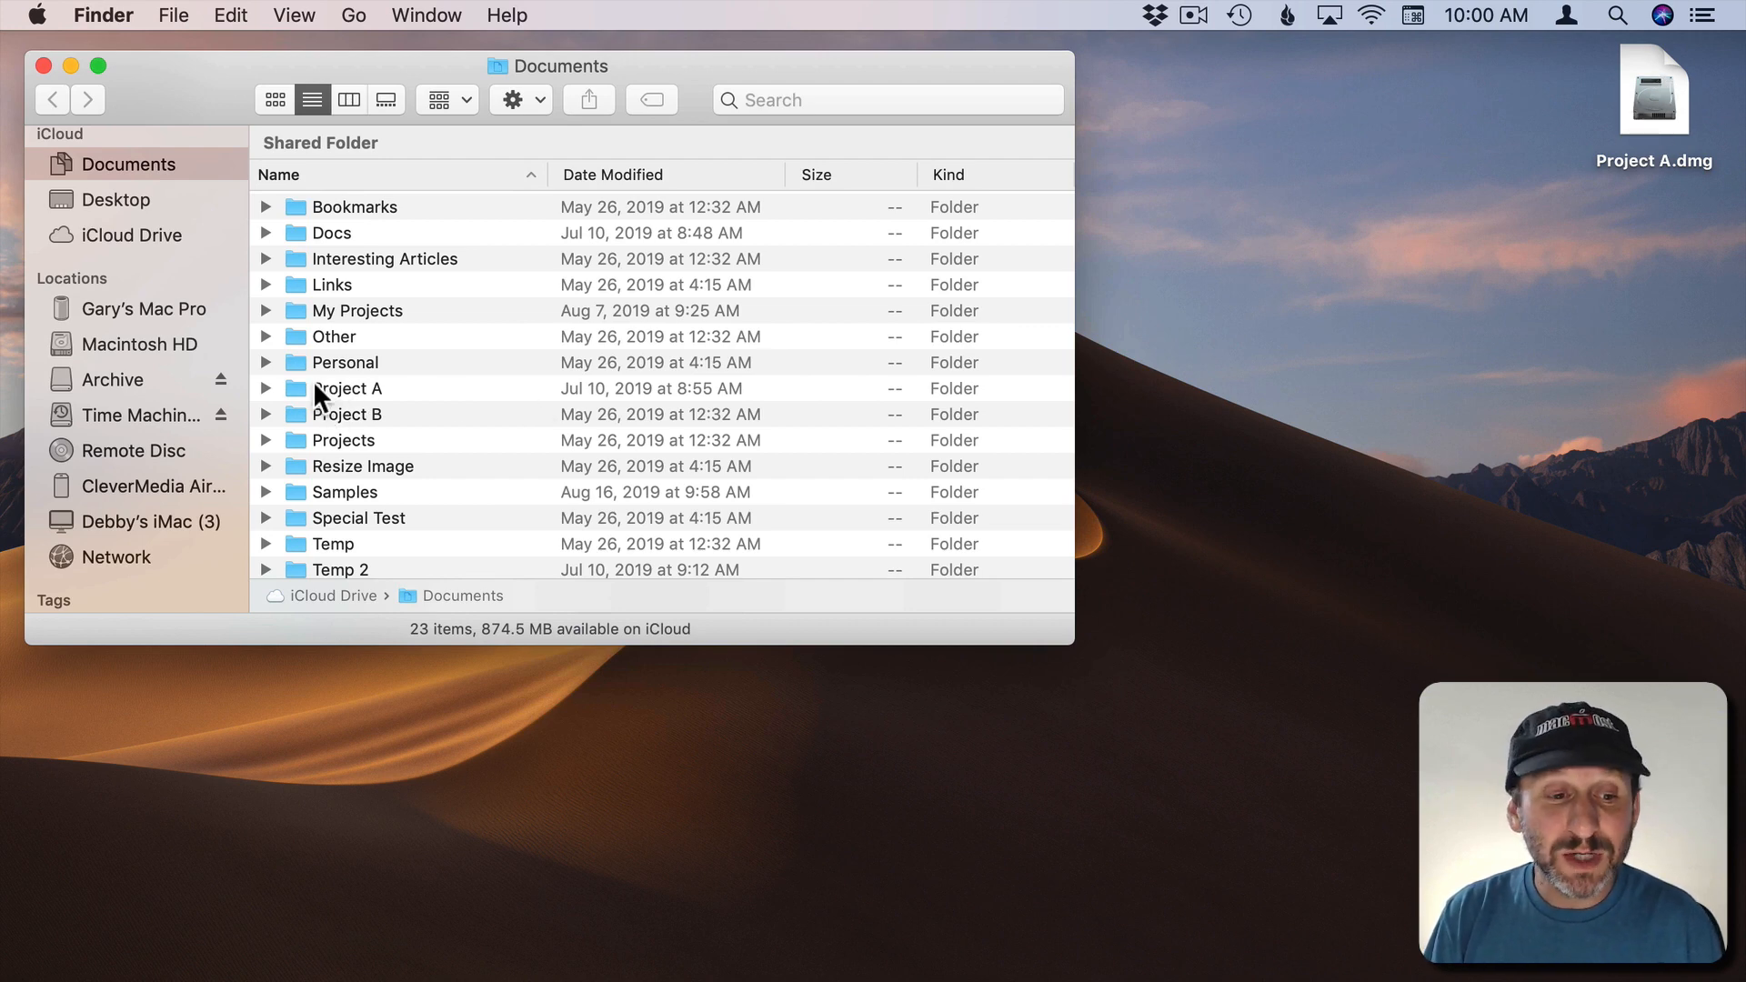
Highlight the original Project A folder in Documents after quitting Disk Utility.
click(345, 387)
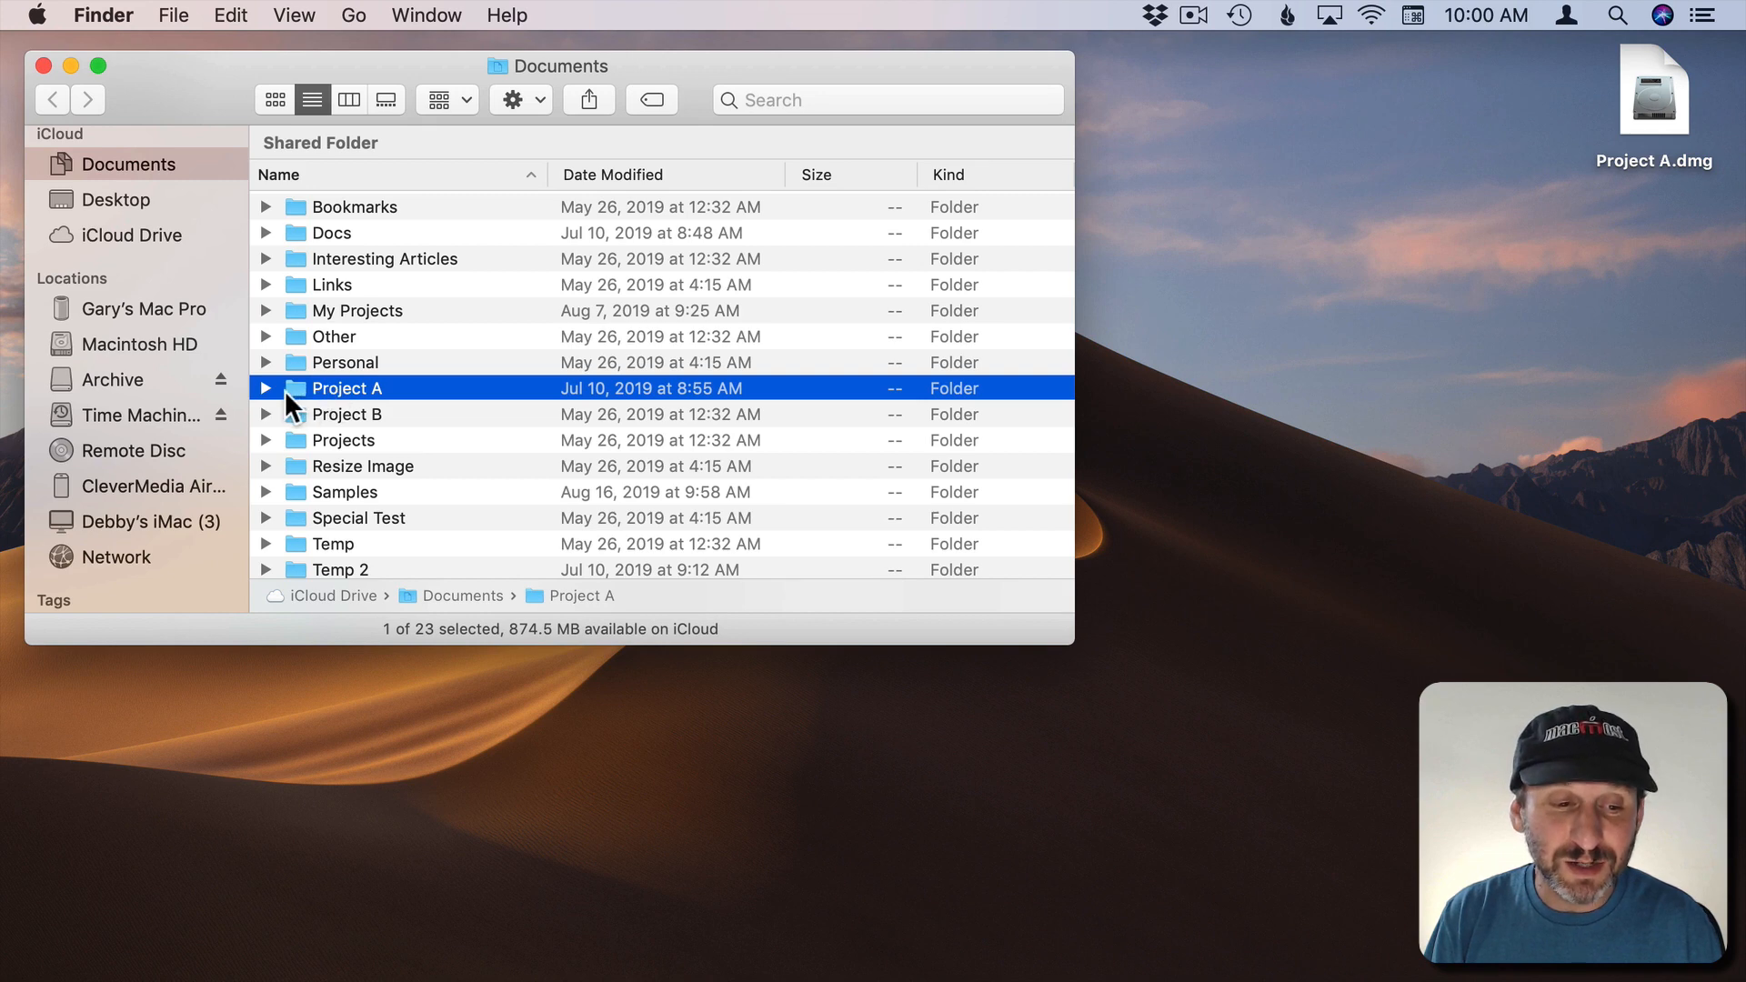